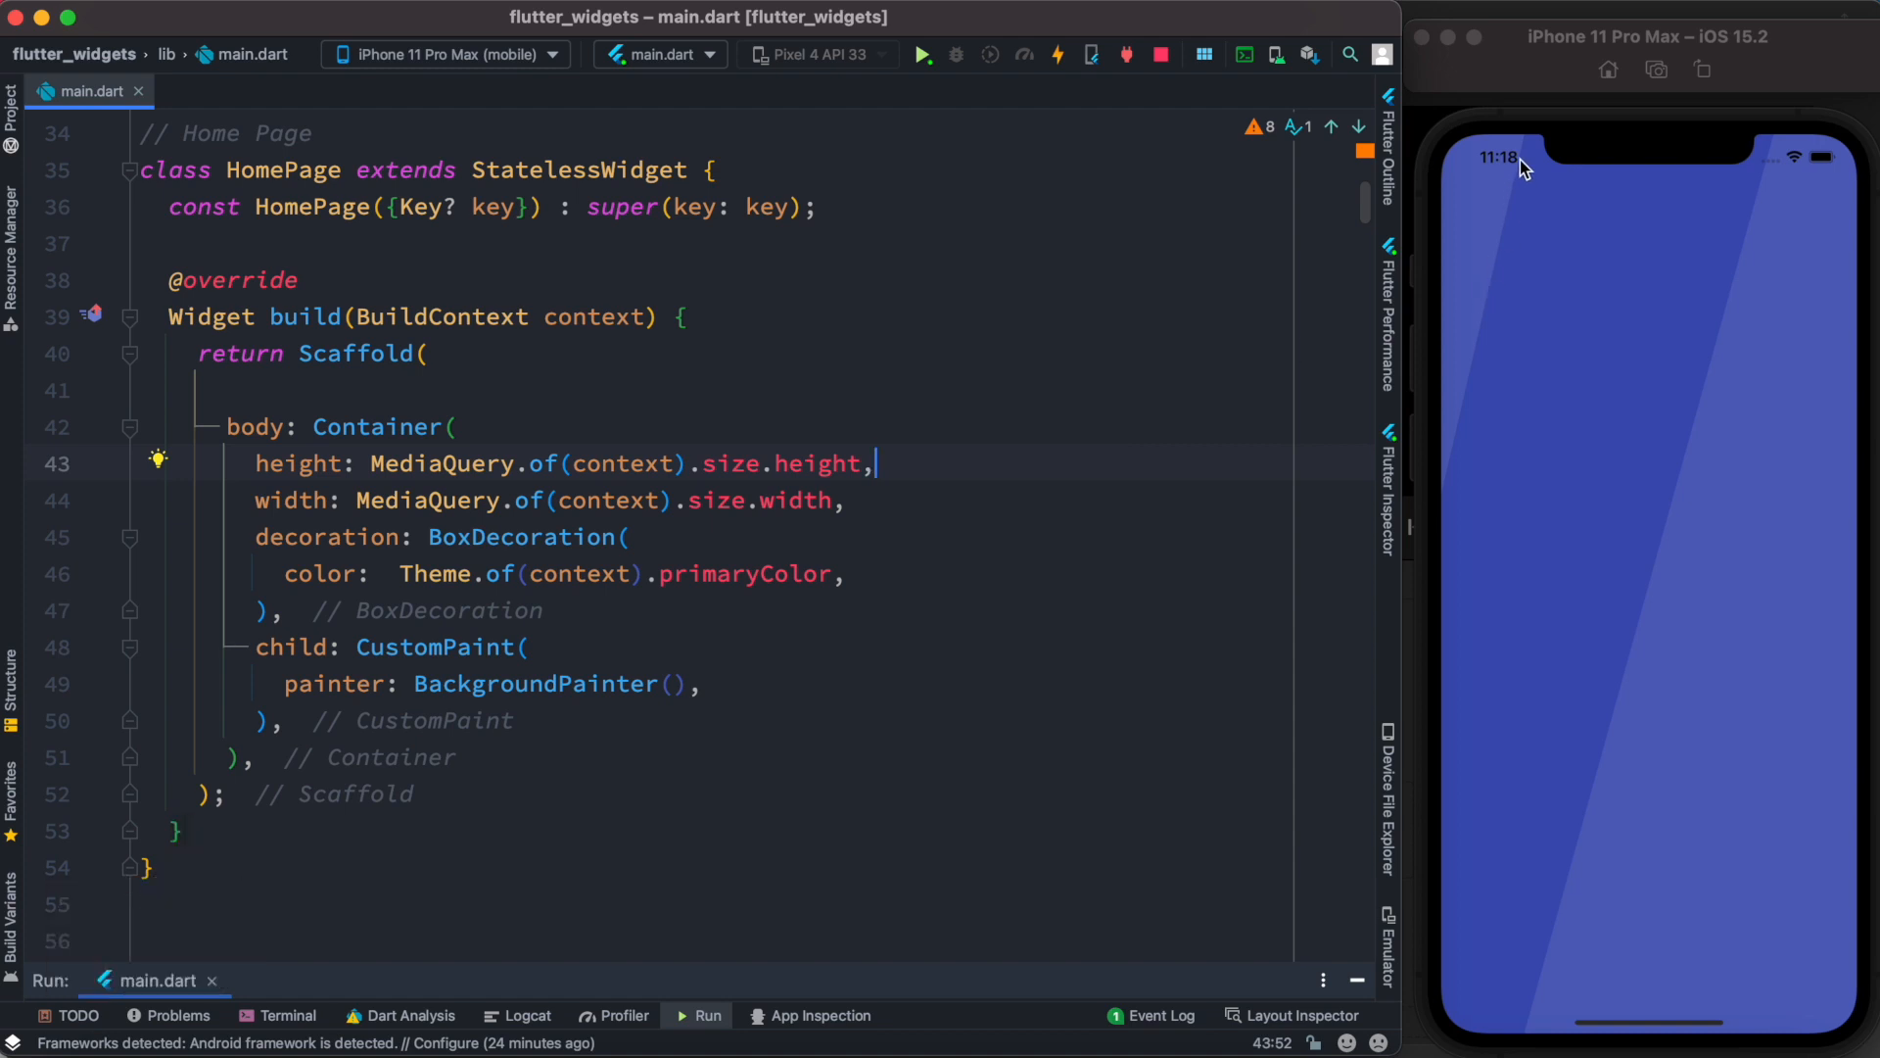
{"action": "mouse_move", "coordinate": [1644, 471]}
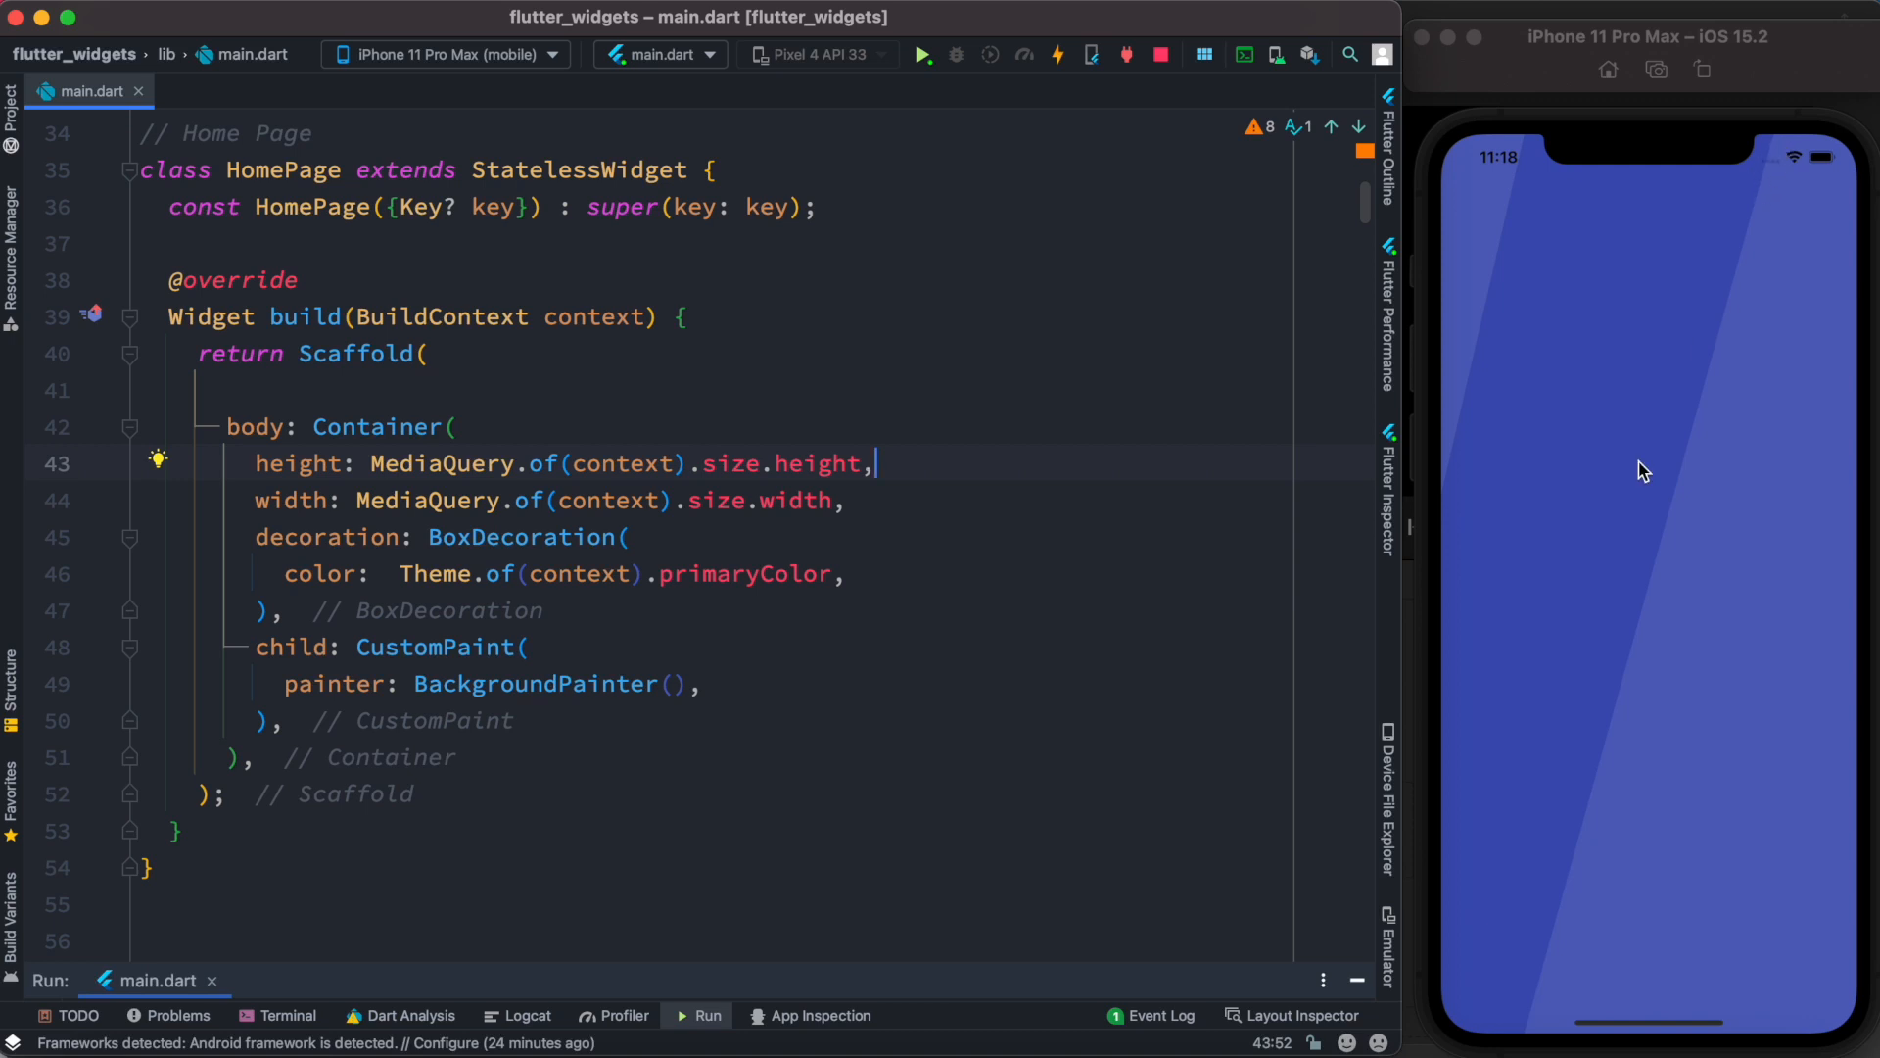
{"action": "mouse_move", "coordinate": [553, 573]}
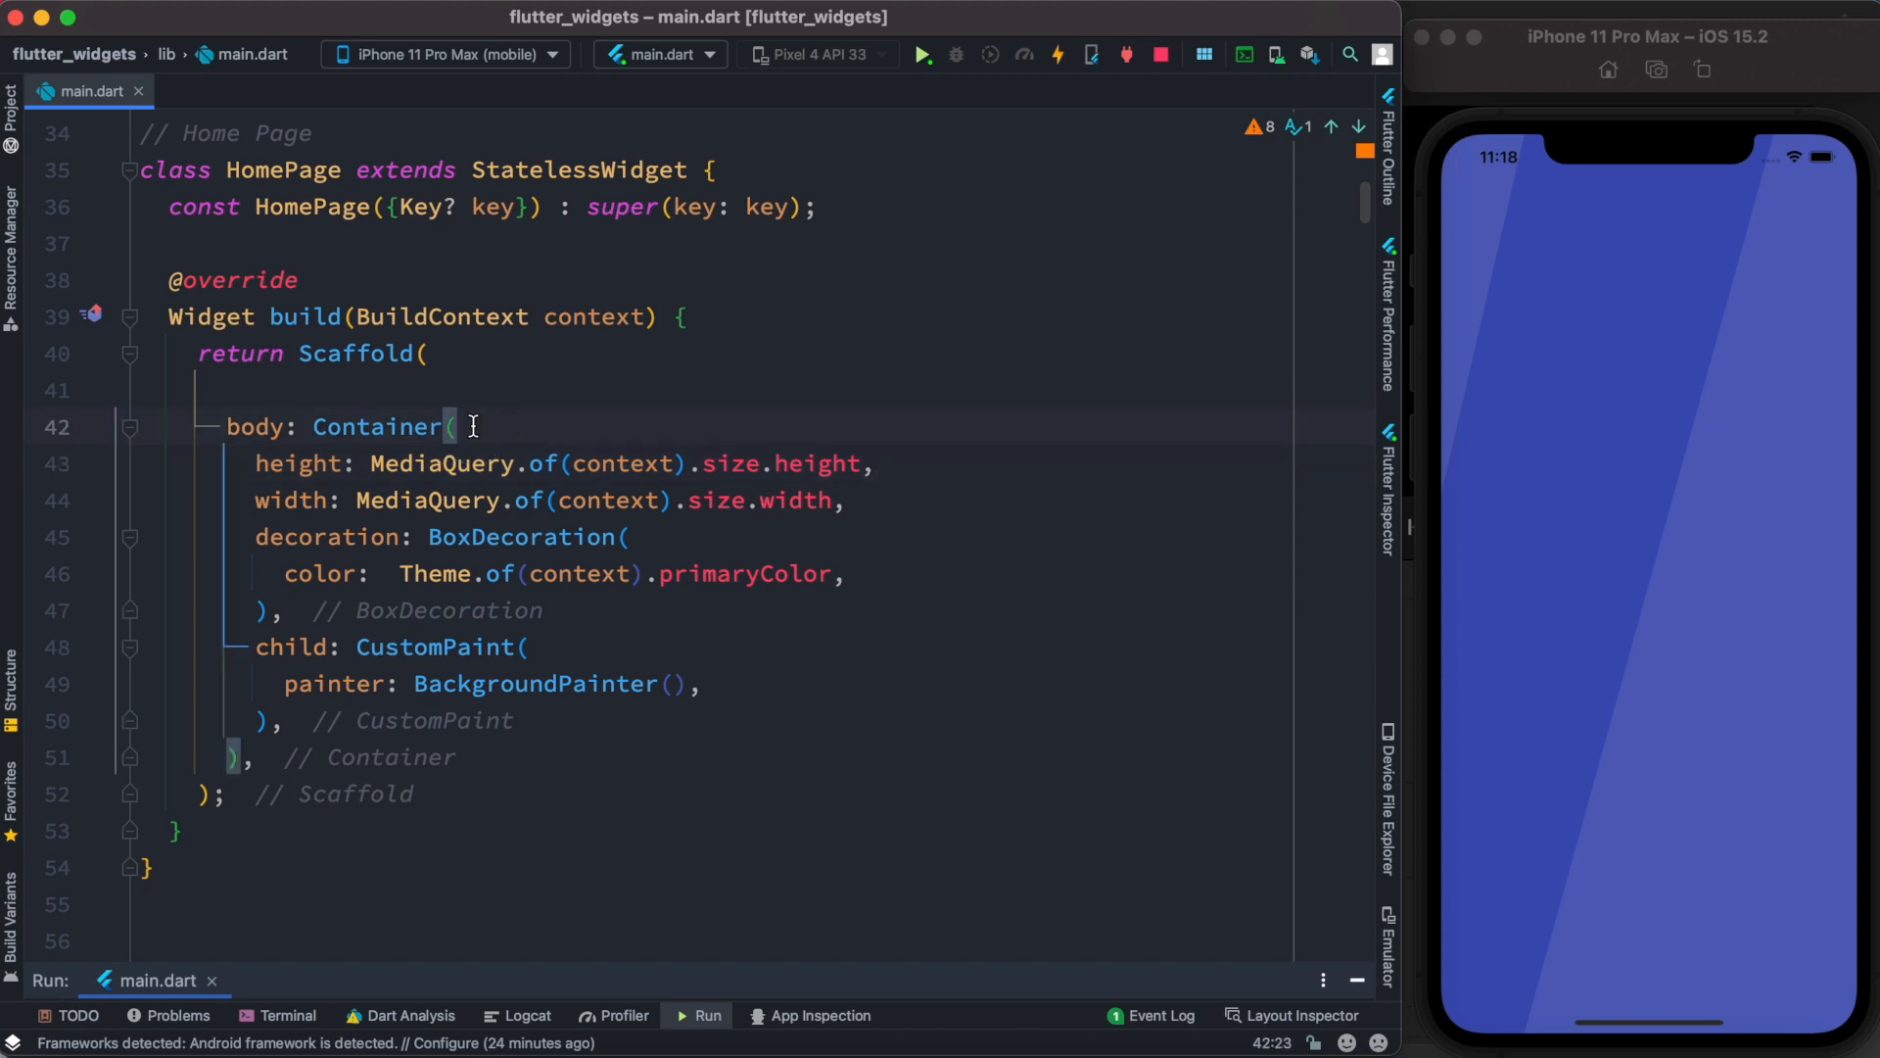
Walk through the Container and CustomPaint widgets, then scroll to BackgroundPainter's empty paint method.
{"action": "left_click", "coordinate": [632, 545]}
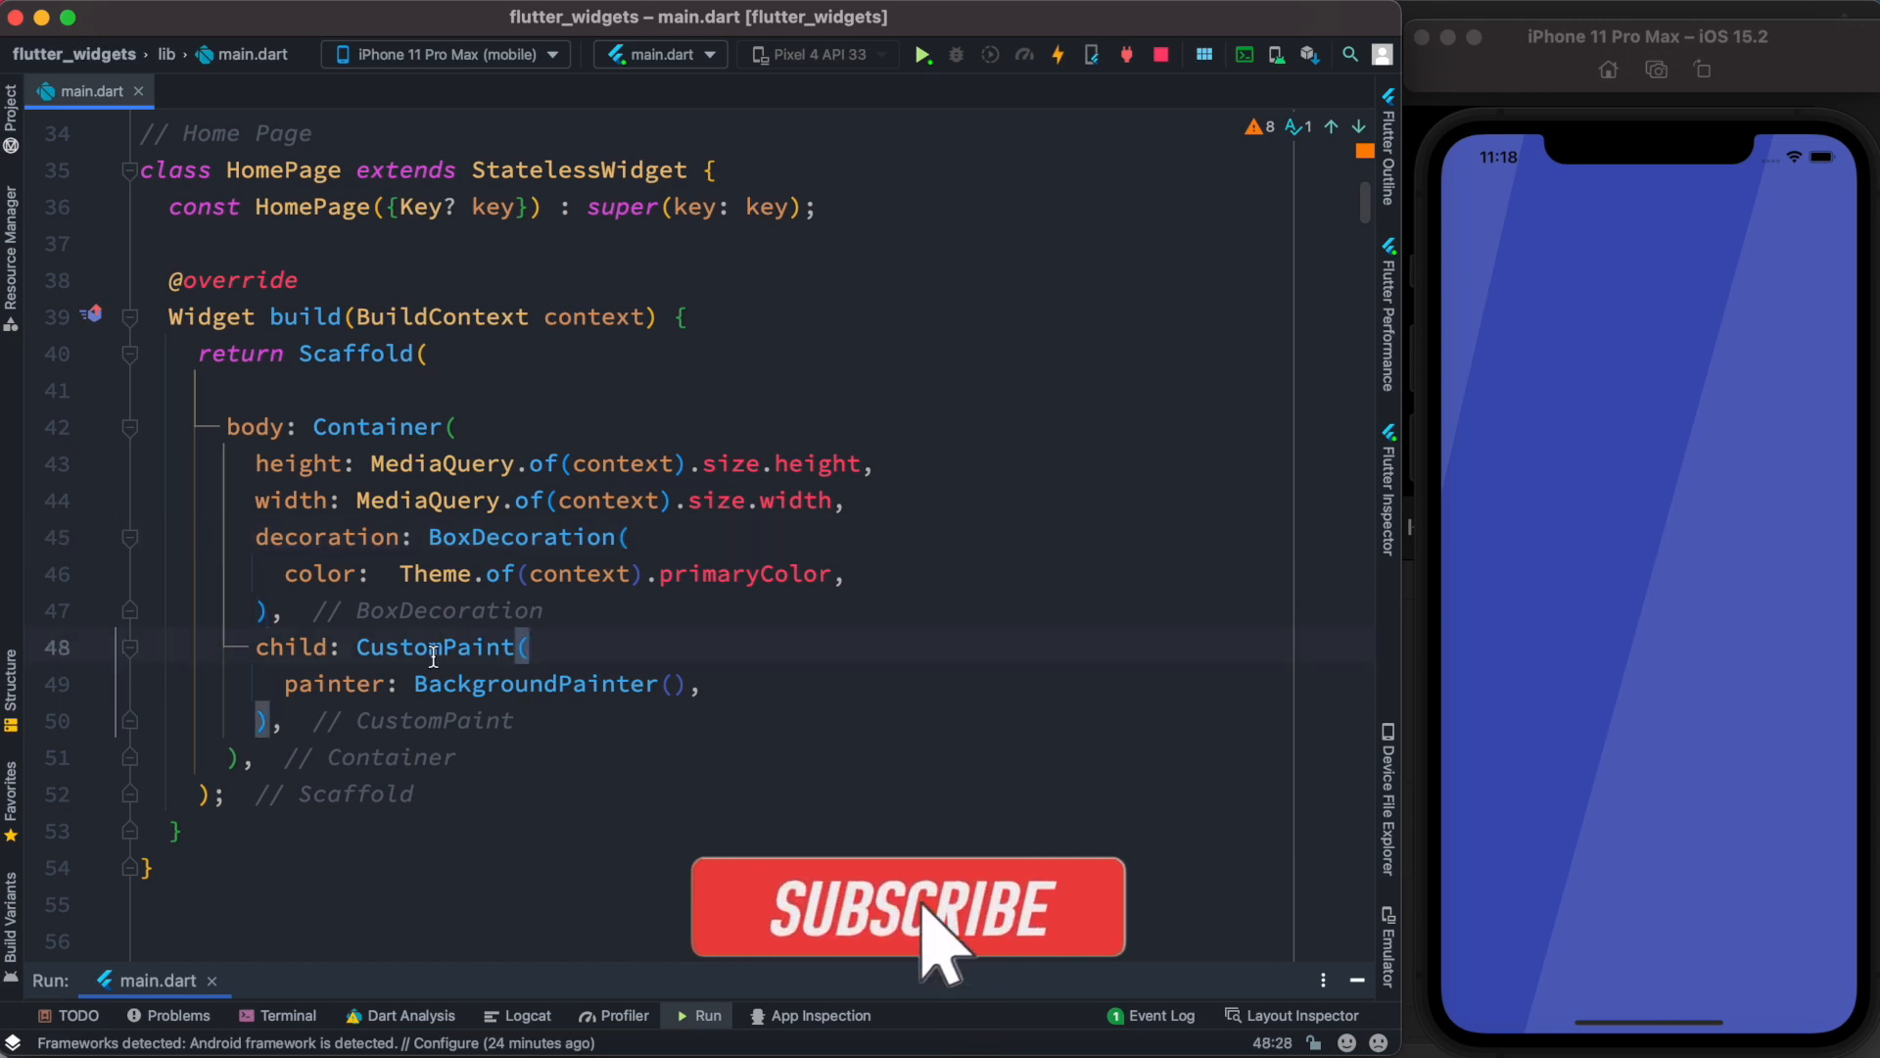
{"action": "left_click", "coordinate": [905, 907]}
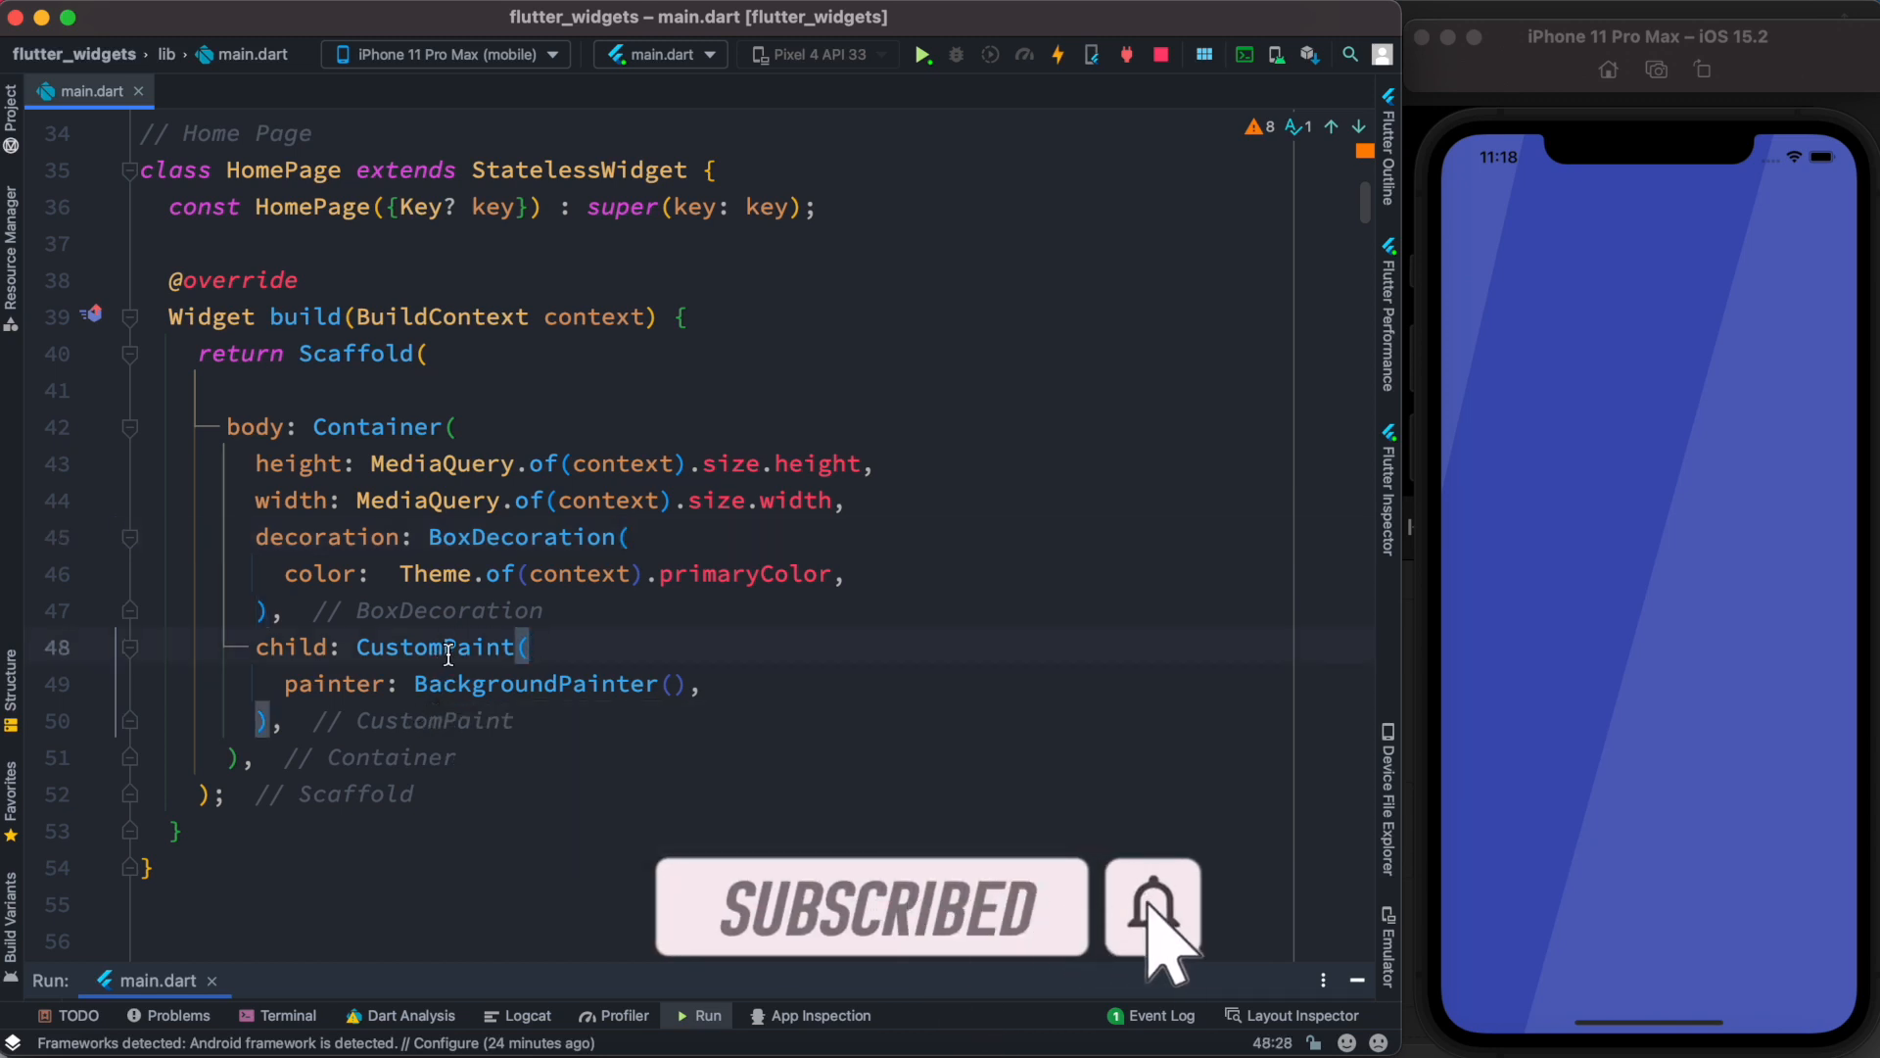
{"action": "mouse_move", "coordinate": [450, 647]}
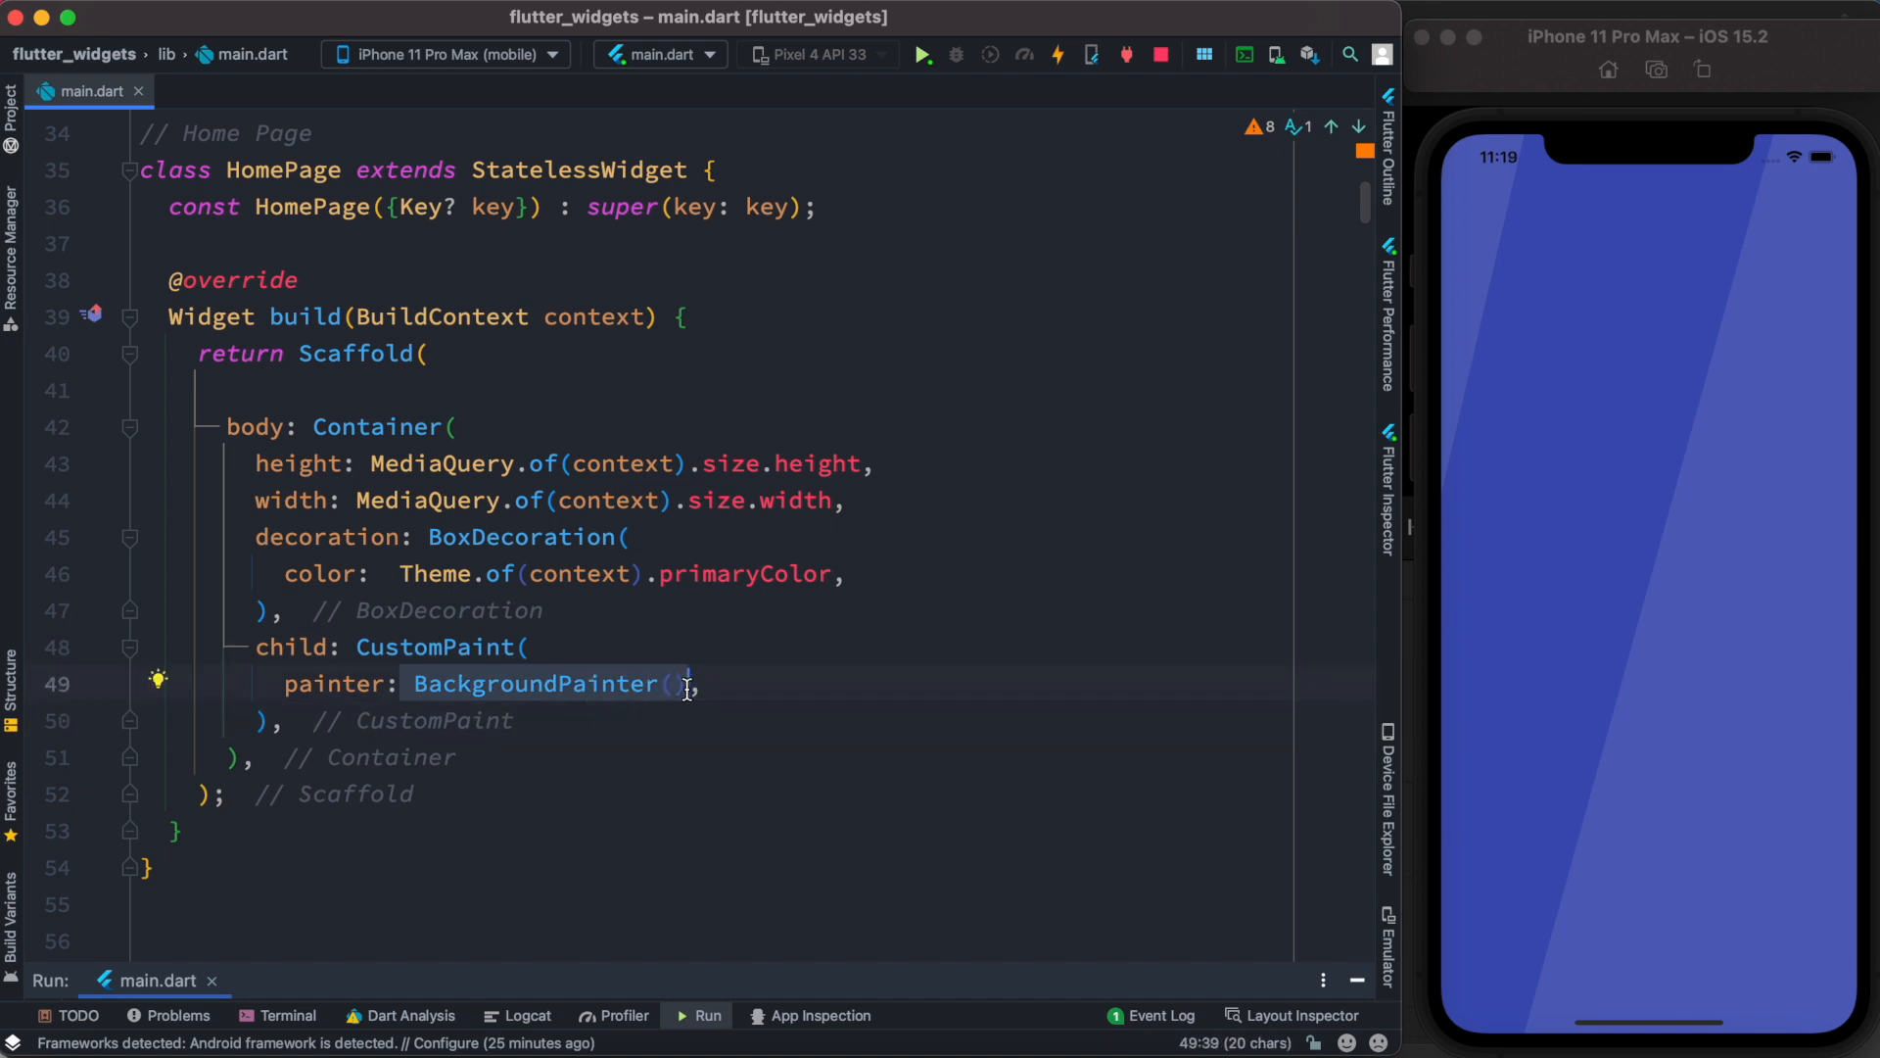
{"action": "scroll", "scroll_direction": "down", "scroll_amount": 3}
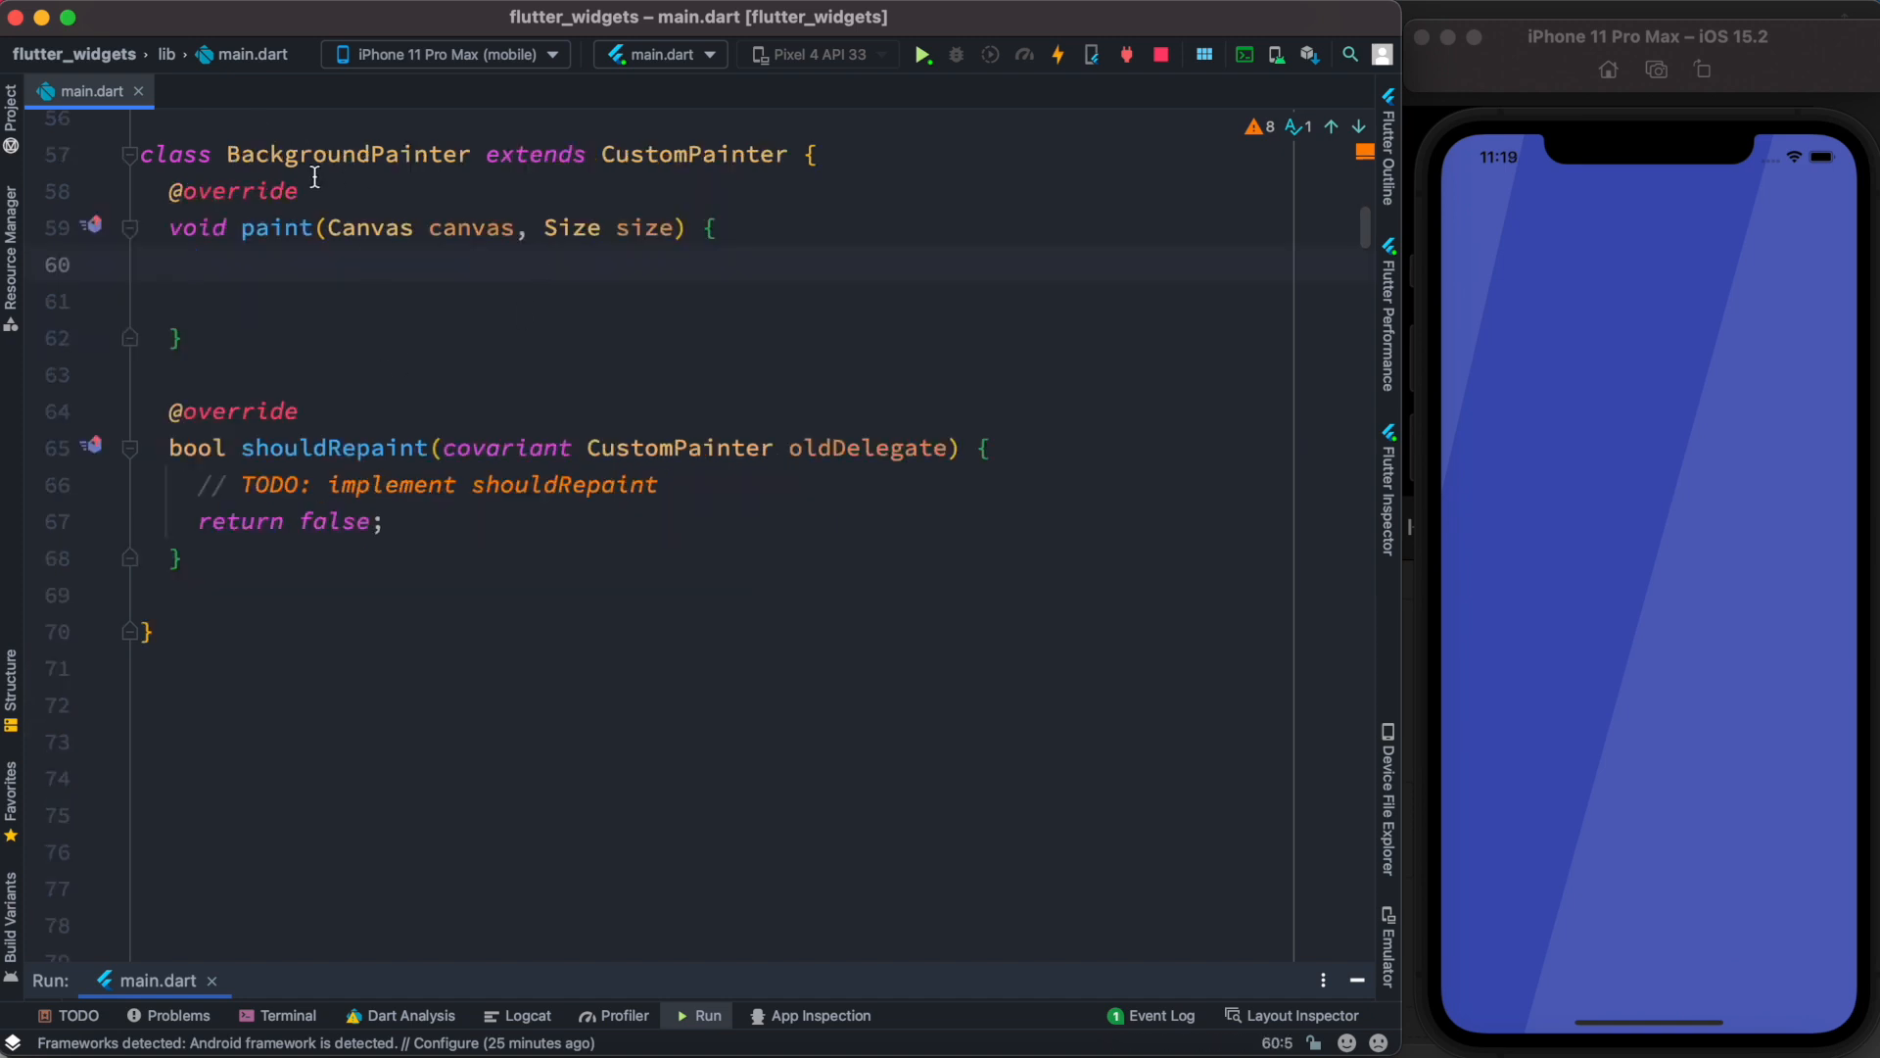
{"action": "mouse_move", "coordinate": [372, 154]}
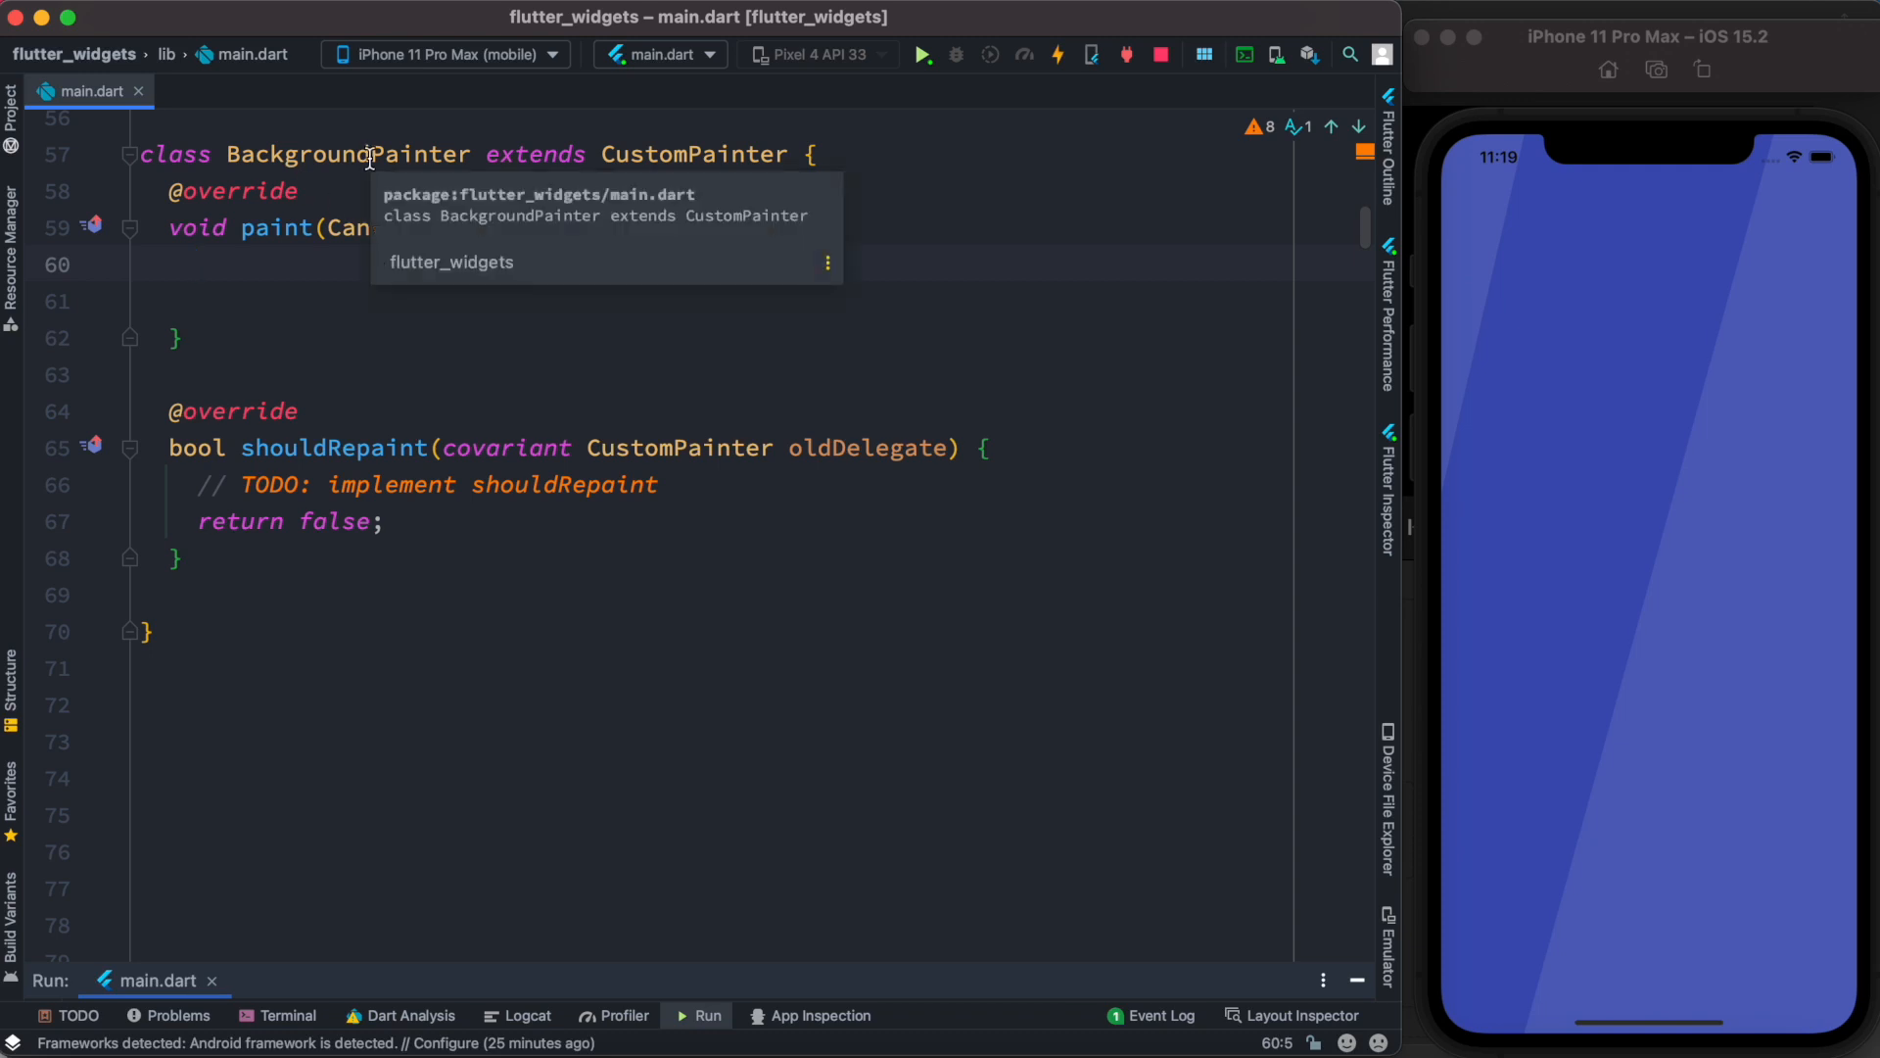
{"action": "mouse_move", "coordinate": [701, 164]}
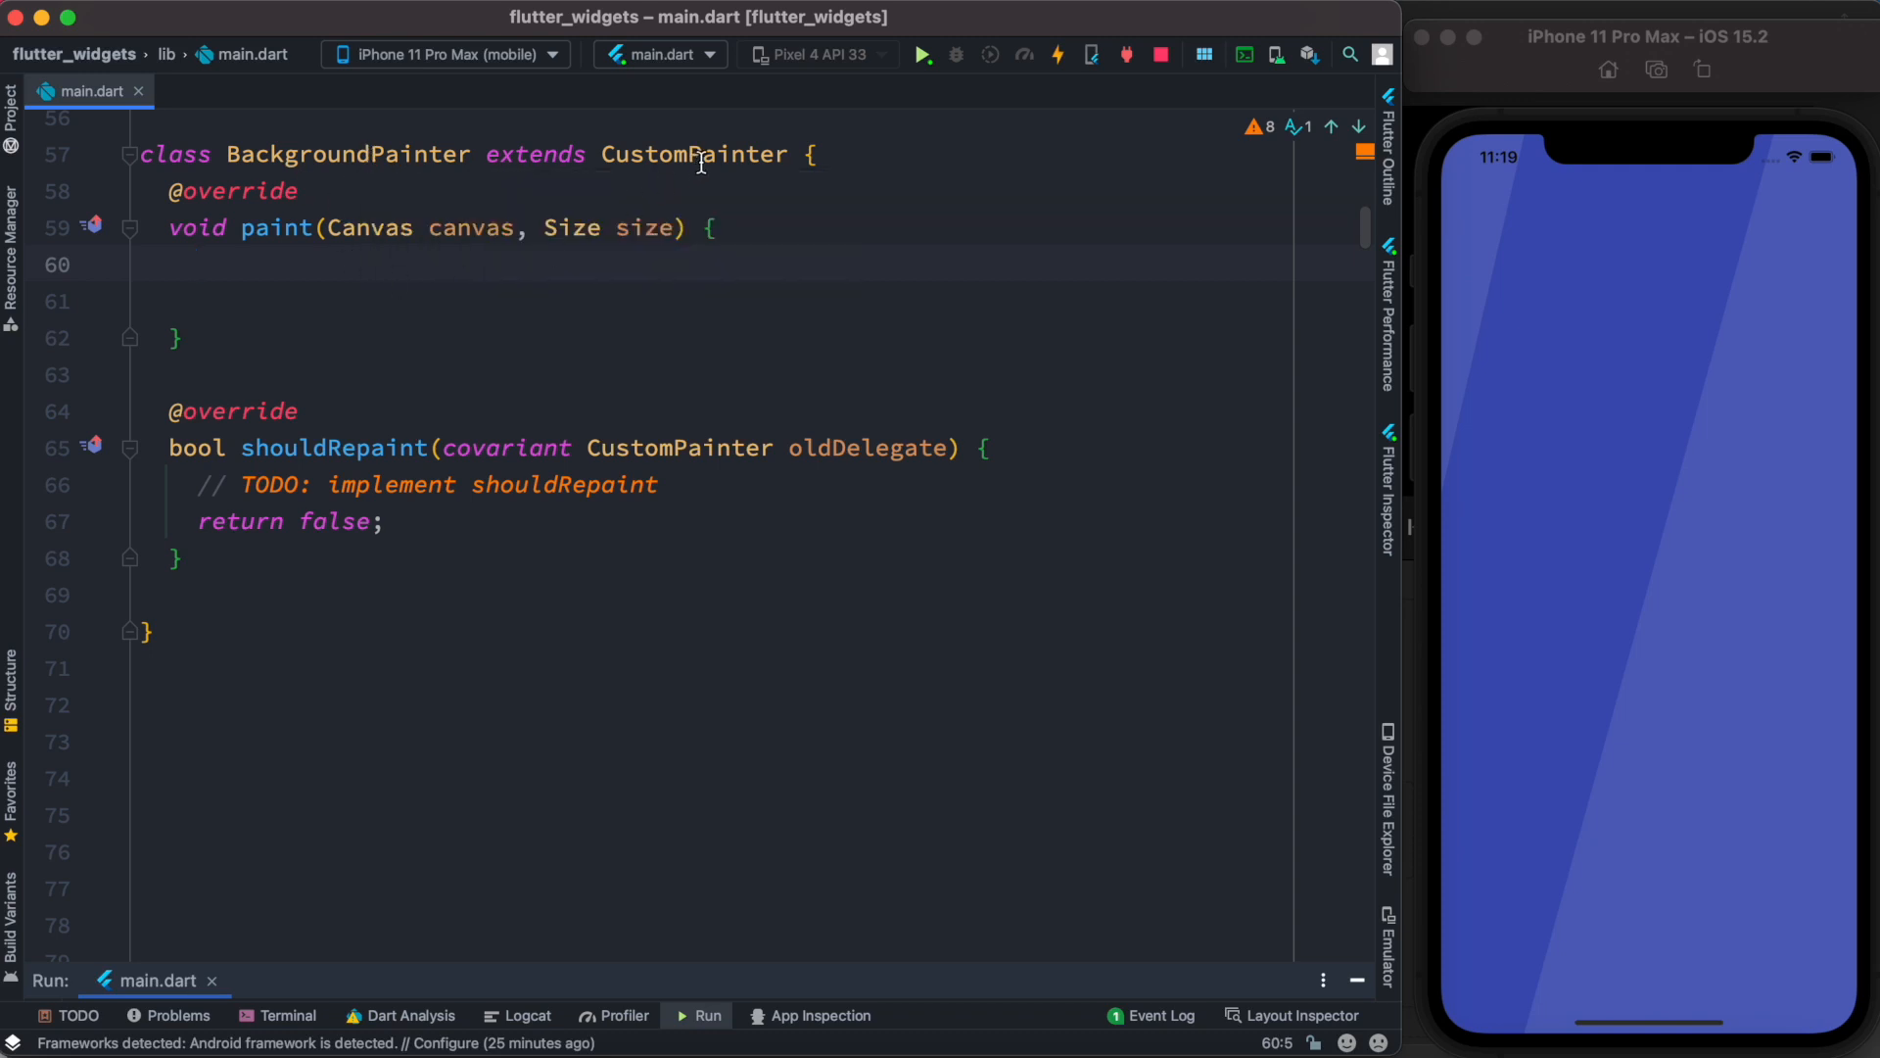
{"action": "mouse_move", "coordinate": [440, 299]}
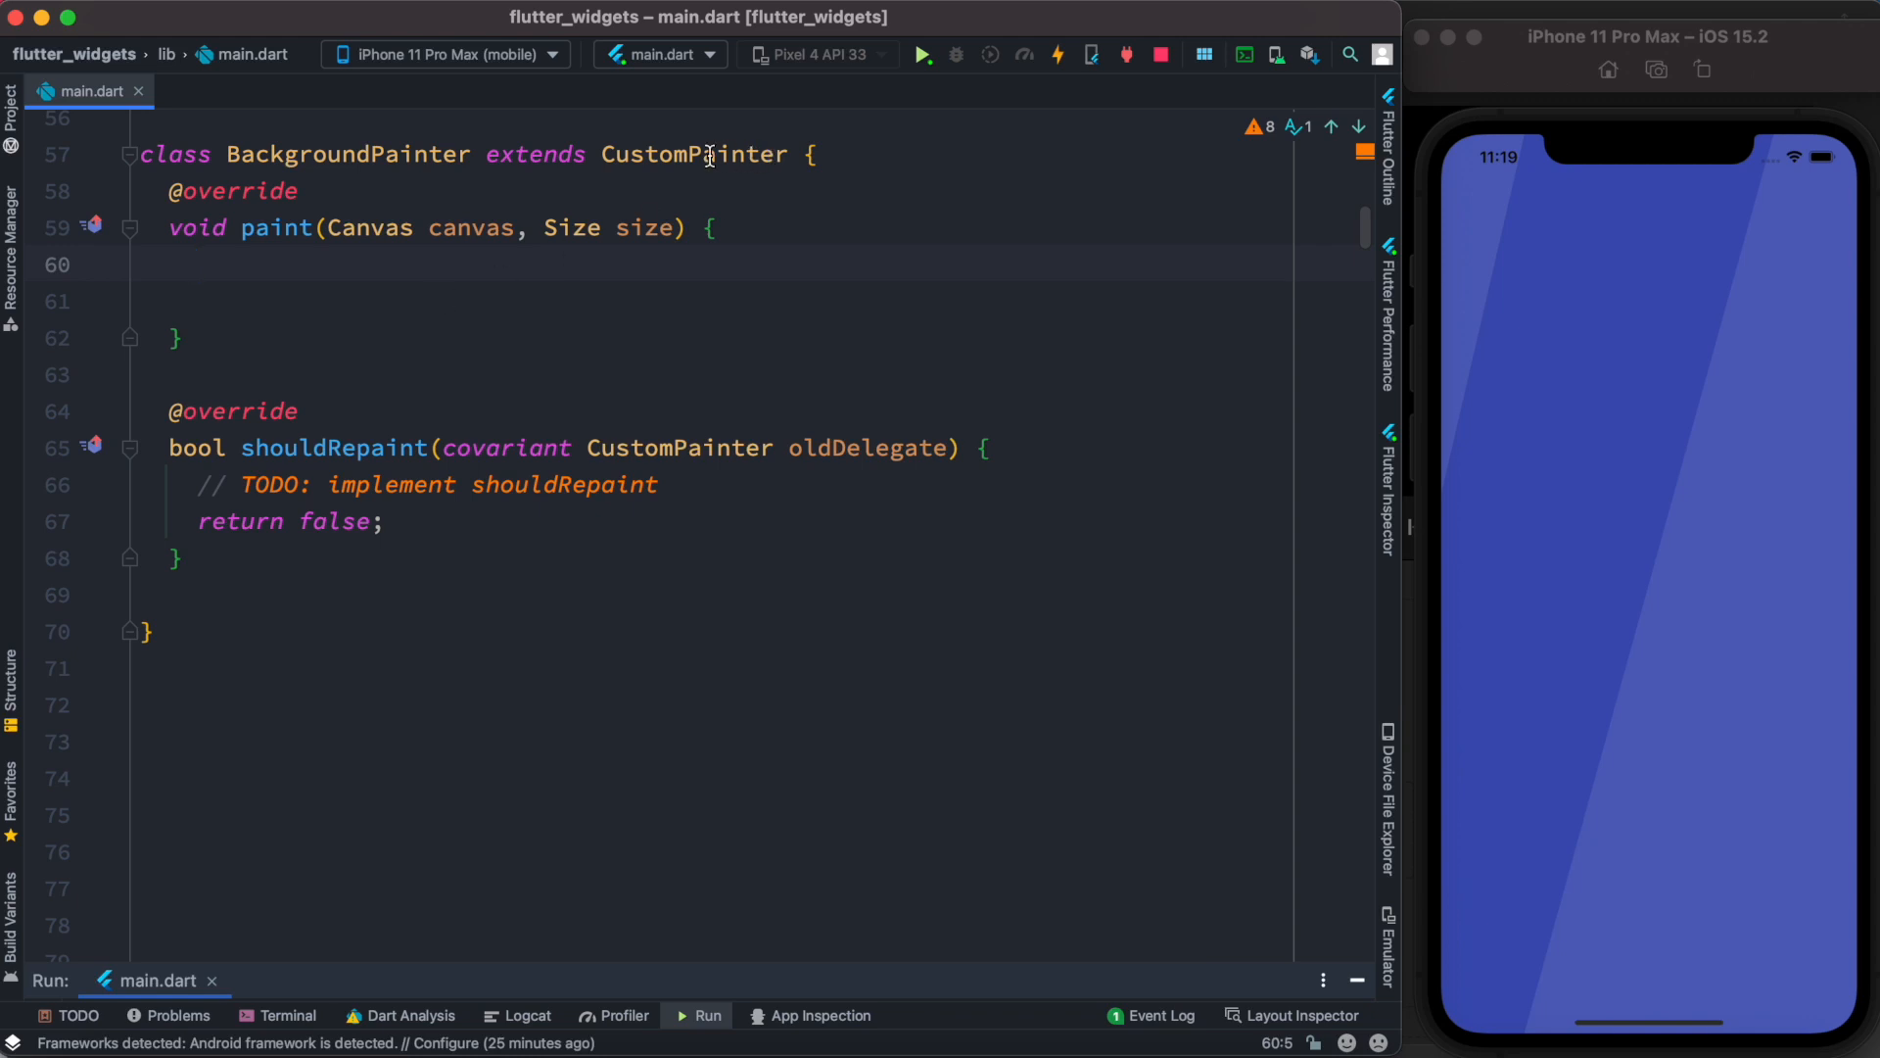
{"action": "left_click", "coordinate": [138, 228]}
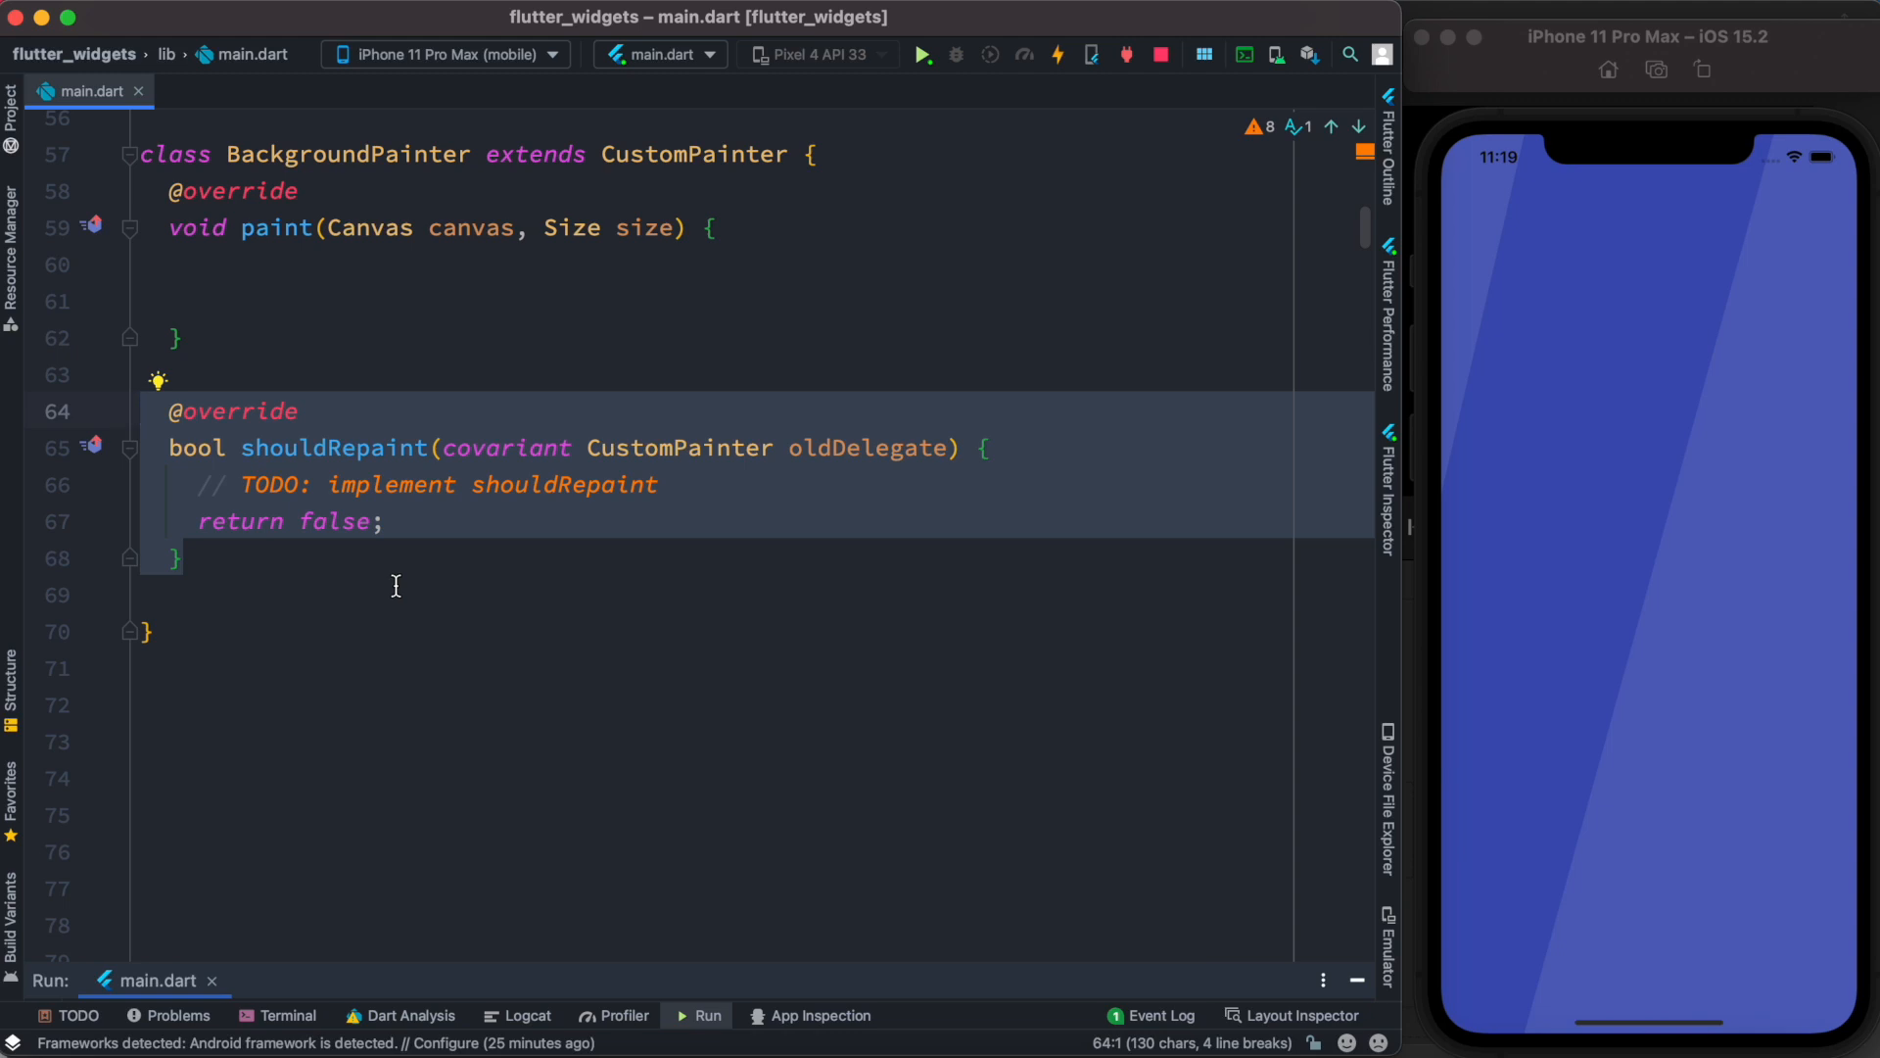
{"action": "mouse_move", "coordinate": [433, 538]}
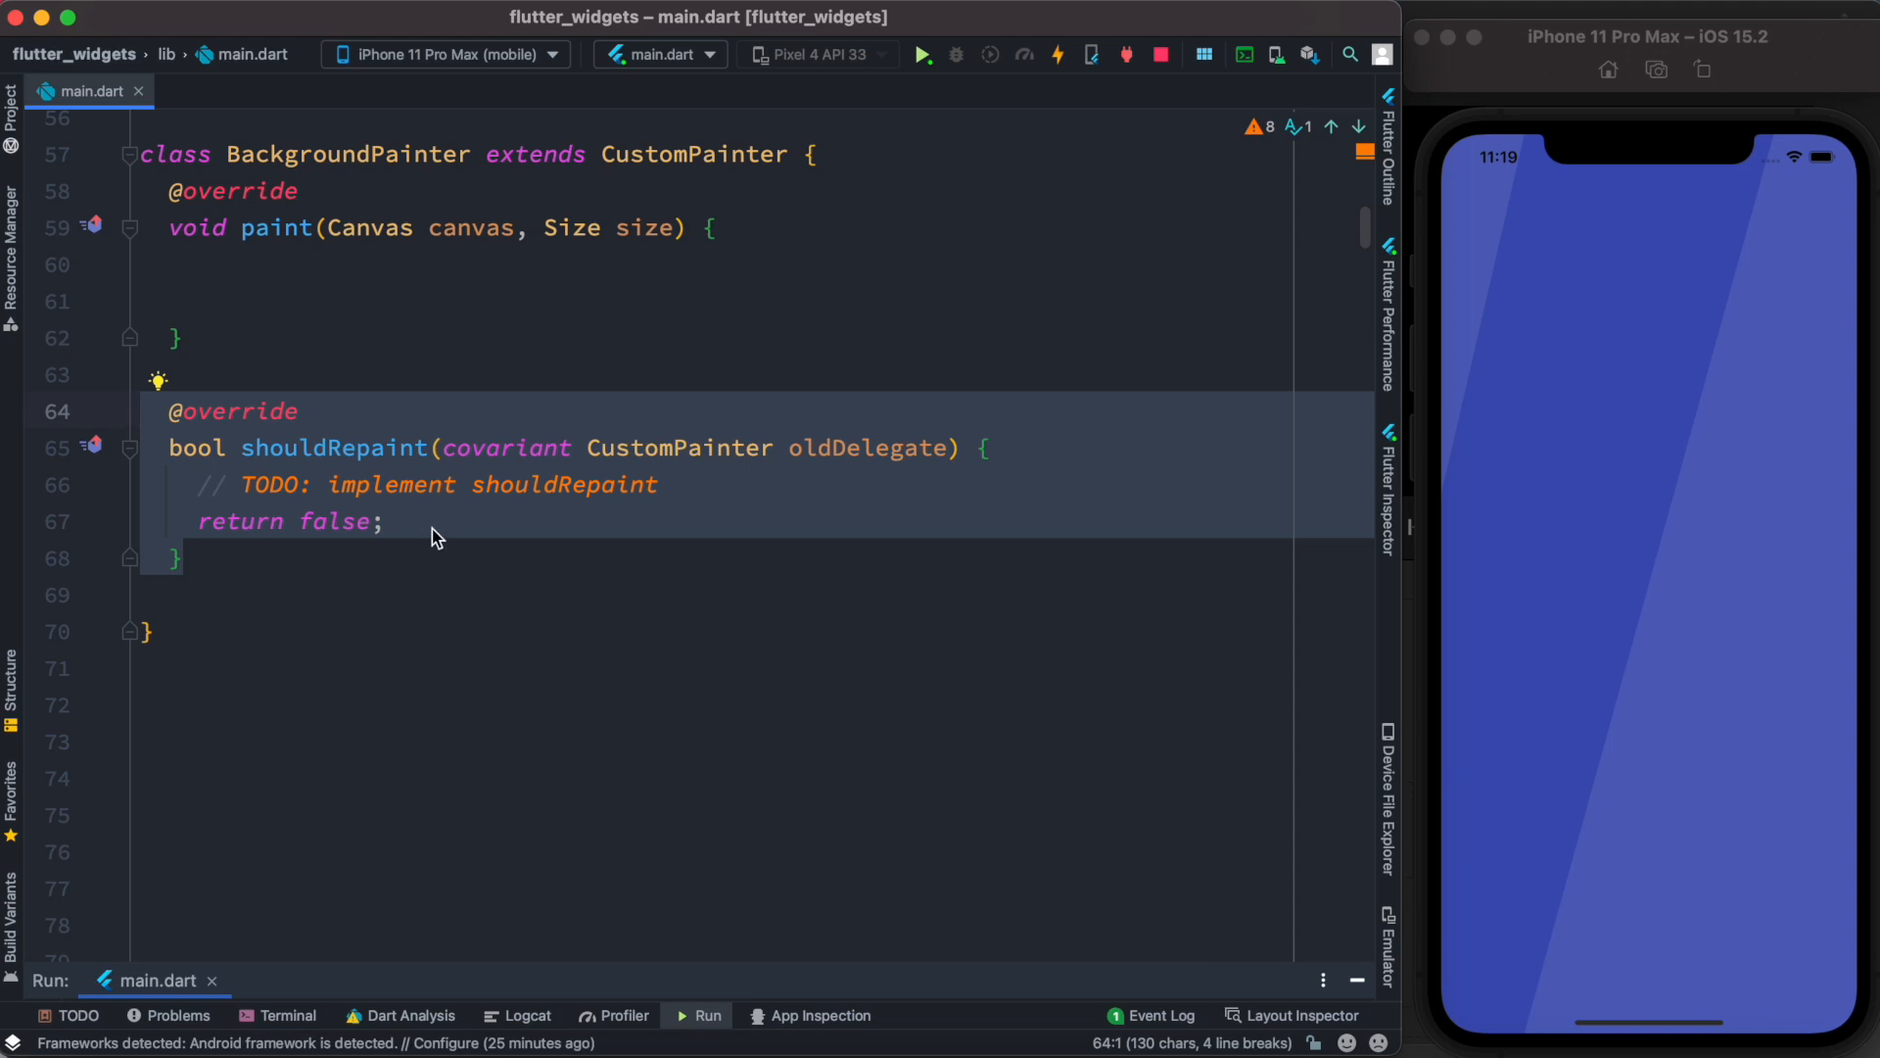
{"action": "mouse_move", "coordinate": [353, 482]}
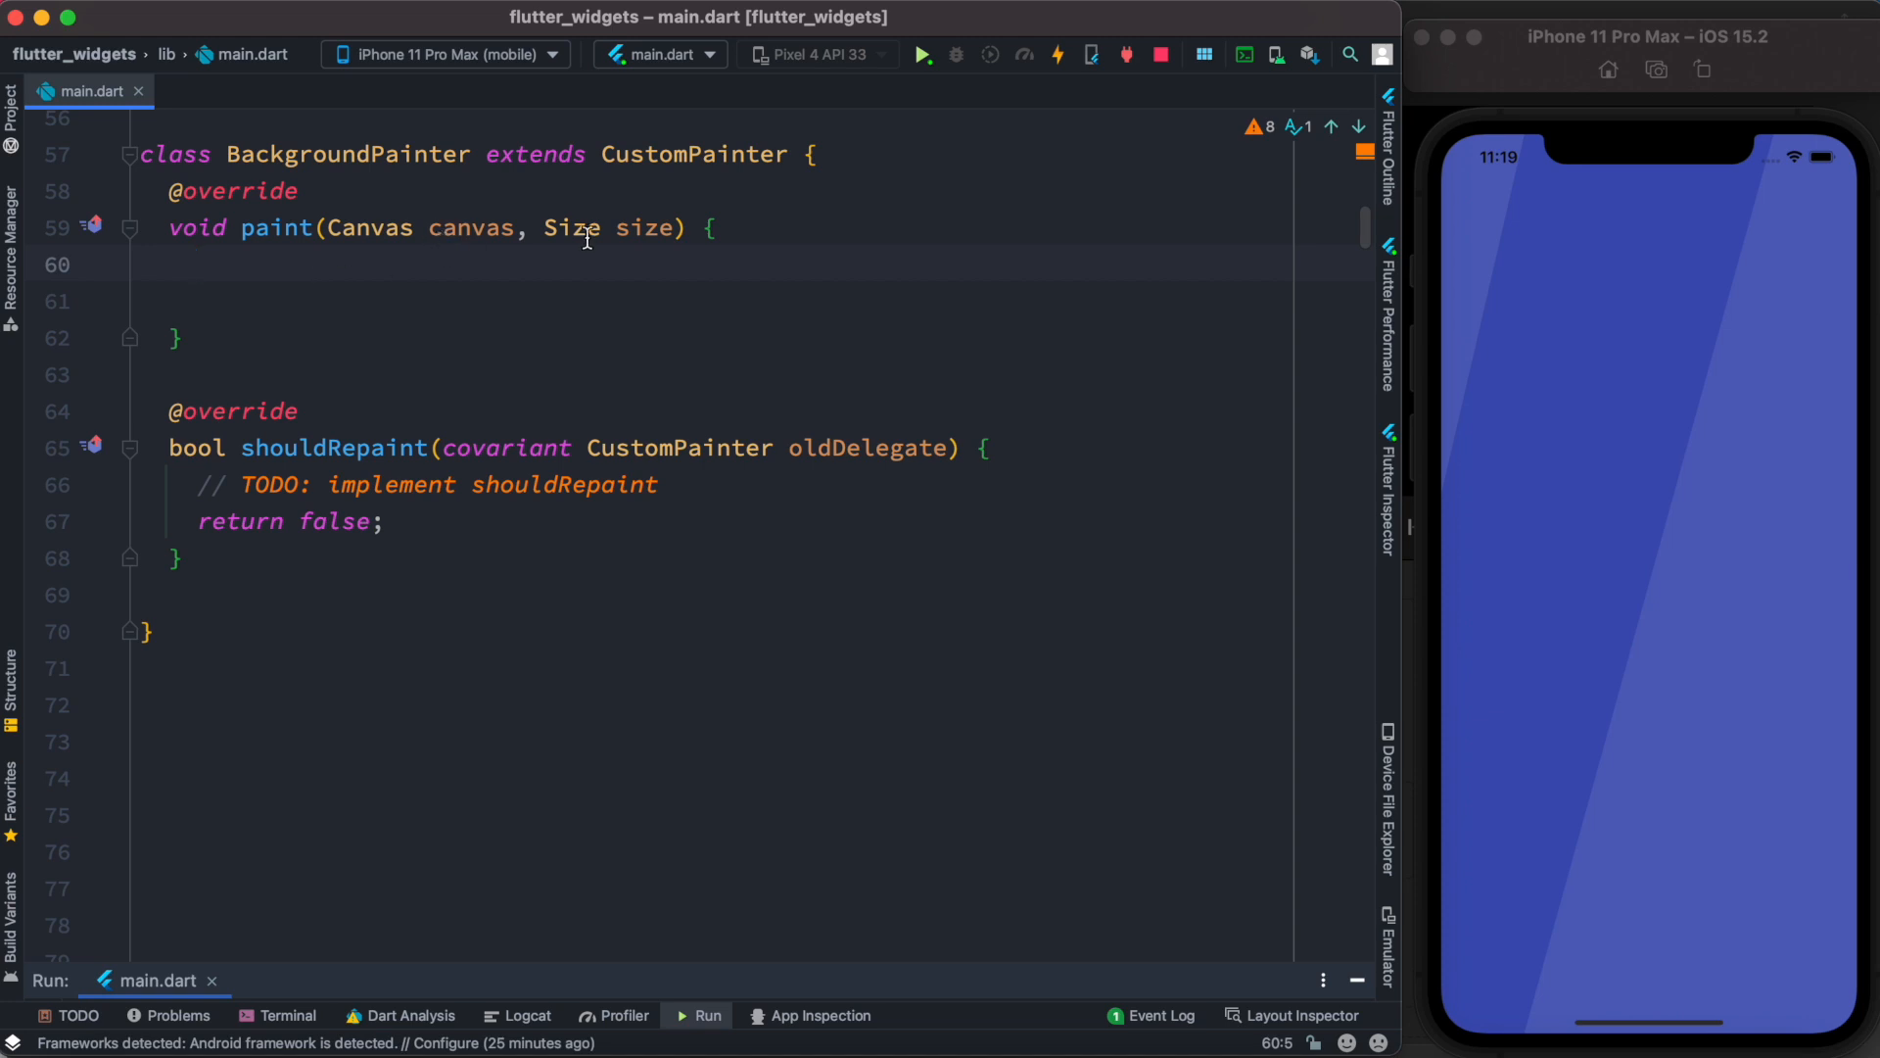
{"action": "mouse_move", "coordinate": [434, 345]}
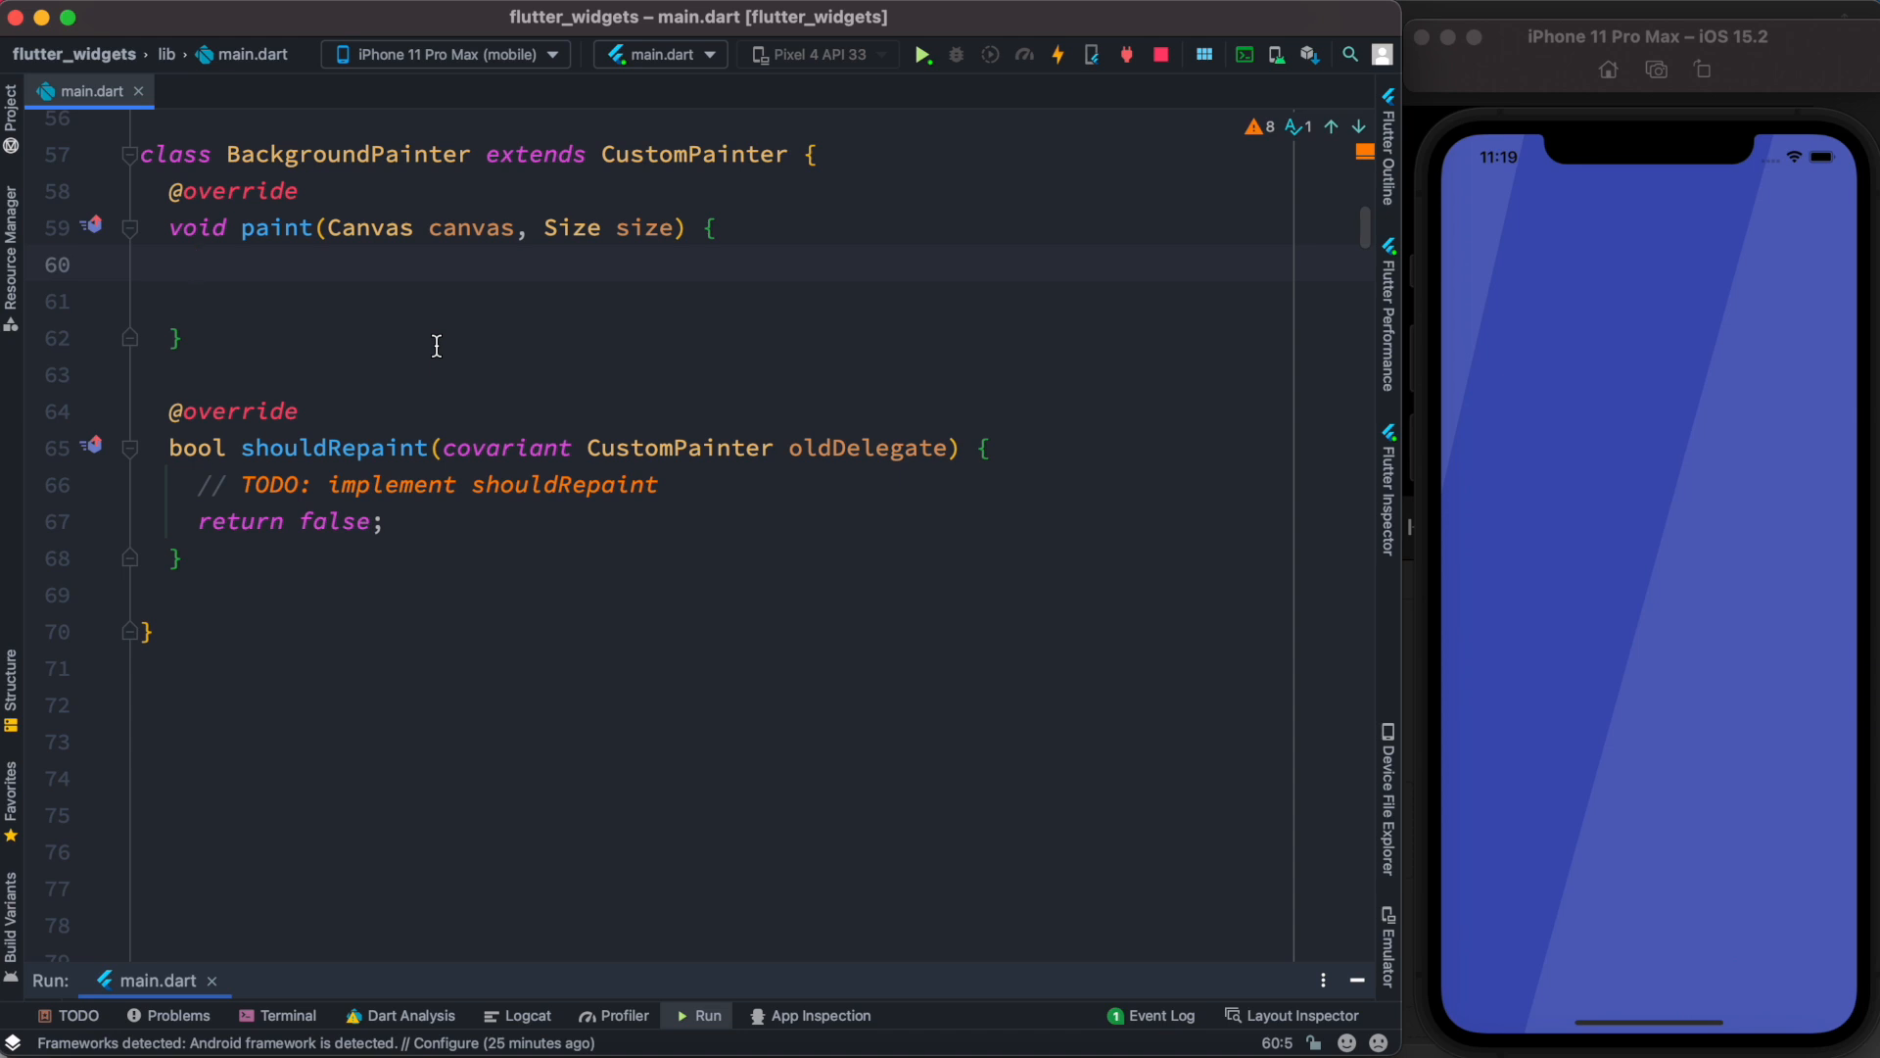
{"action": "left_click", "coordinate": [200, 264]}
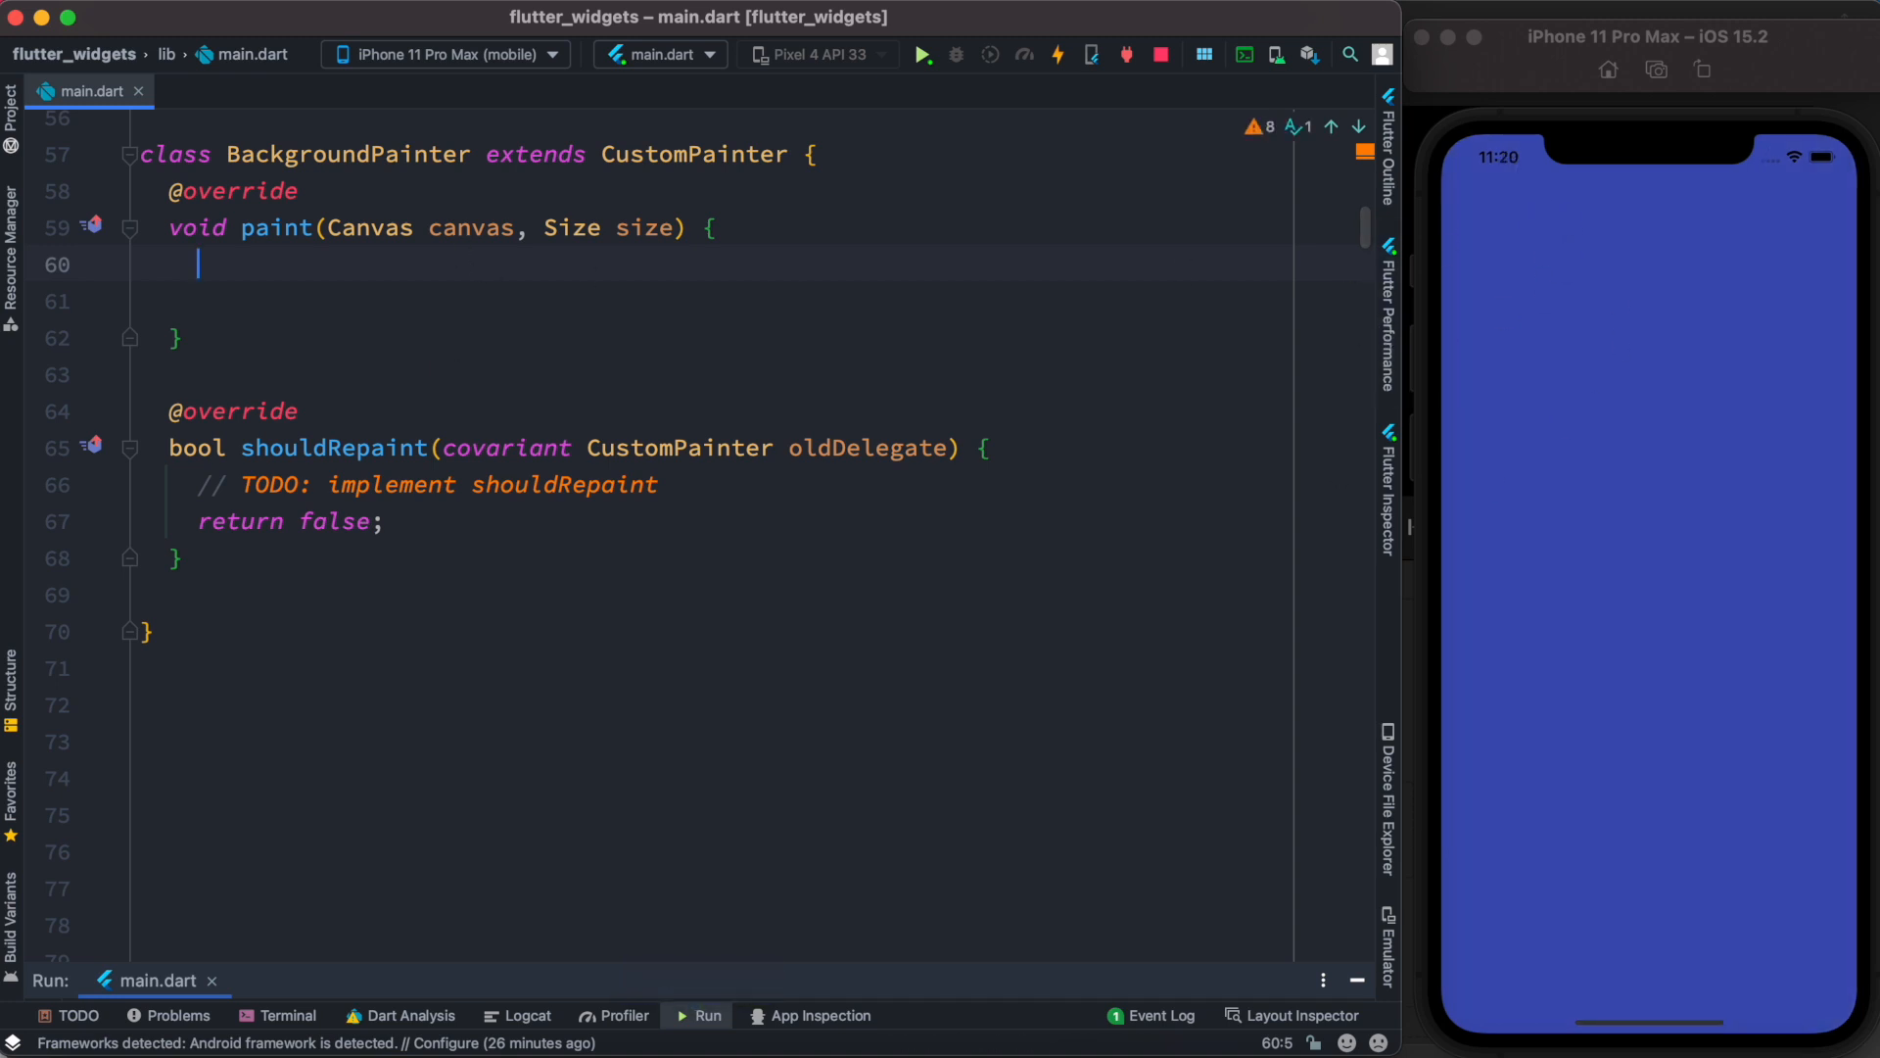
Declare a Paint coloured Colors.white.withOpacity(0.1) in paint() and highlight the Paint() constructor.
{"action": "type", "text": "Paint paint = Paint()..color = Colors.white.withOpacity(0.1);"}
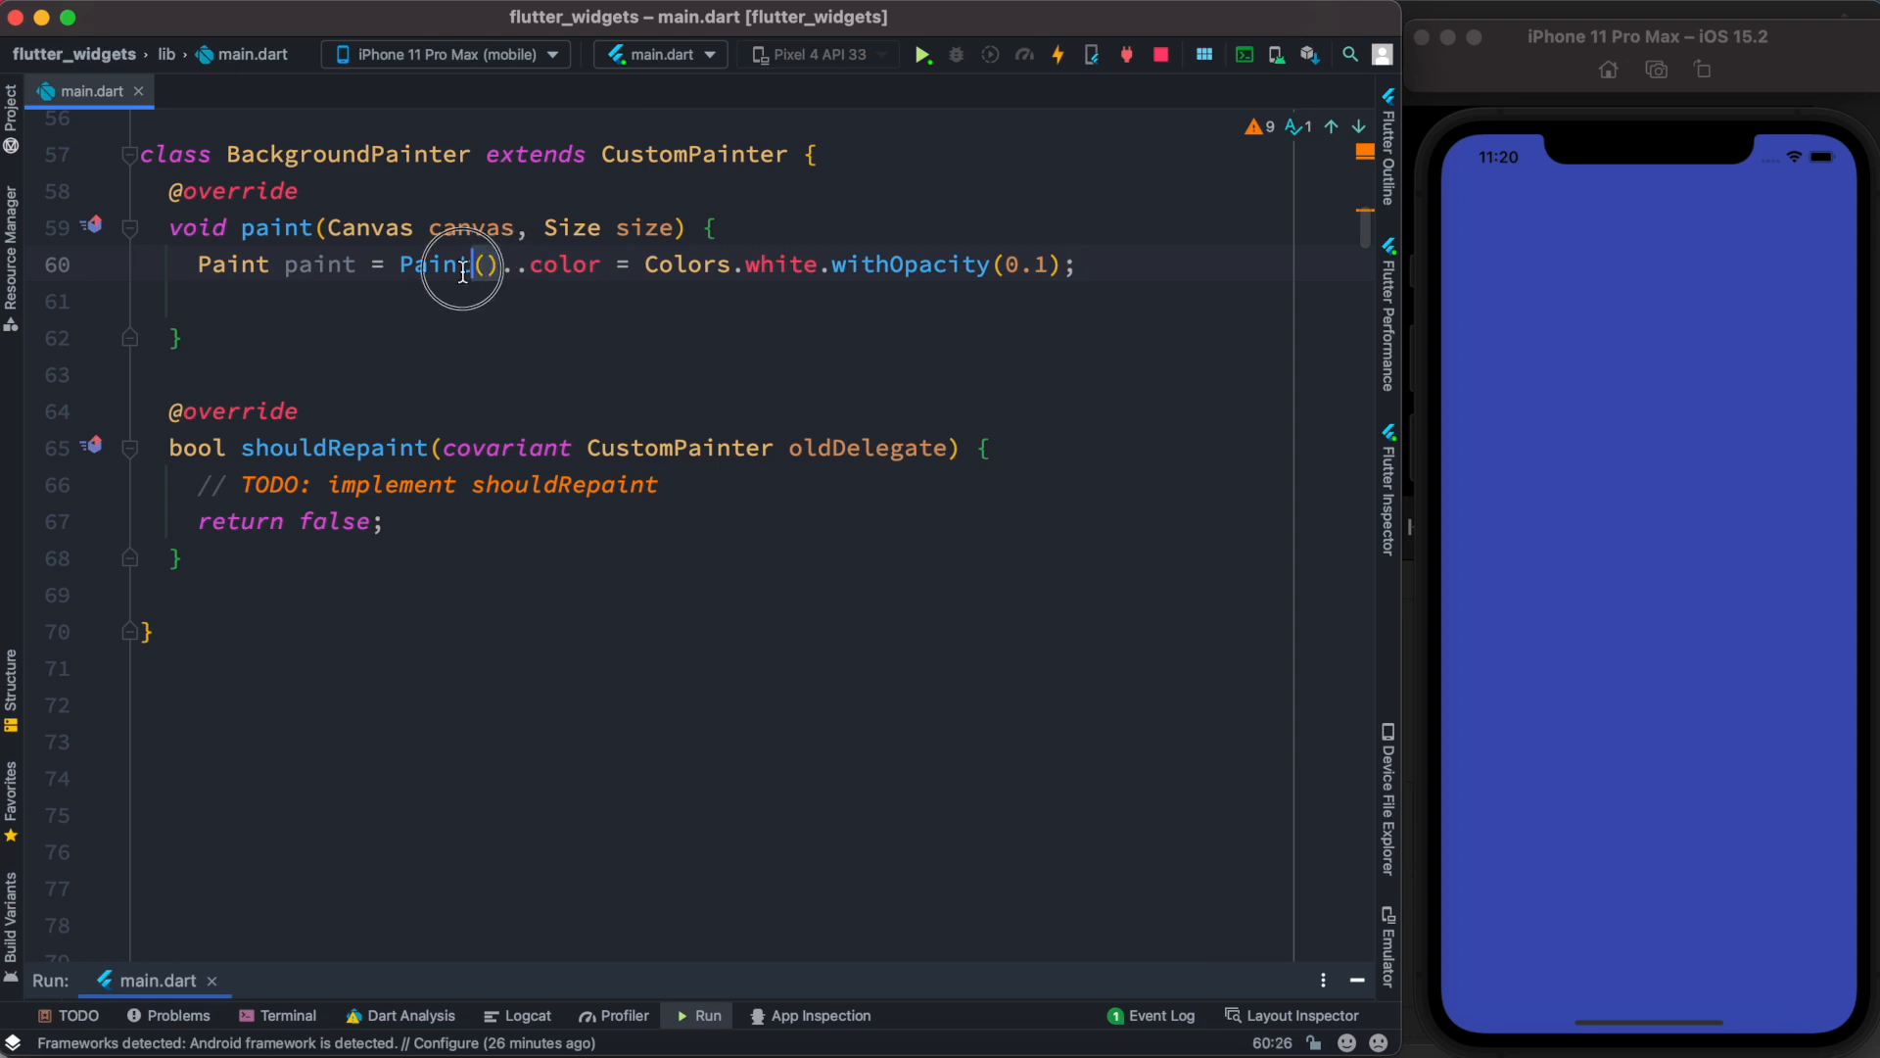
{"action": "double_click", "coordinate": [438, 263]}
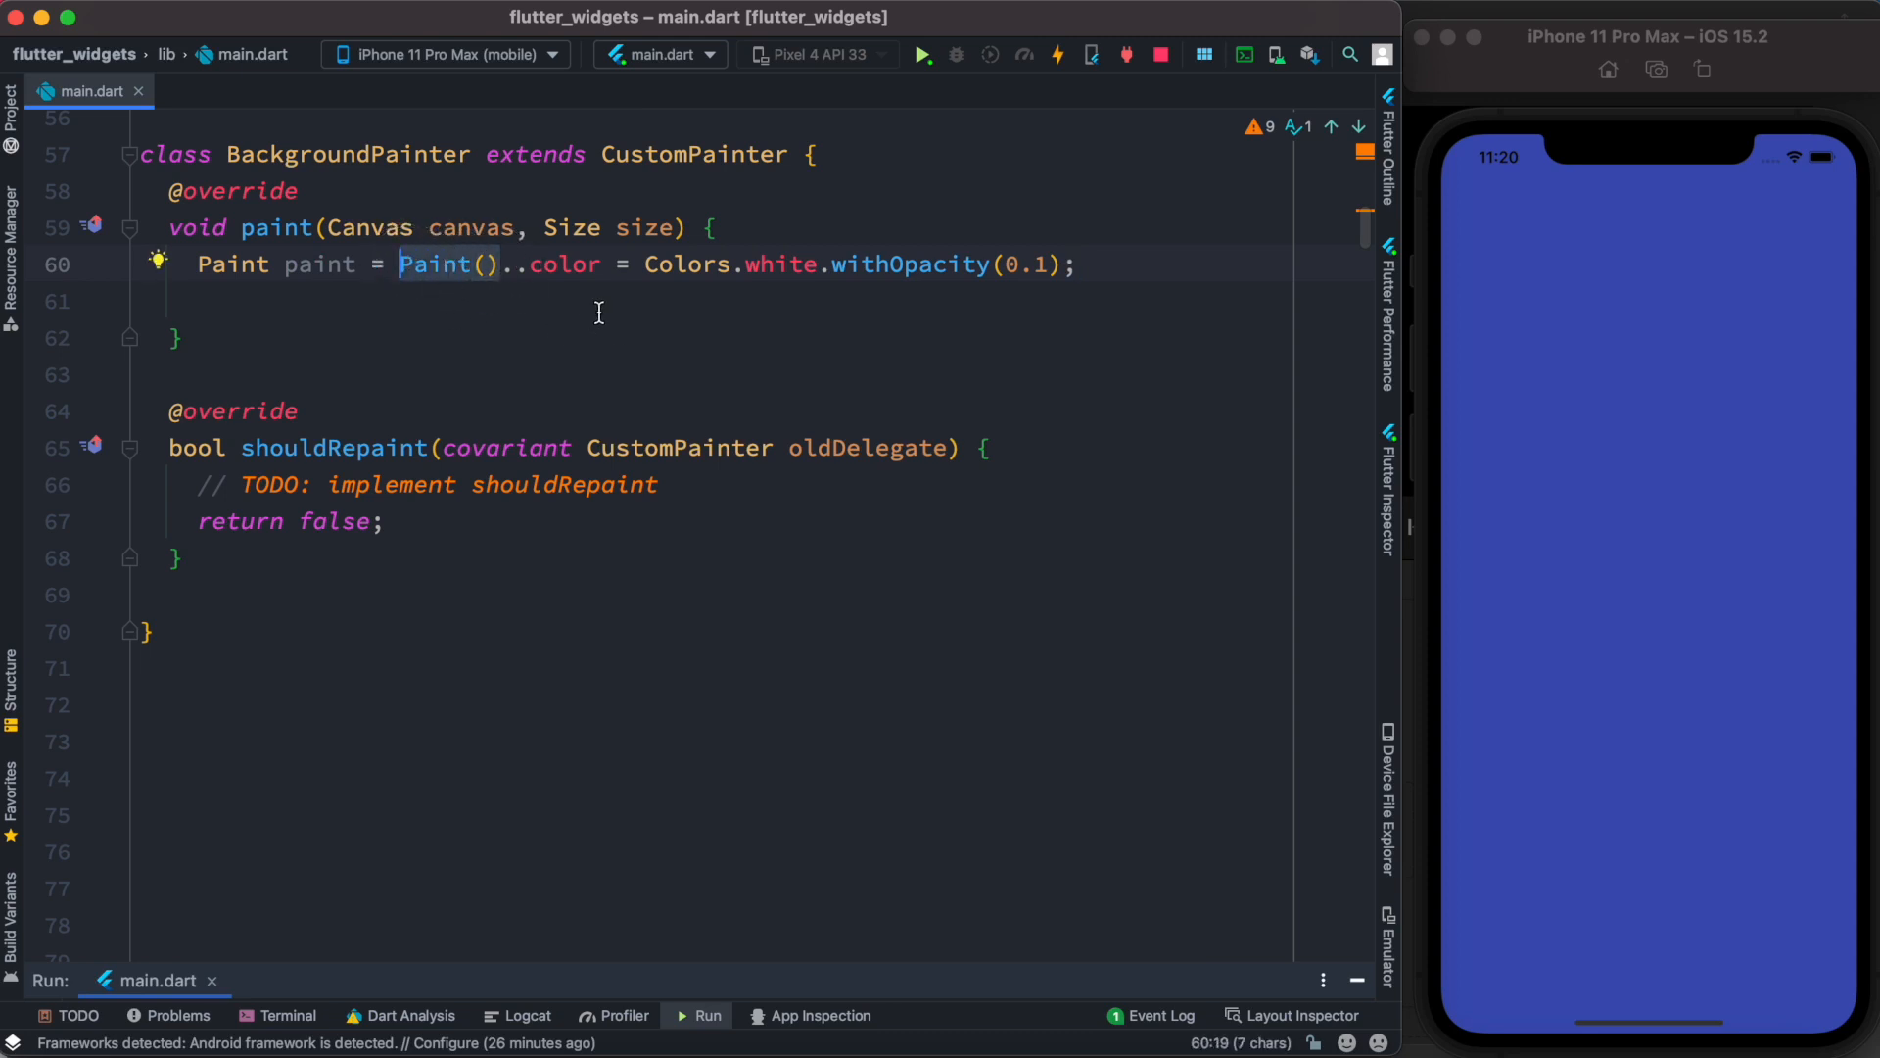
{"action": "mouse_move", "coordinate": [661, 295]}
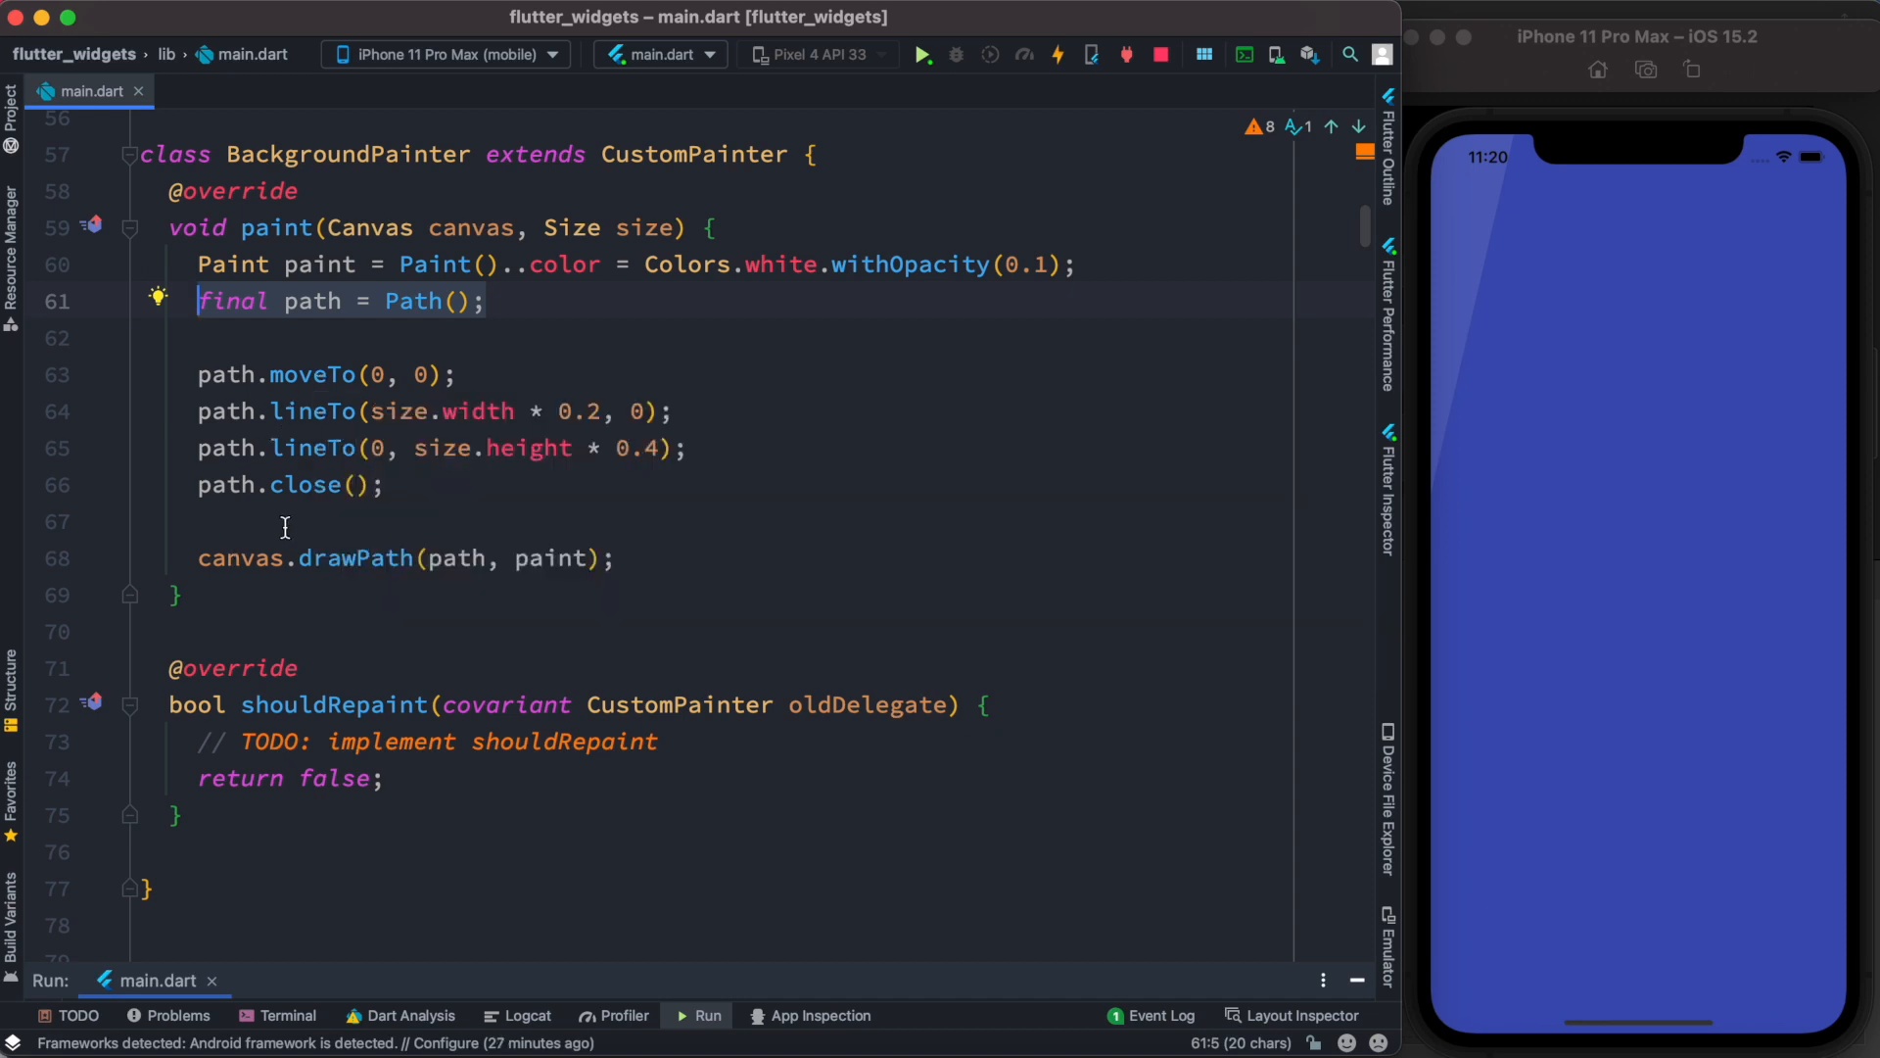
{"action": "mouse_move", "coordinate": [1438, 150]}
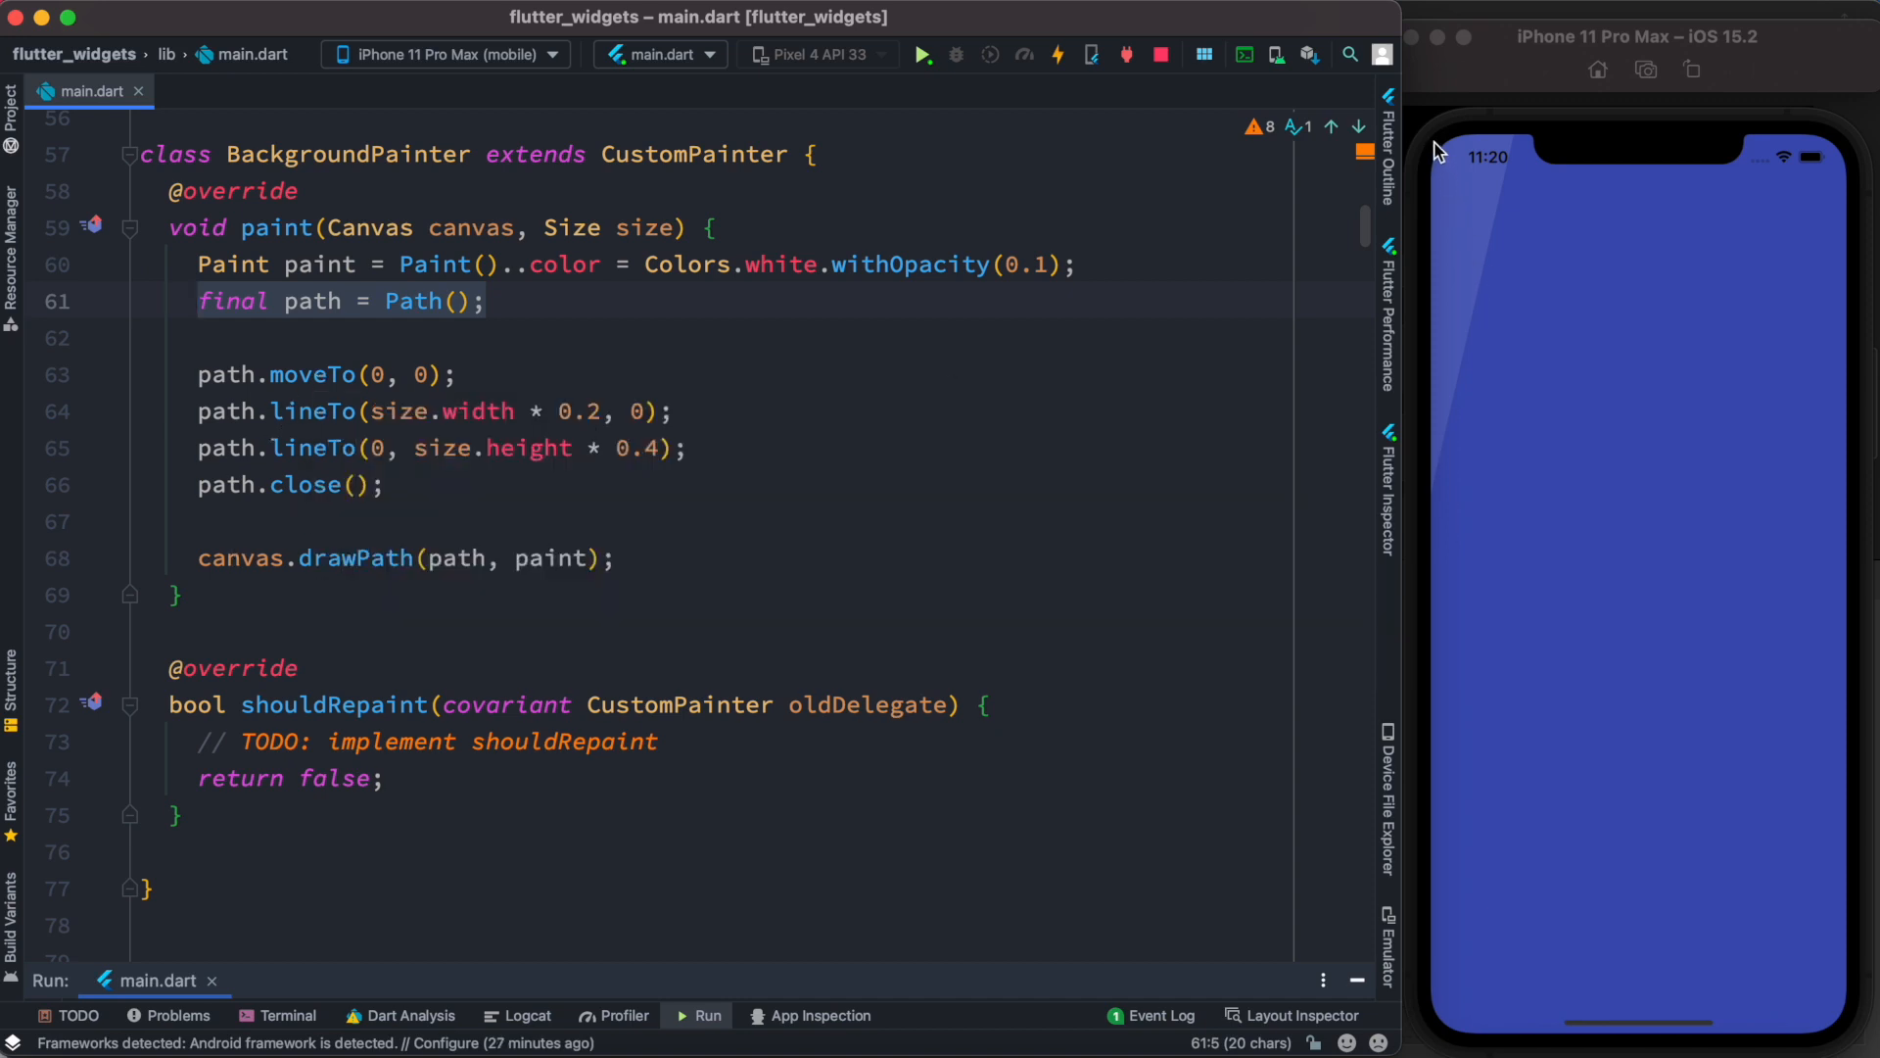
{"action": "mouse_move", "coordinate": [1435, 489]}
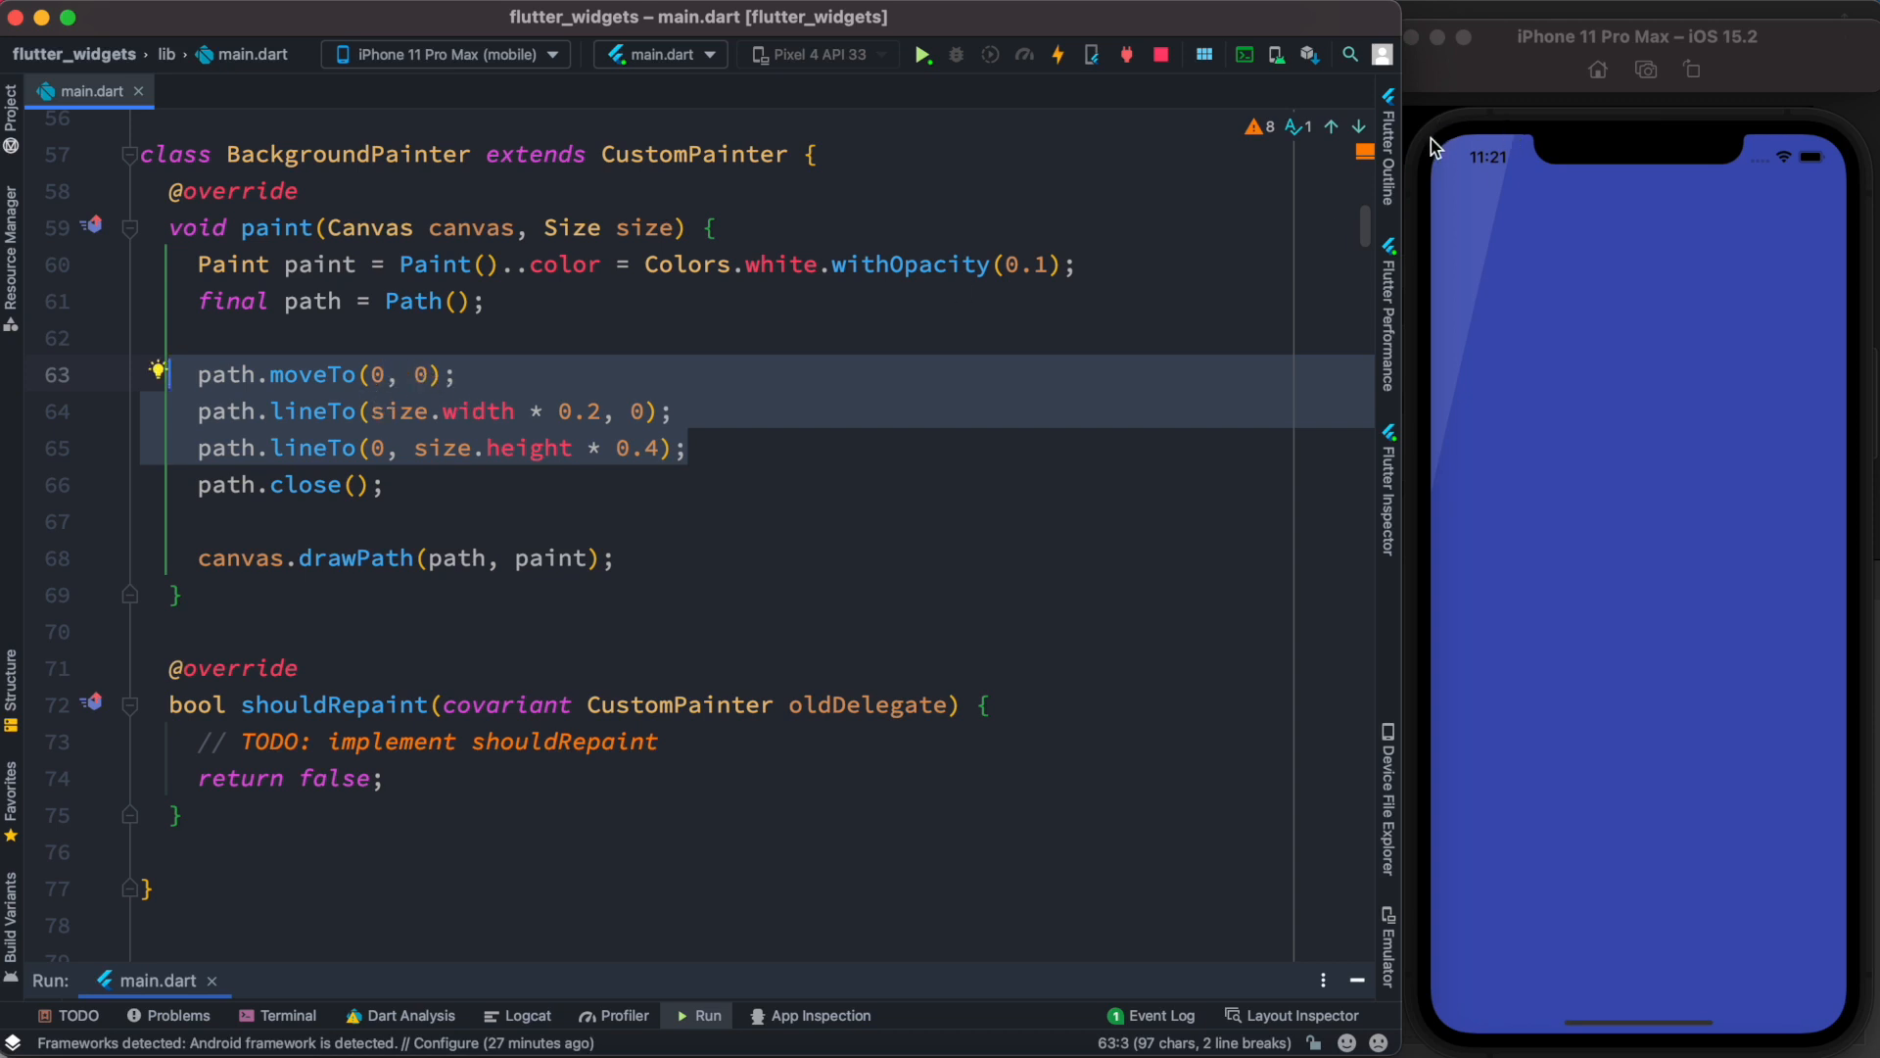
Focus on the lineTo(size.width*0.2, 0) line of the triangular path.
{"action": "left_click", "coordinate": [676, 411]}
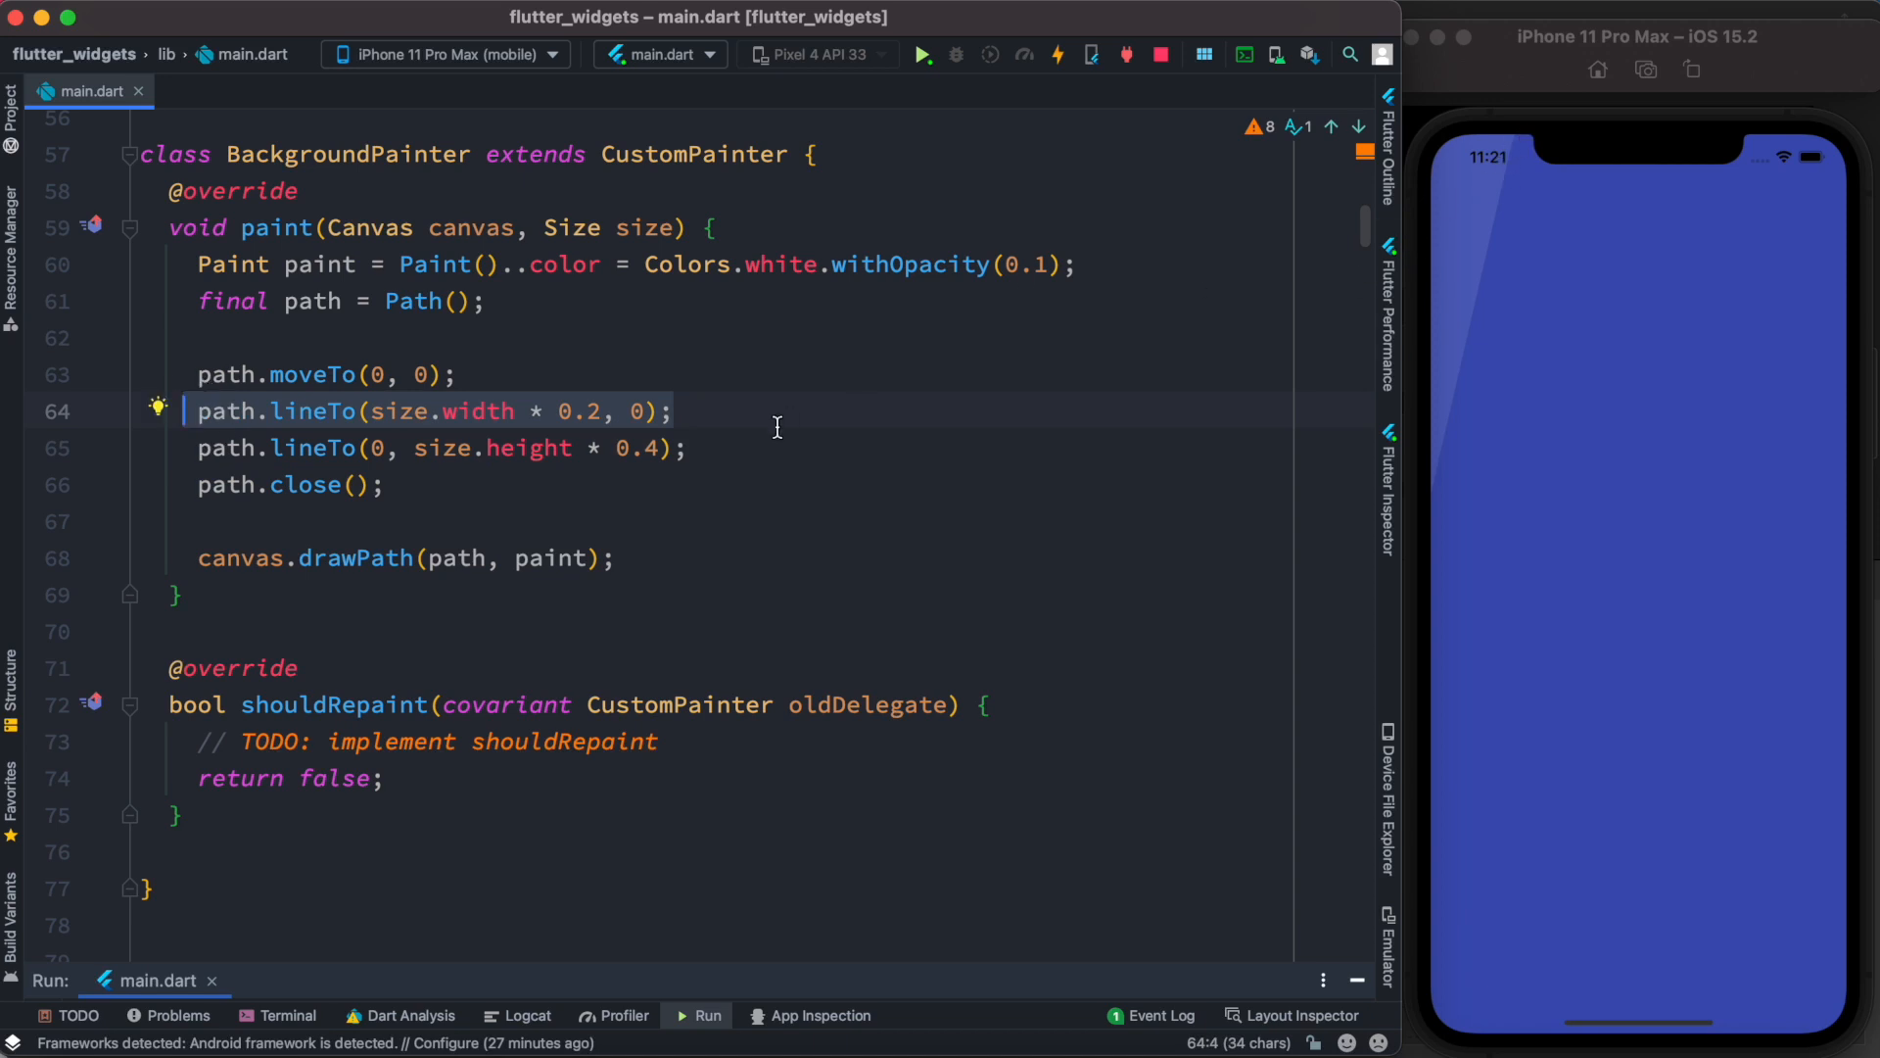
{"action": "mouse_move", "coordinate": [458, 435]}
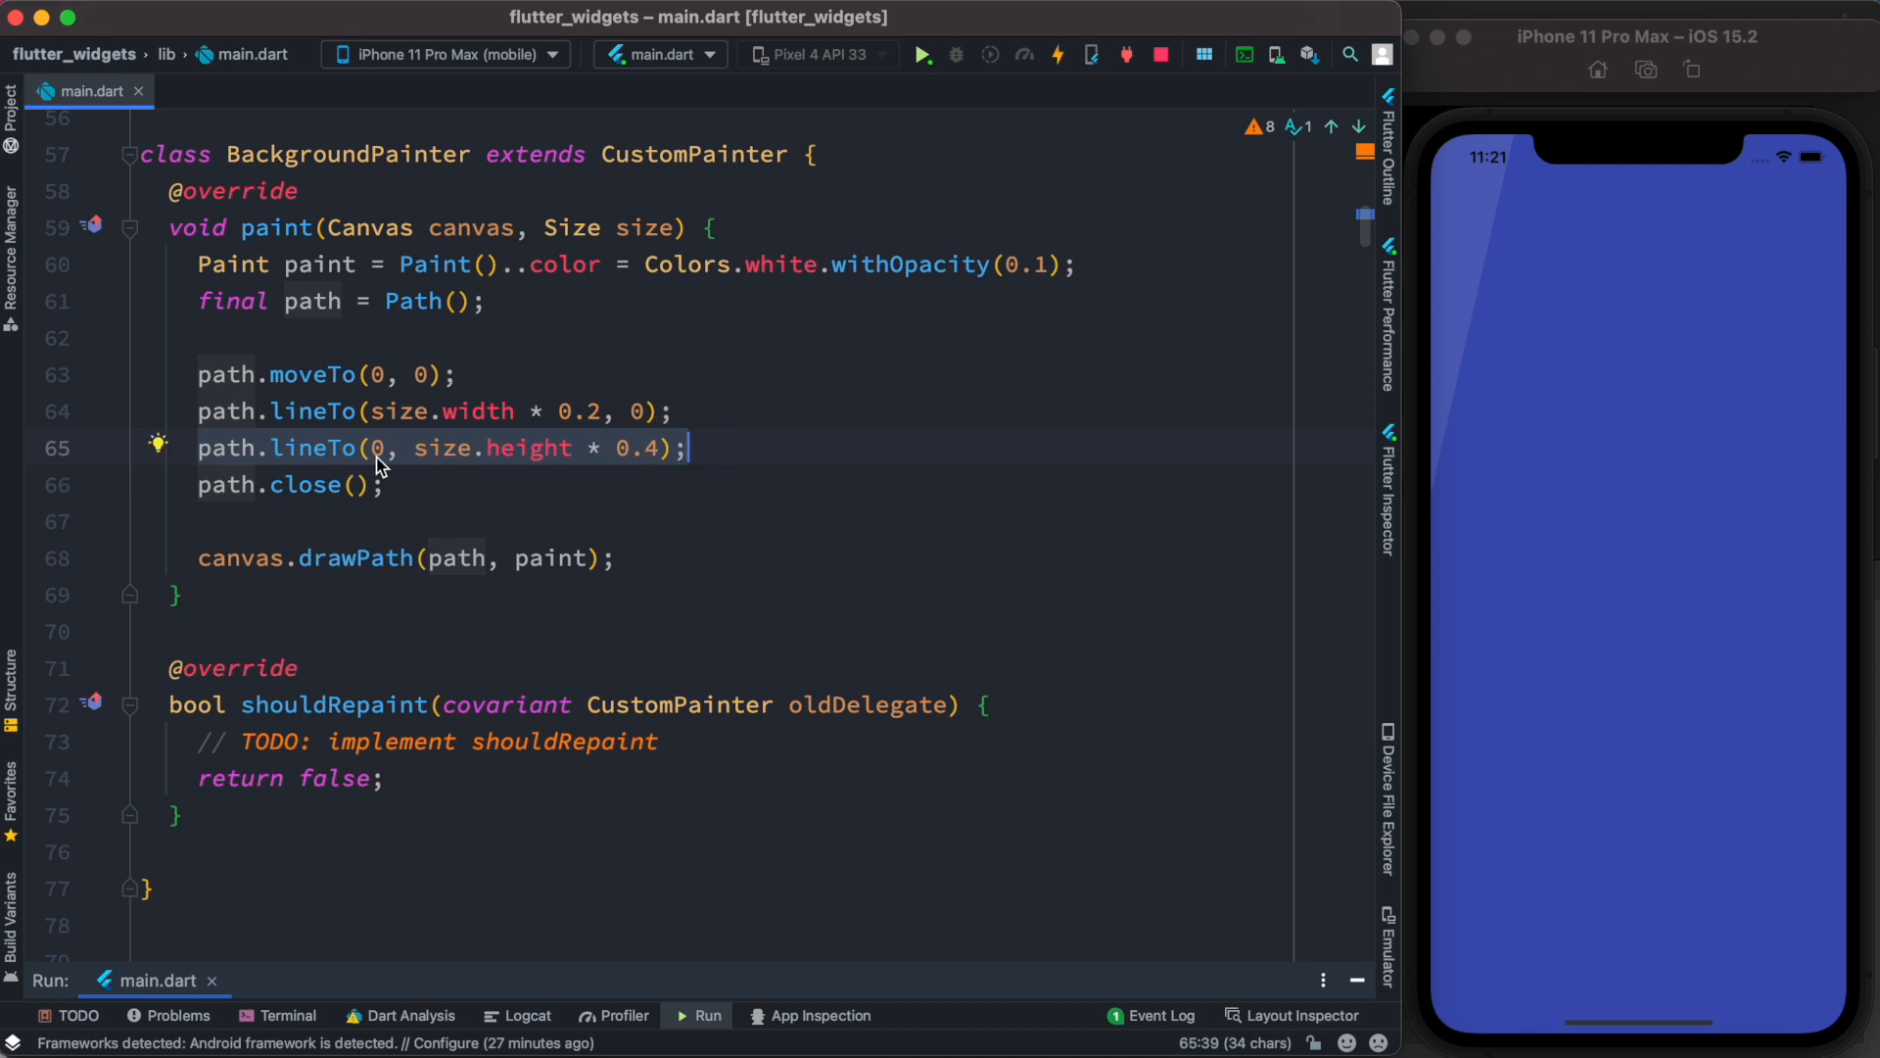
{"action": "mouse_move", "coordinate": [1371, 464]}
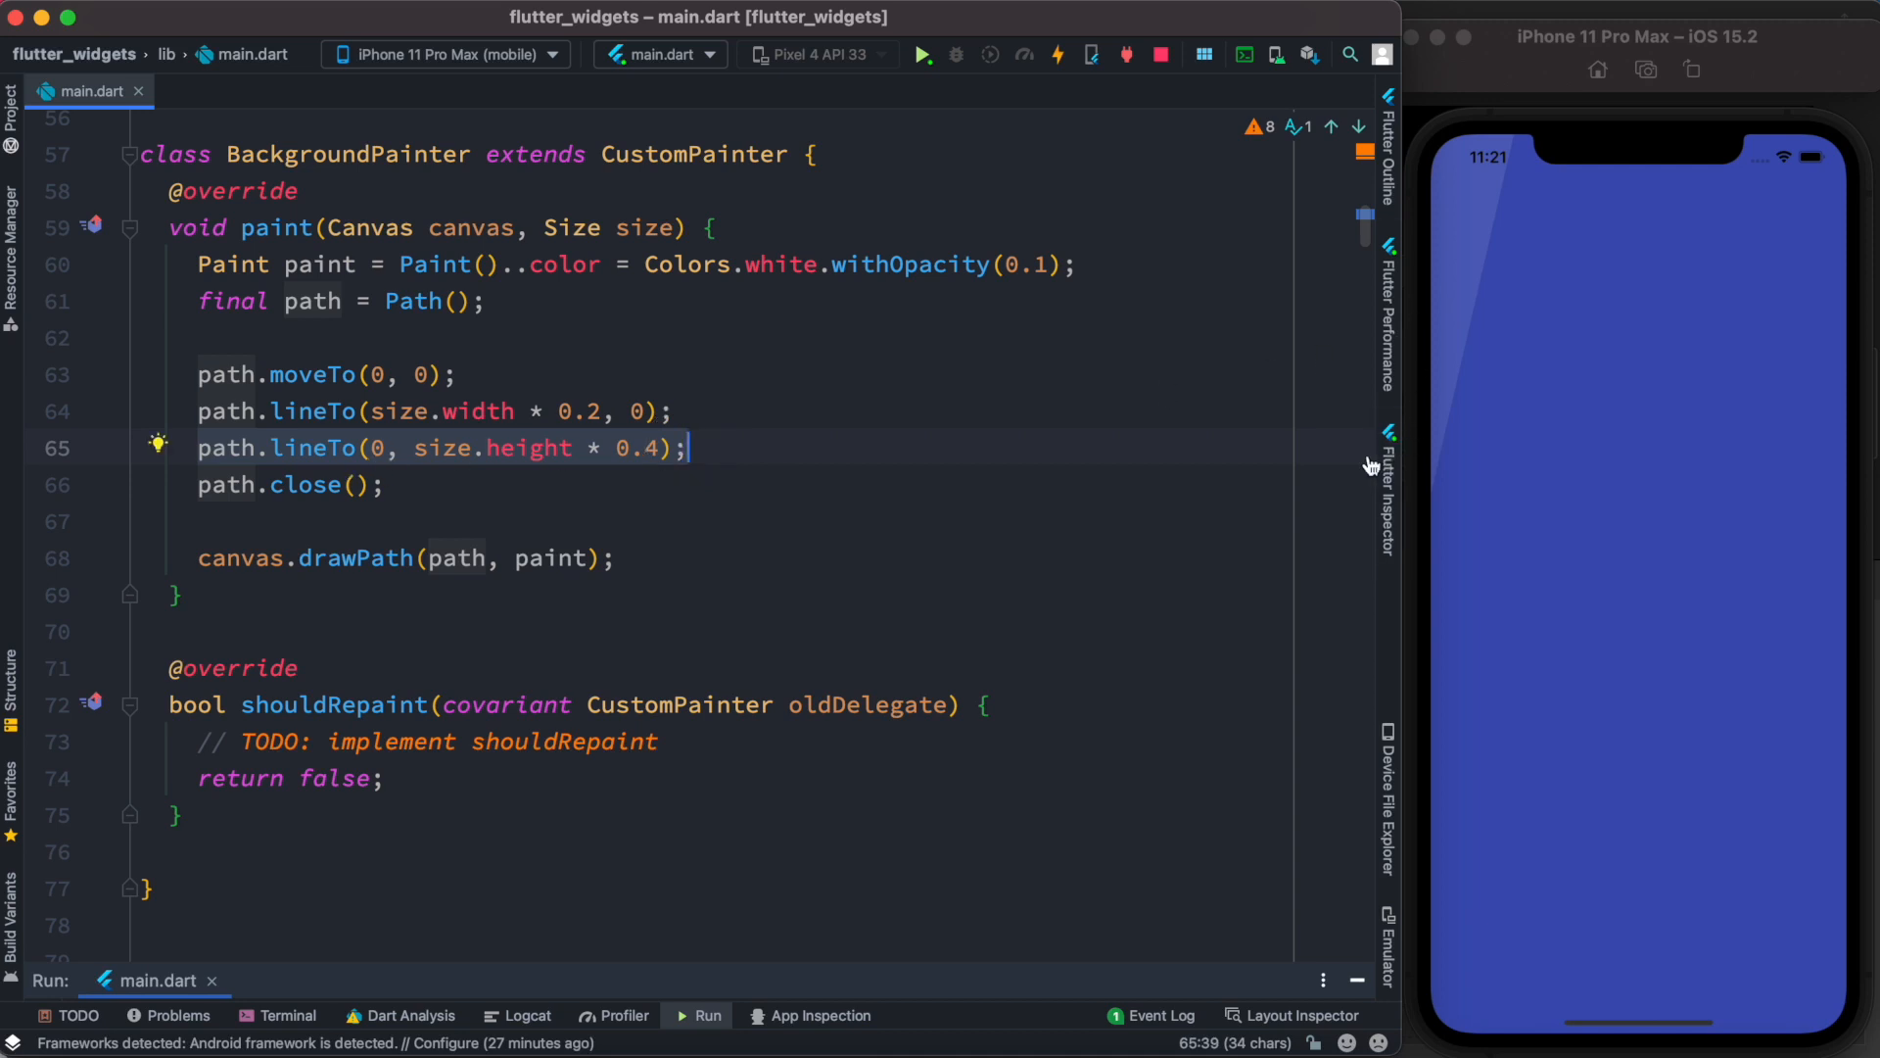
{"action": "mouse_move", "coordinate": [1433, 490]}
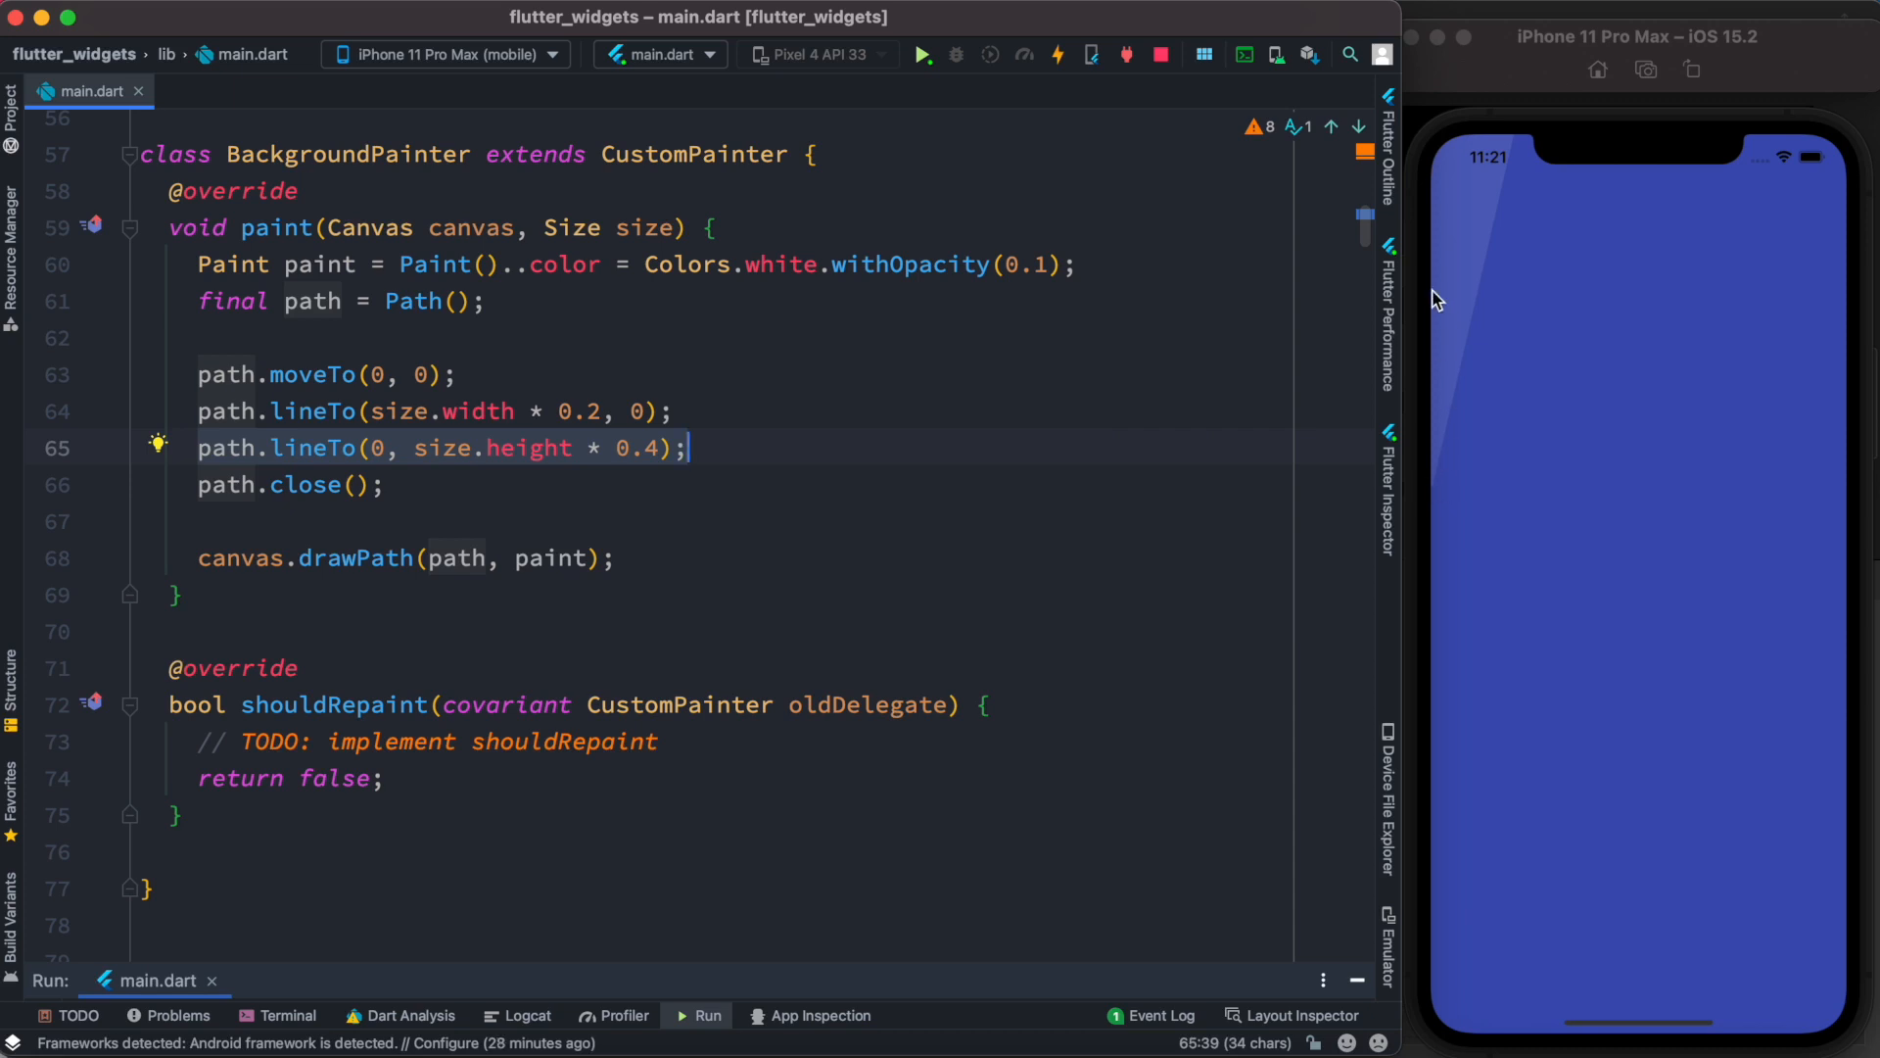
{"action": "mouse_move", "coordinate": [1438, 486]}
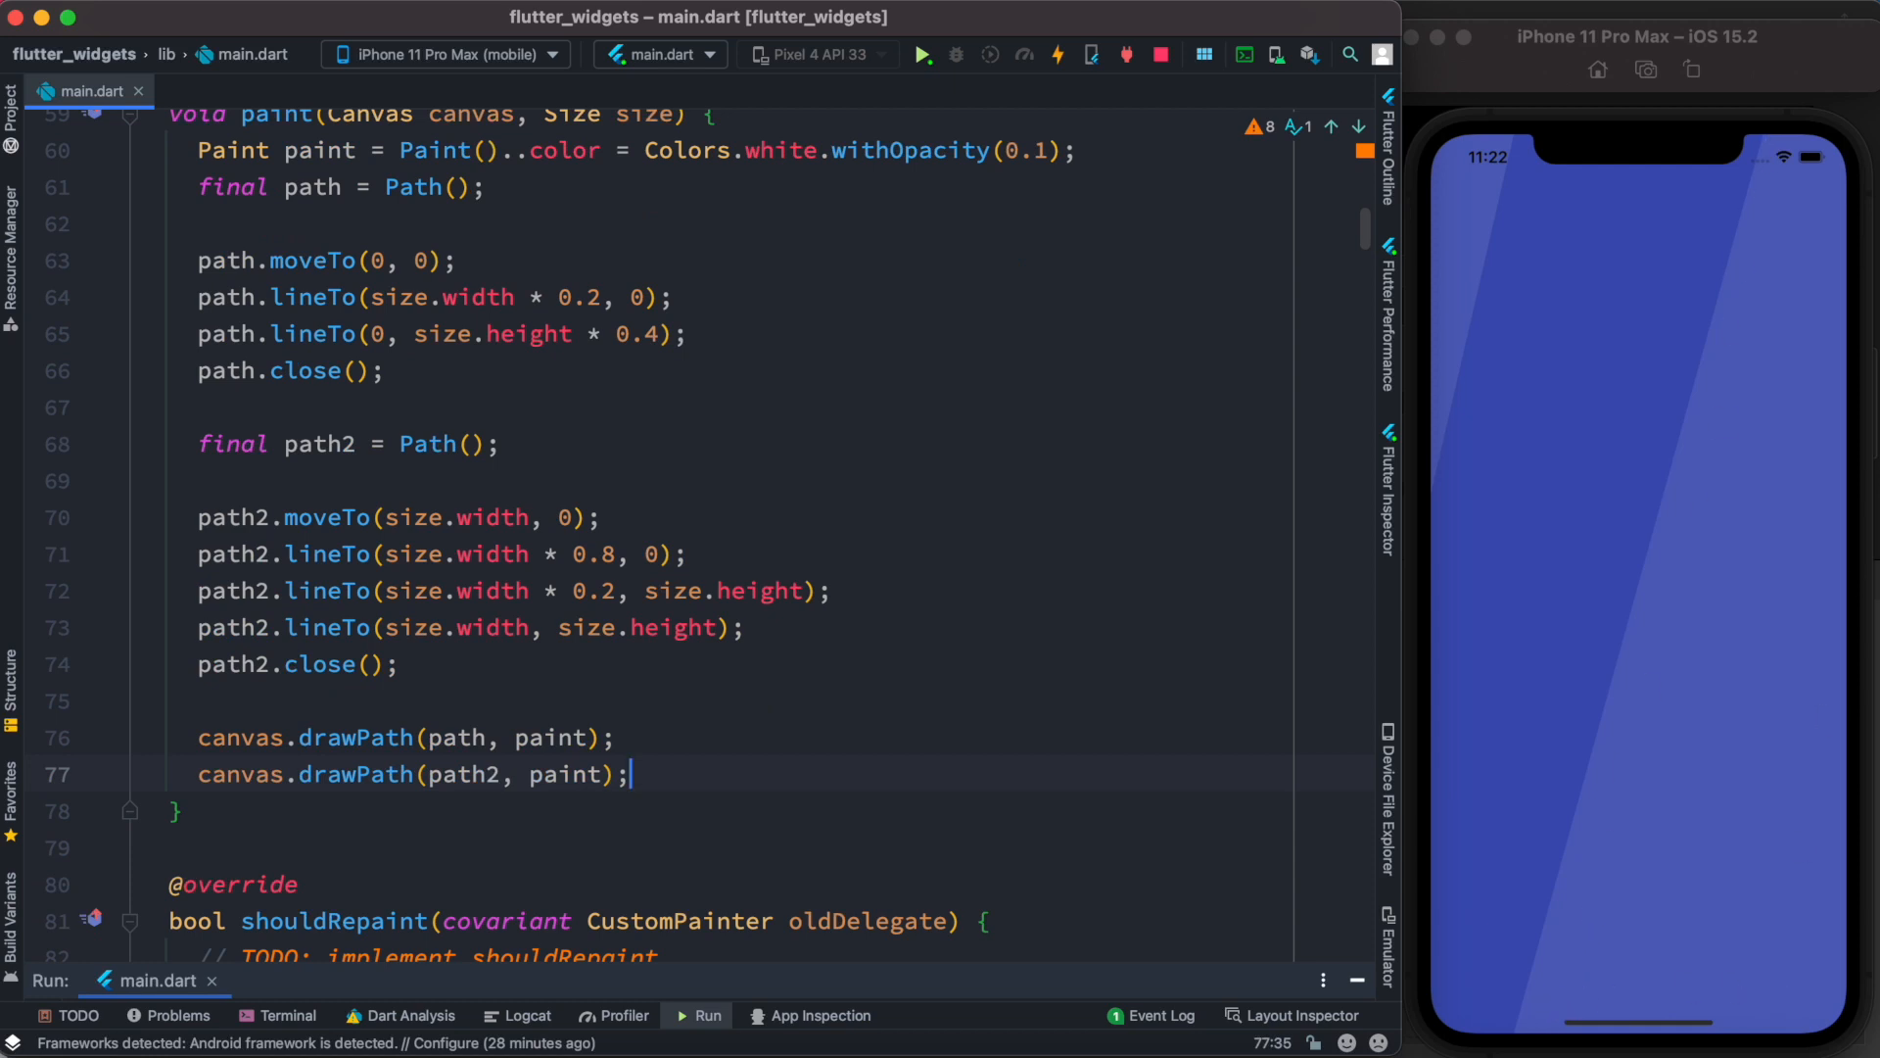
{"action": "mouse_move", "coordinate": [1735, 213]}
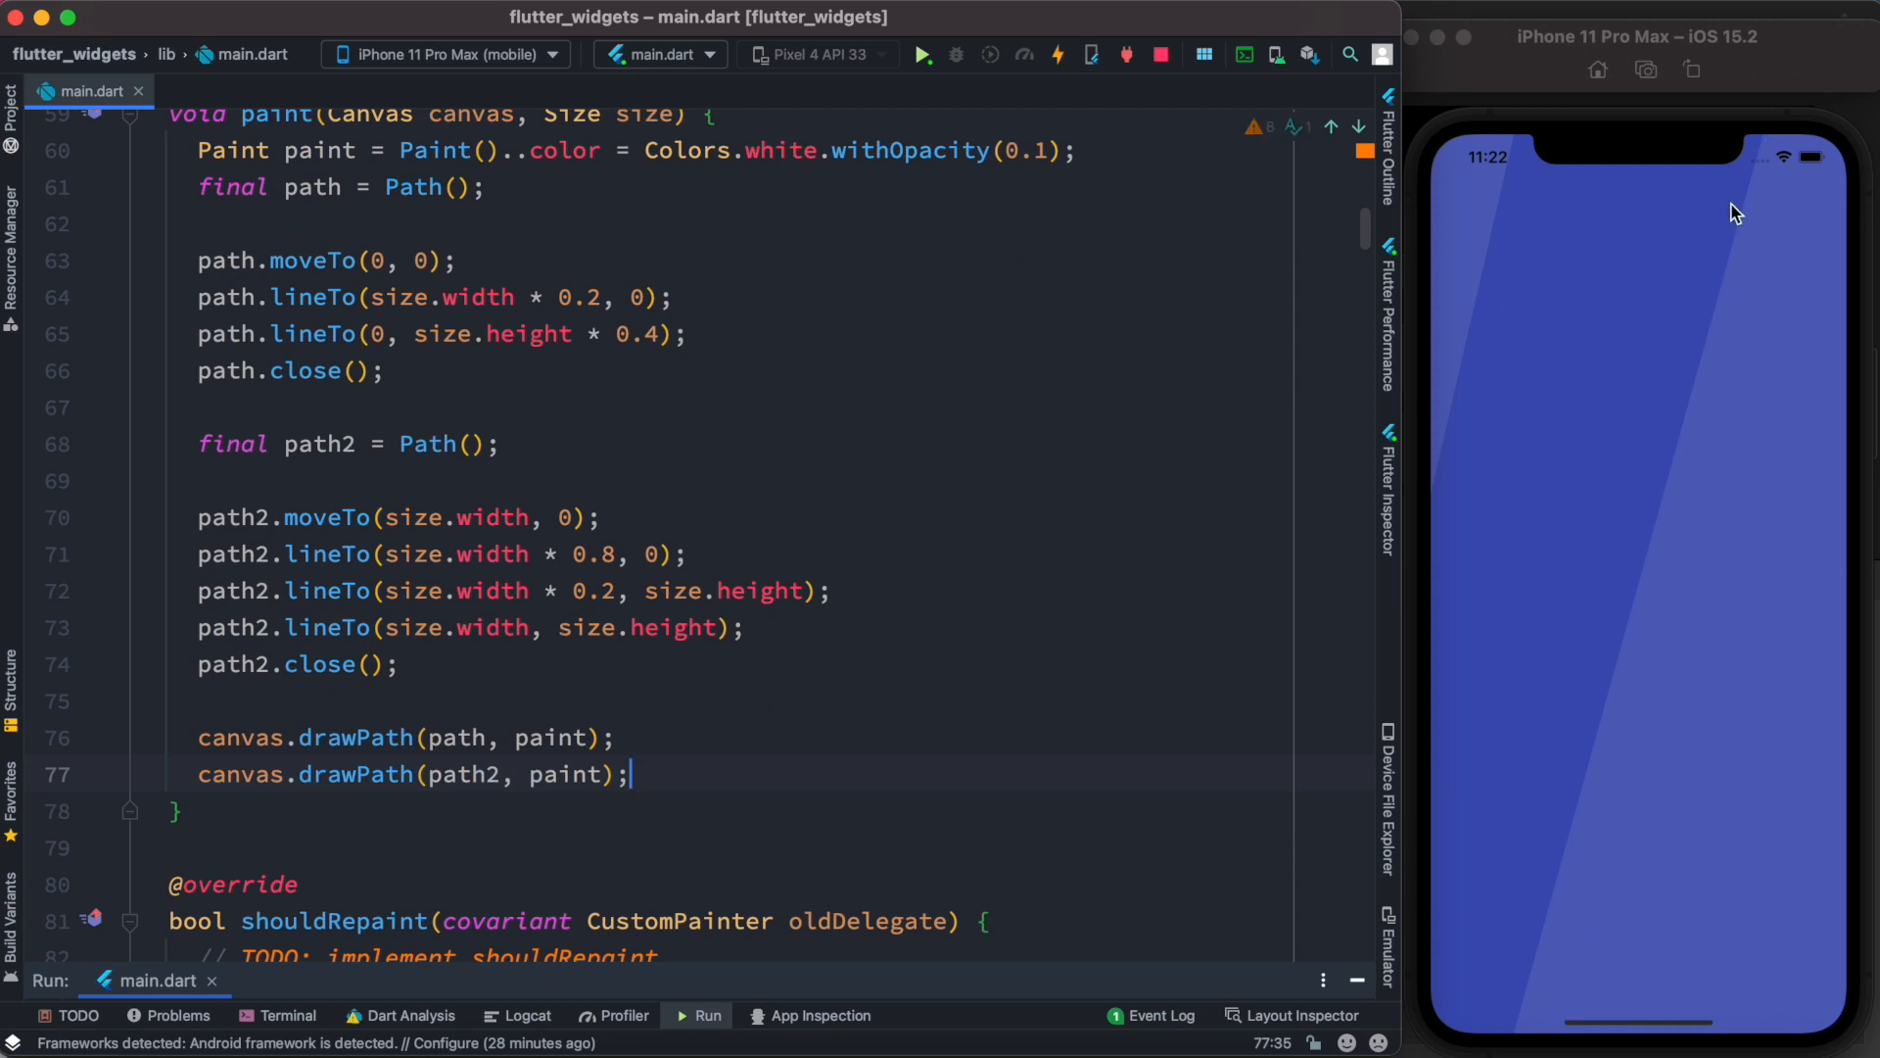
{"action": "mouse_move", "coordinate": [1836, 156]}
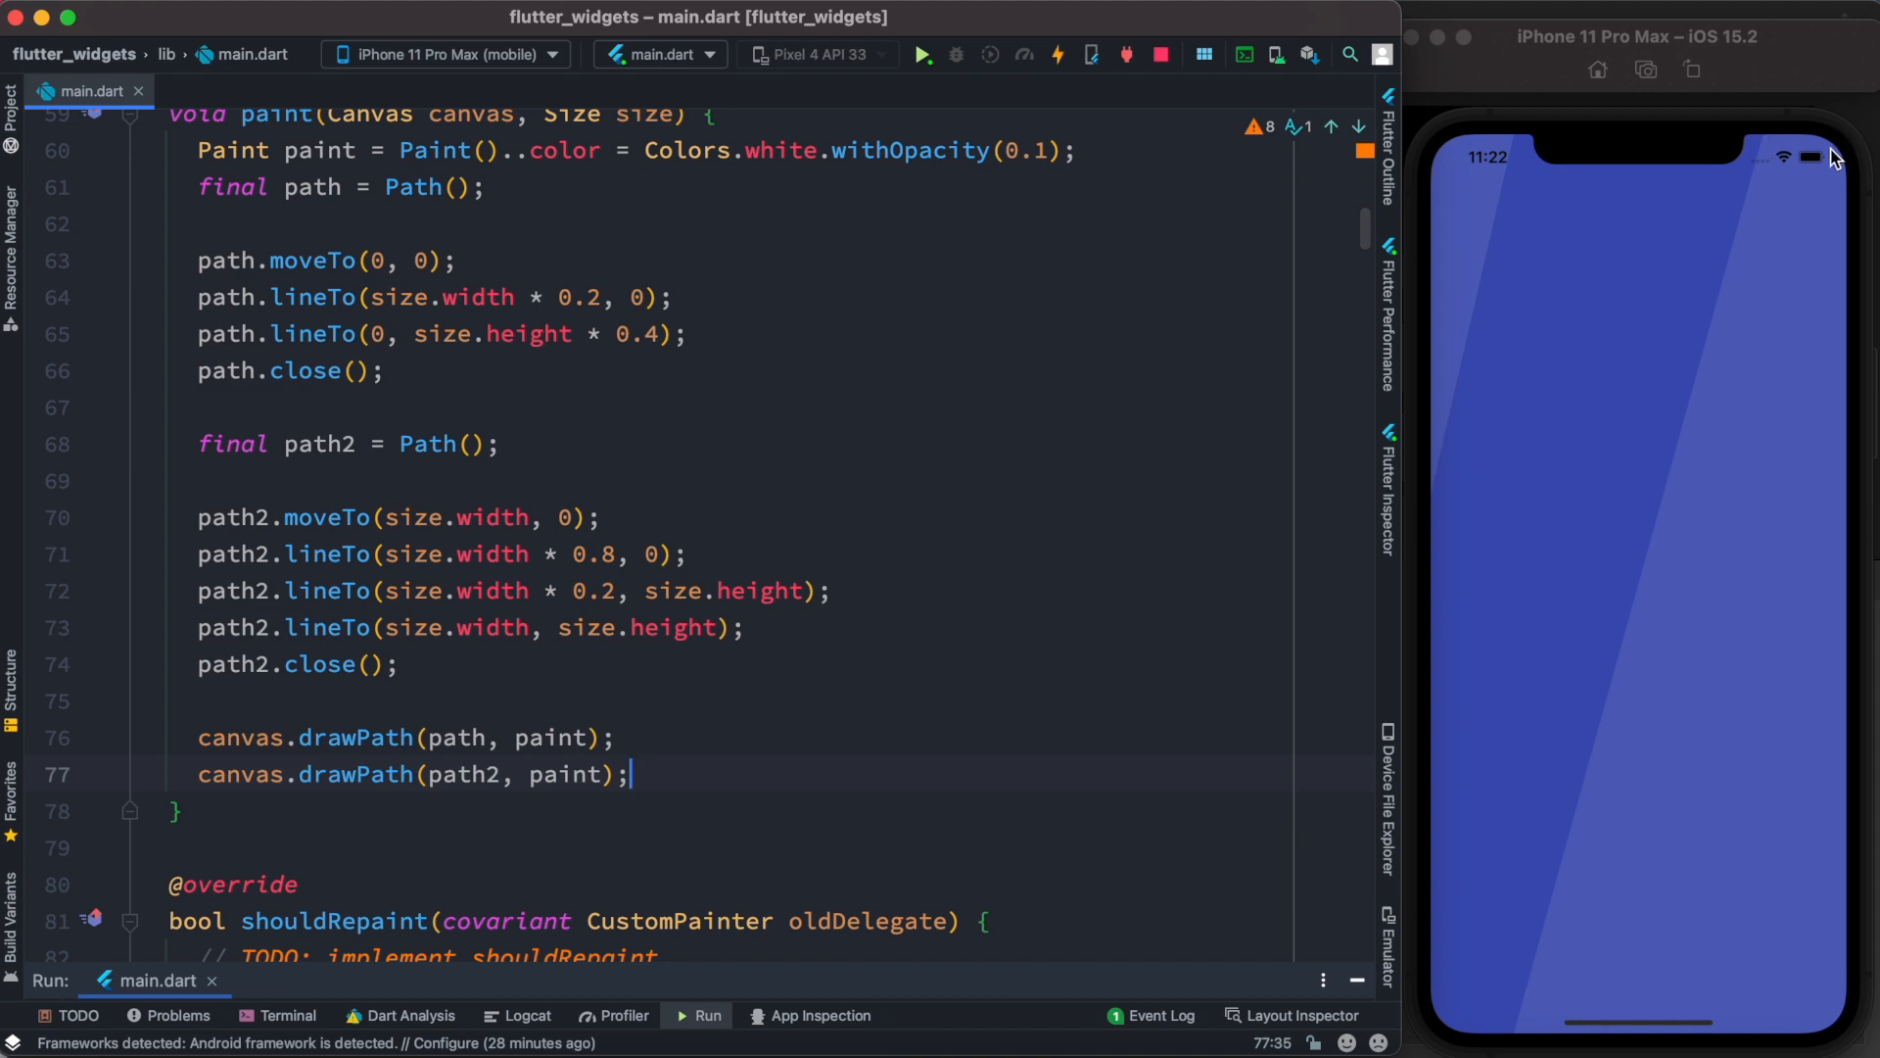
{"action": "mouse_move", "coordinate": [1519, 1032]}
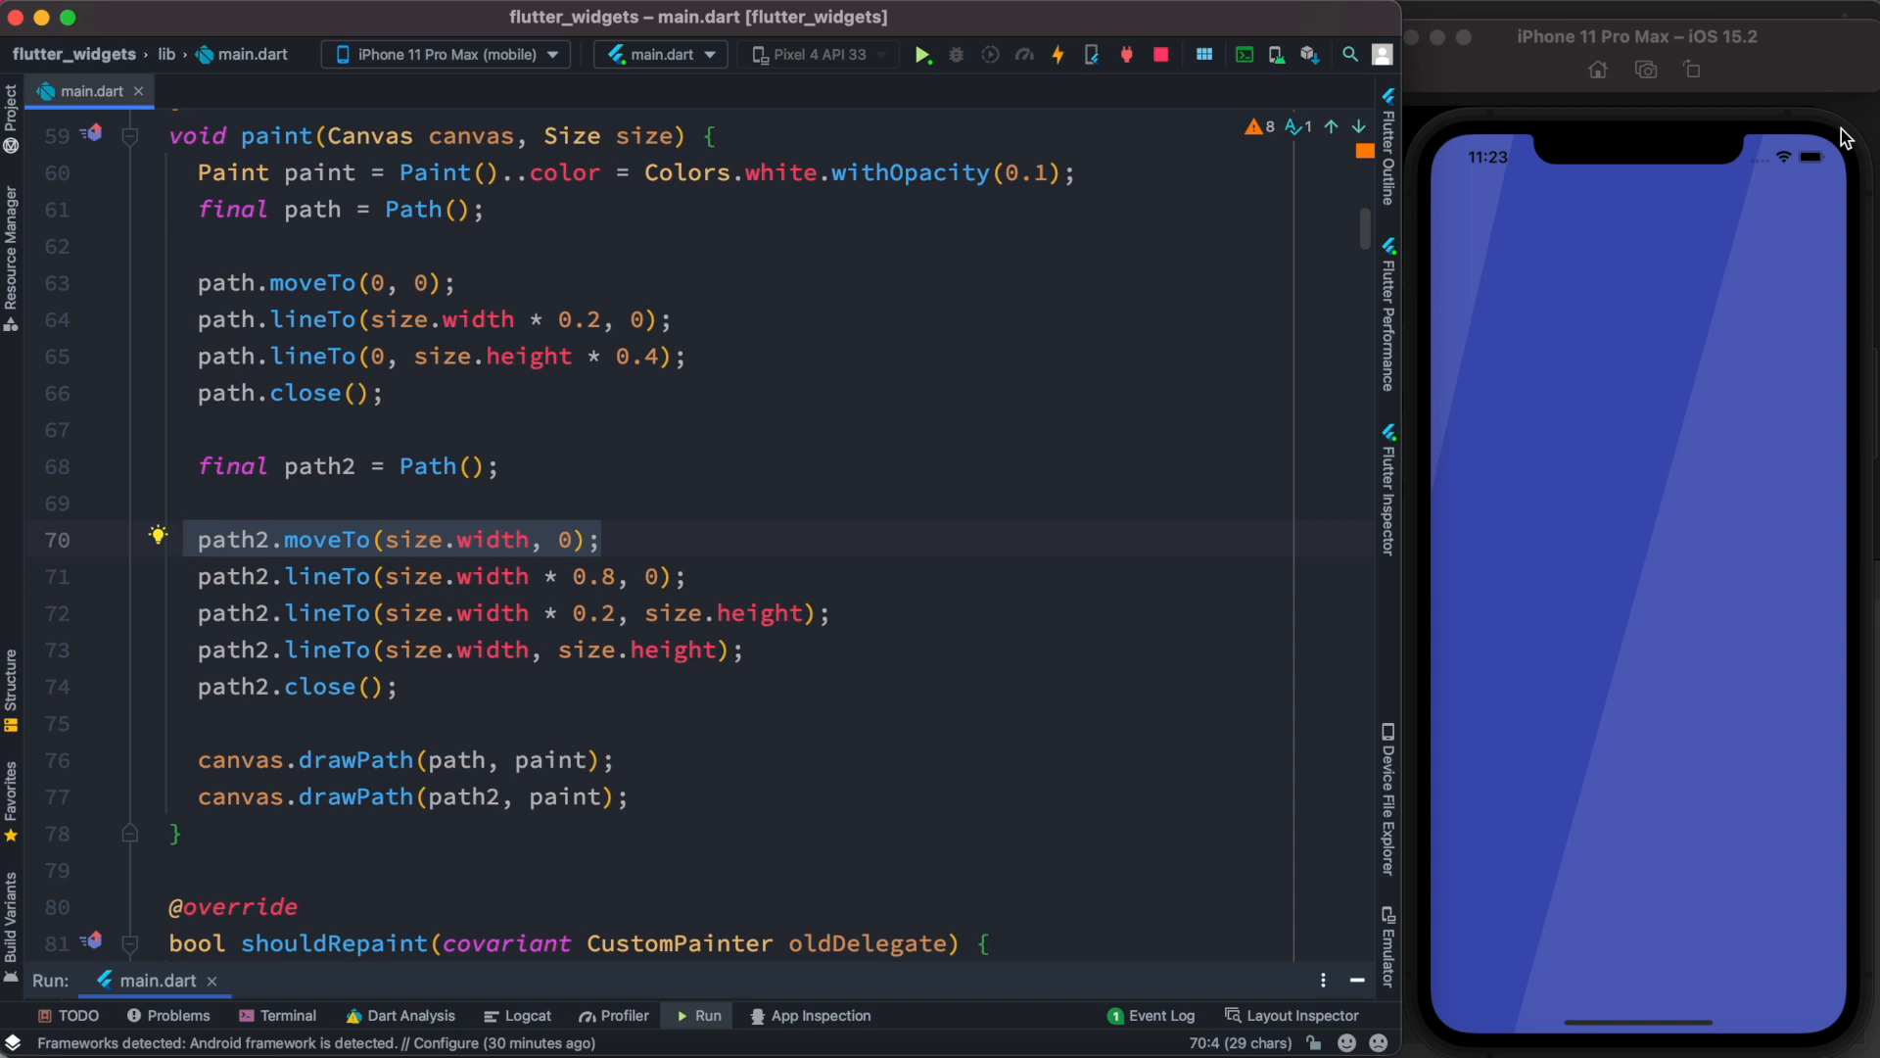
{"action": "mouse_move", "coordinate": [1460, 132]}
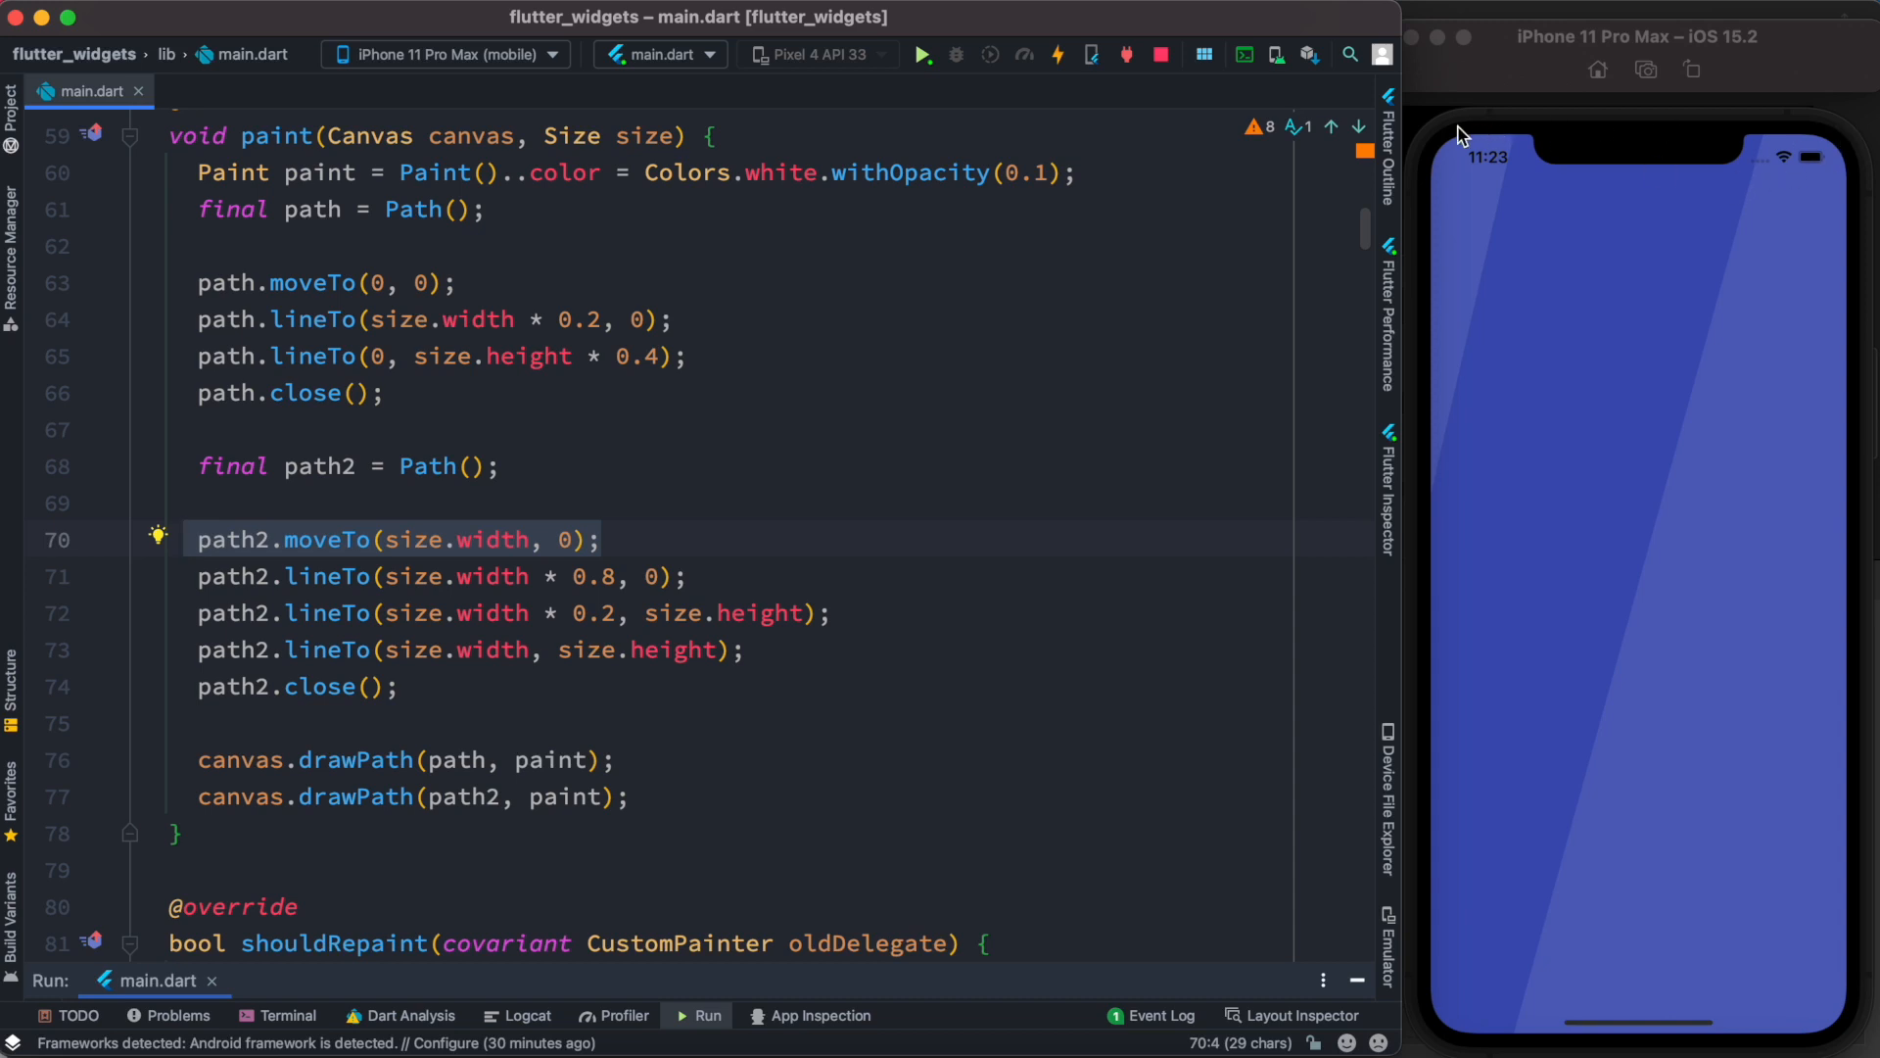
{"action": "mouse_move", "coordinate": [1721, 133]}
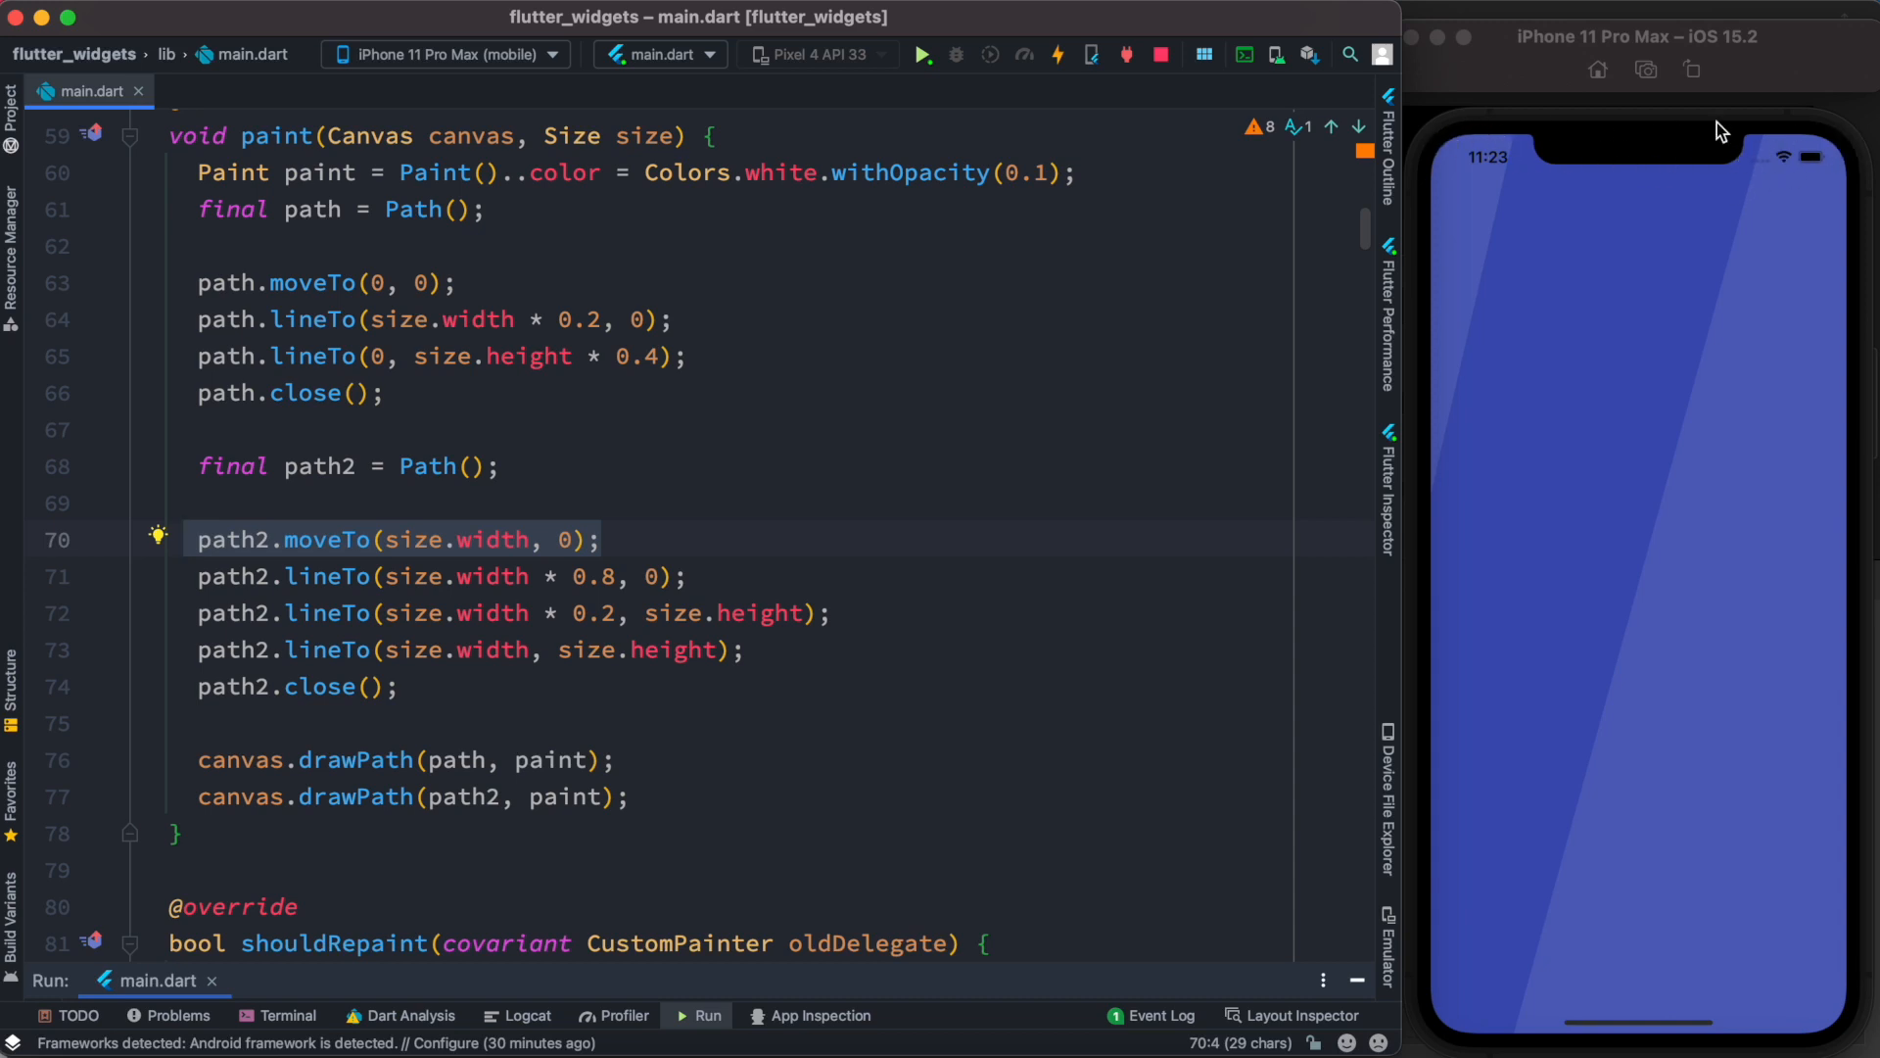
{"action": "mouse_move", "coordinate": [1848, 113]}
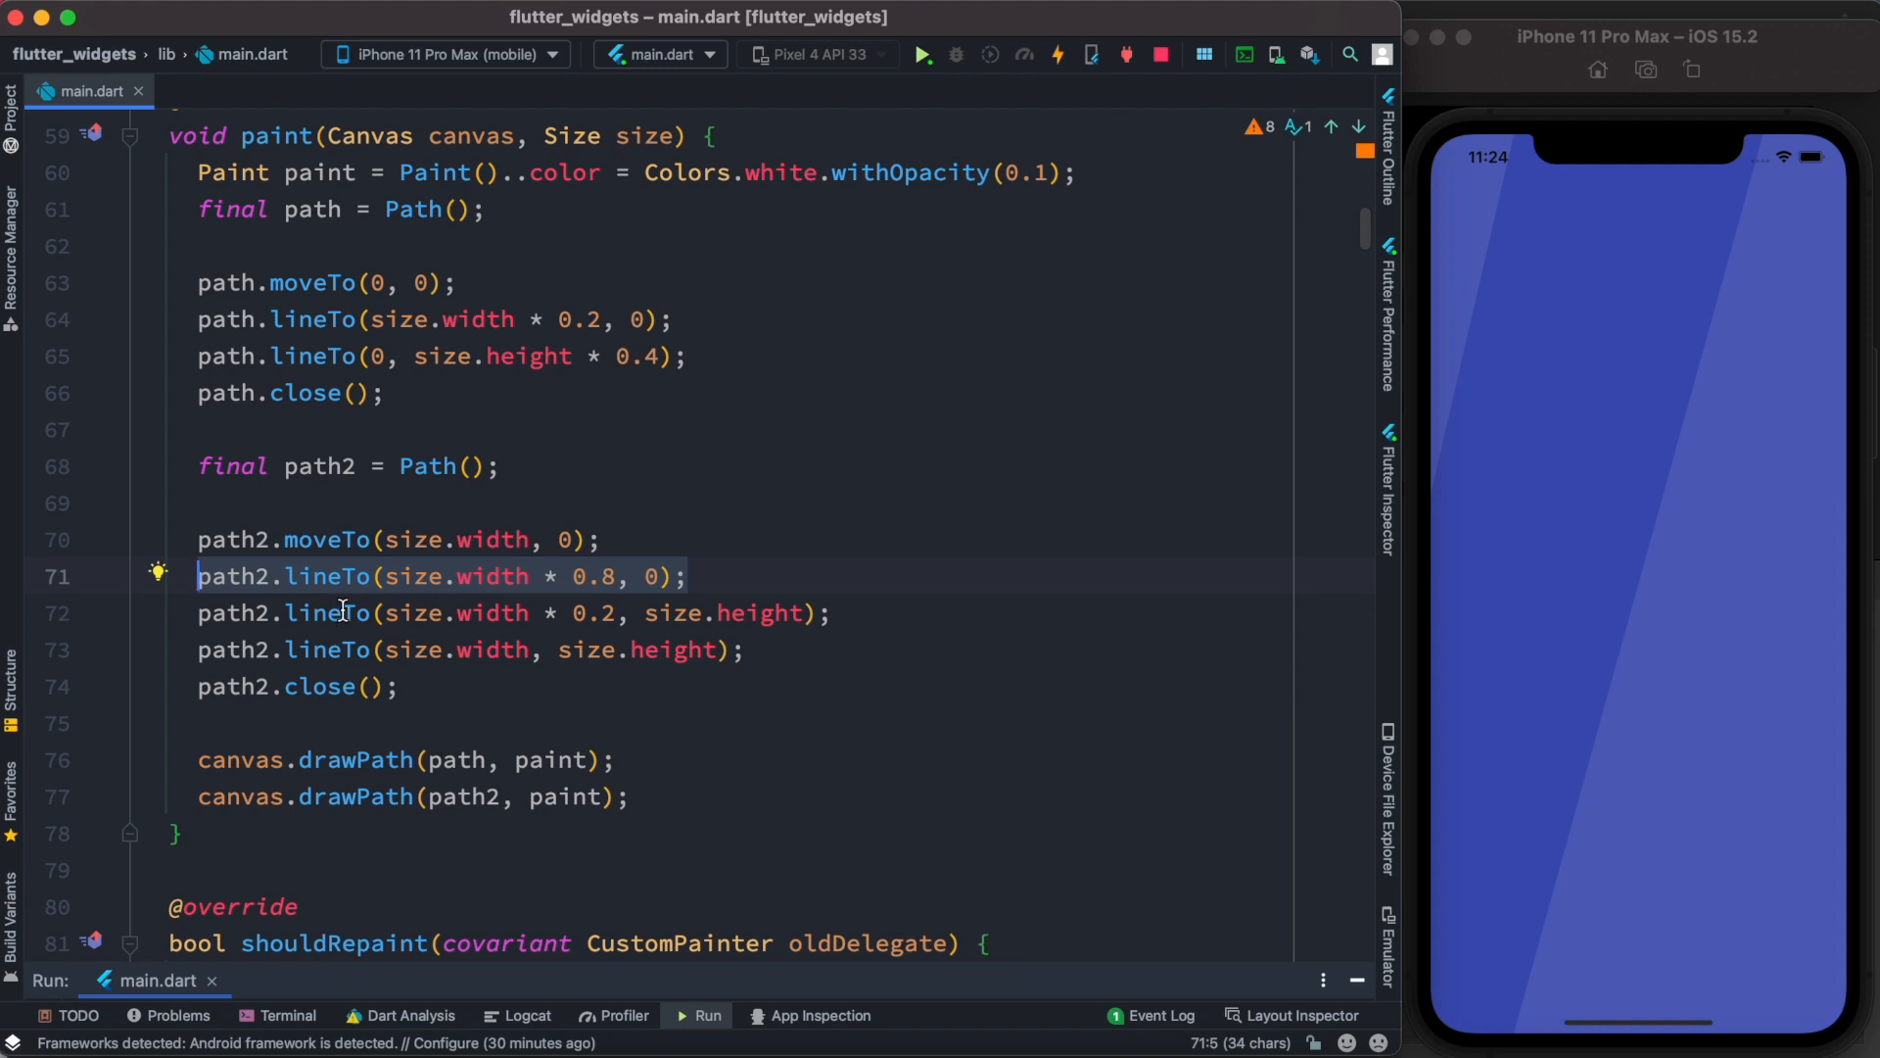
{"action": "mouse_move", "coordinate": [1764, 129]}
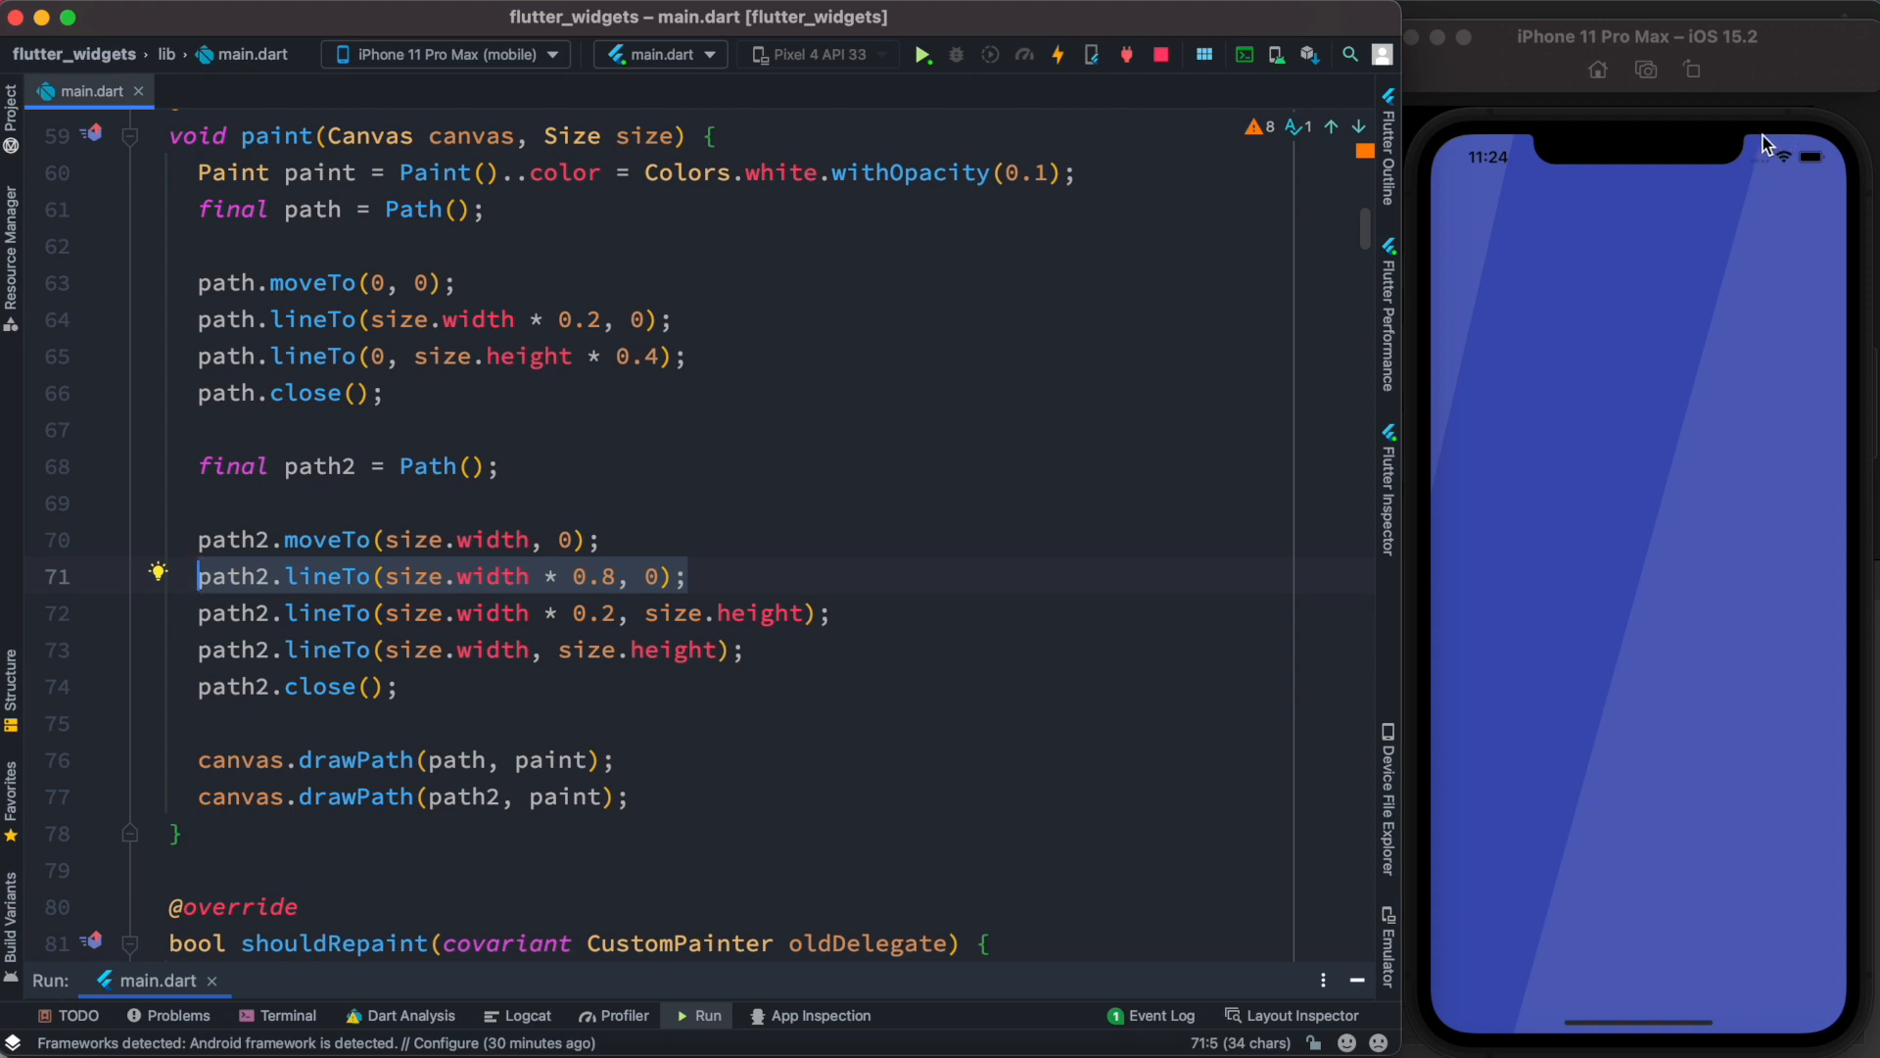
{"action": "mouse_move", "coordinate": [1633, 154]}
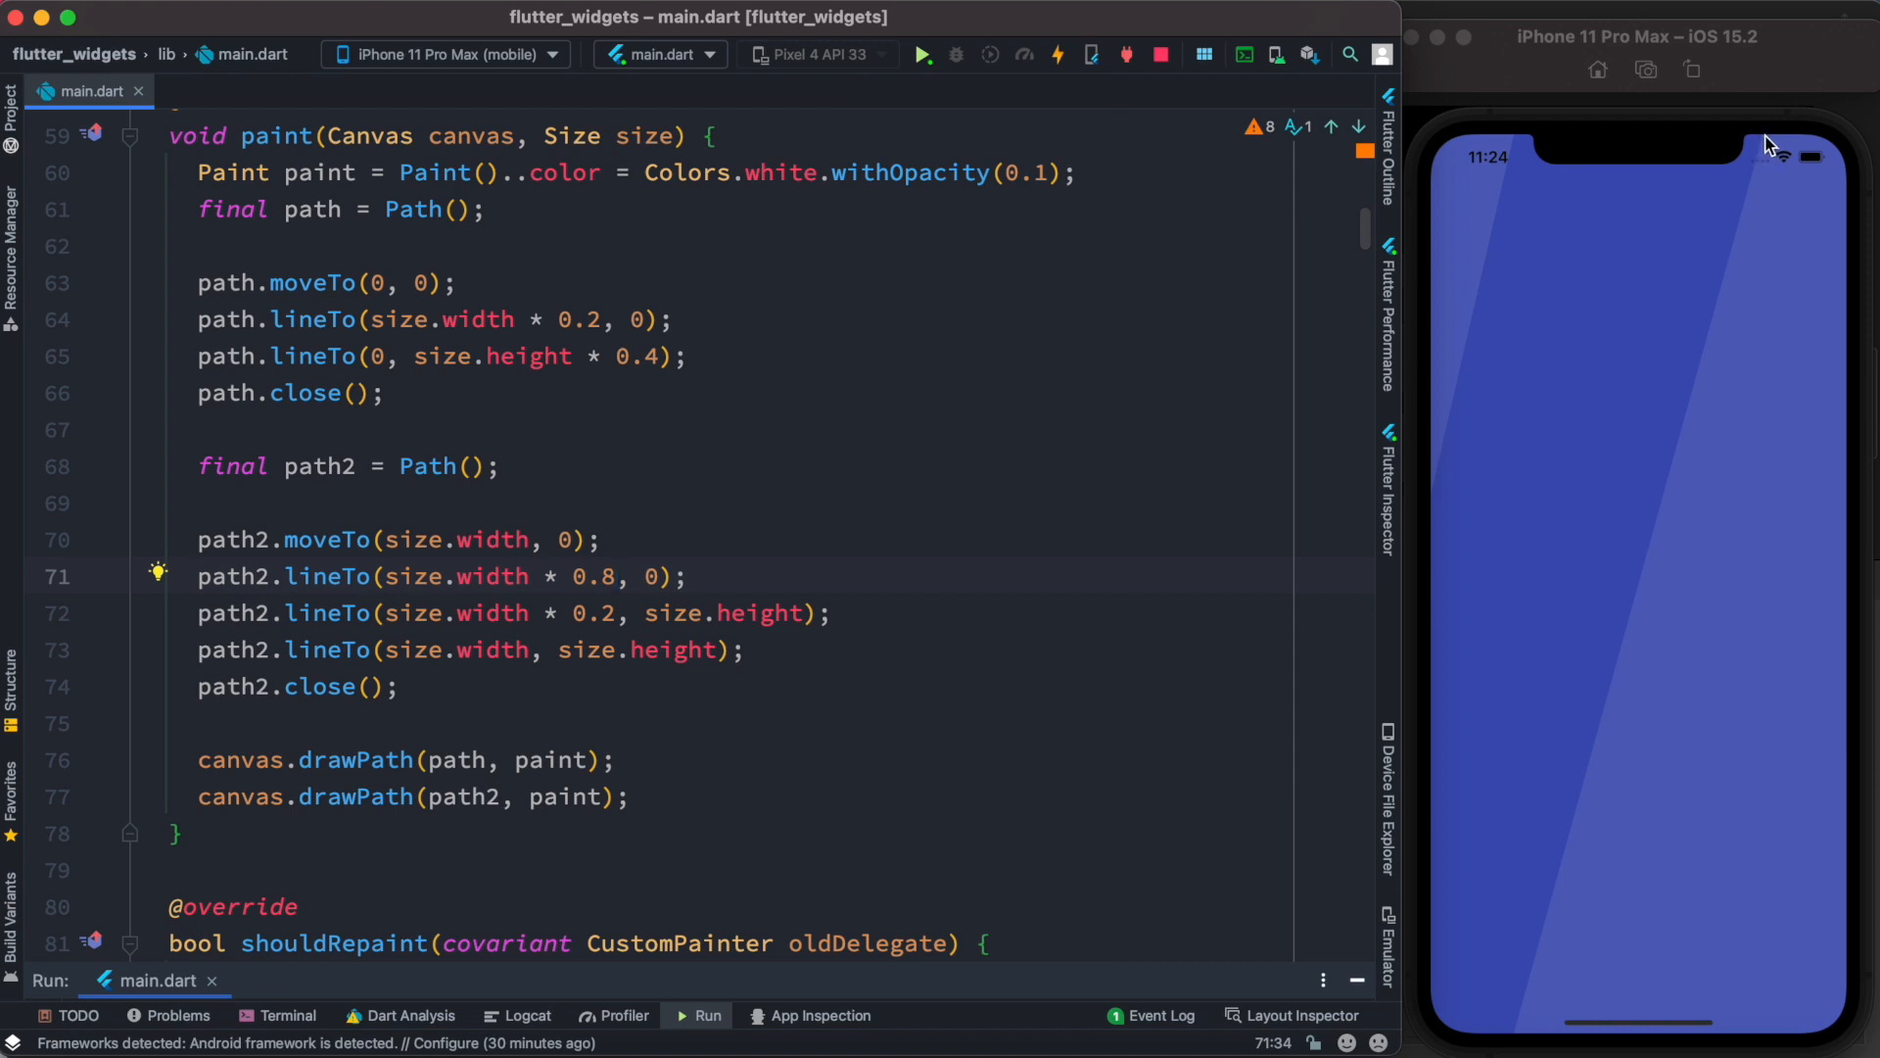
{"action": "double_click", "coordinate": [492, 613]}
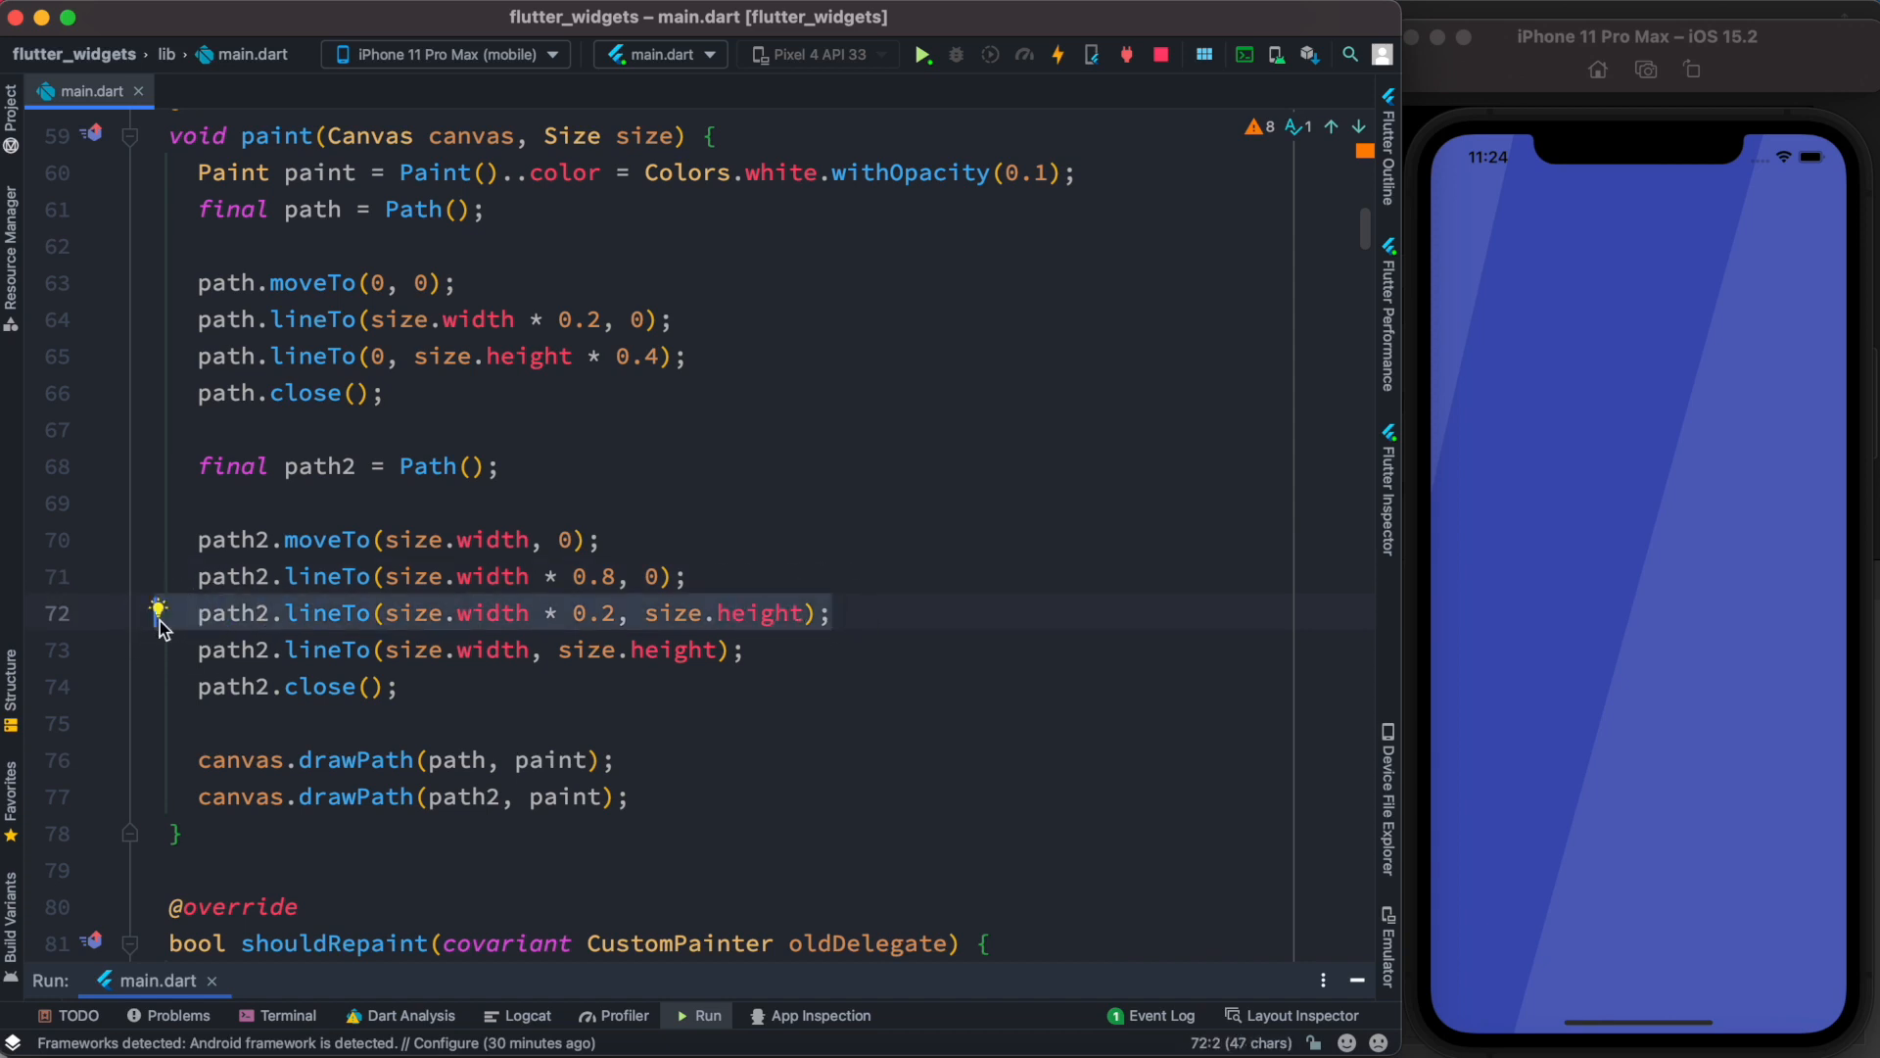
{"action": "mouse_move", "coordinate": [1525, 1003]}
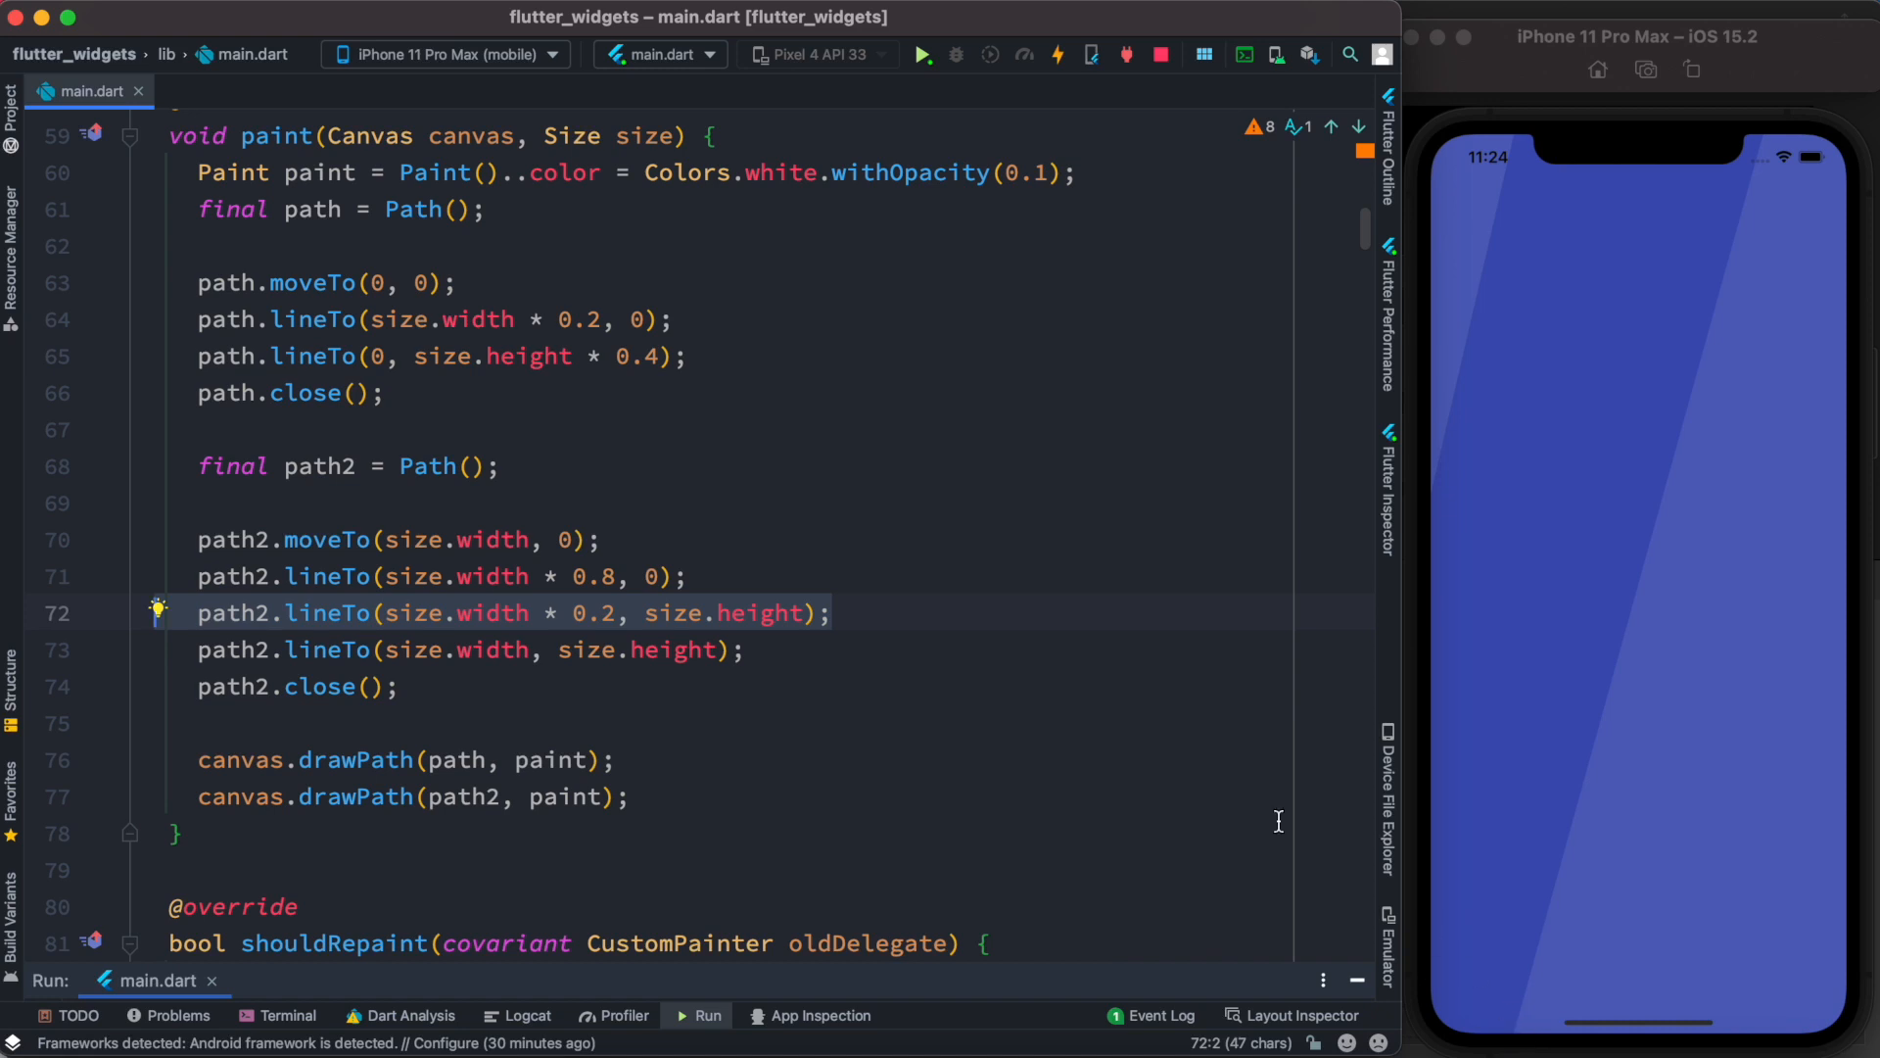
{"action": "mouse_move", "coordinate": [1529, 1038]}
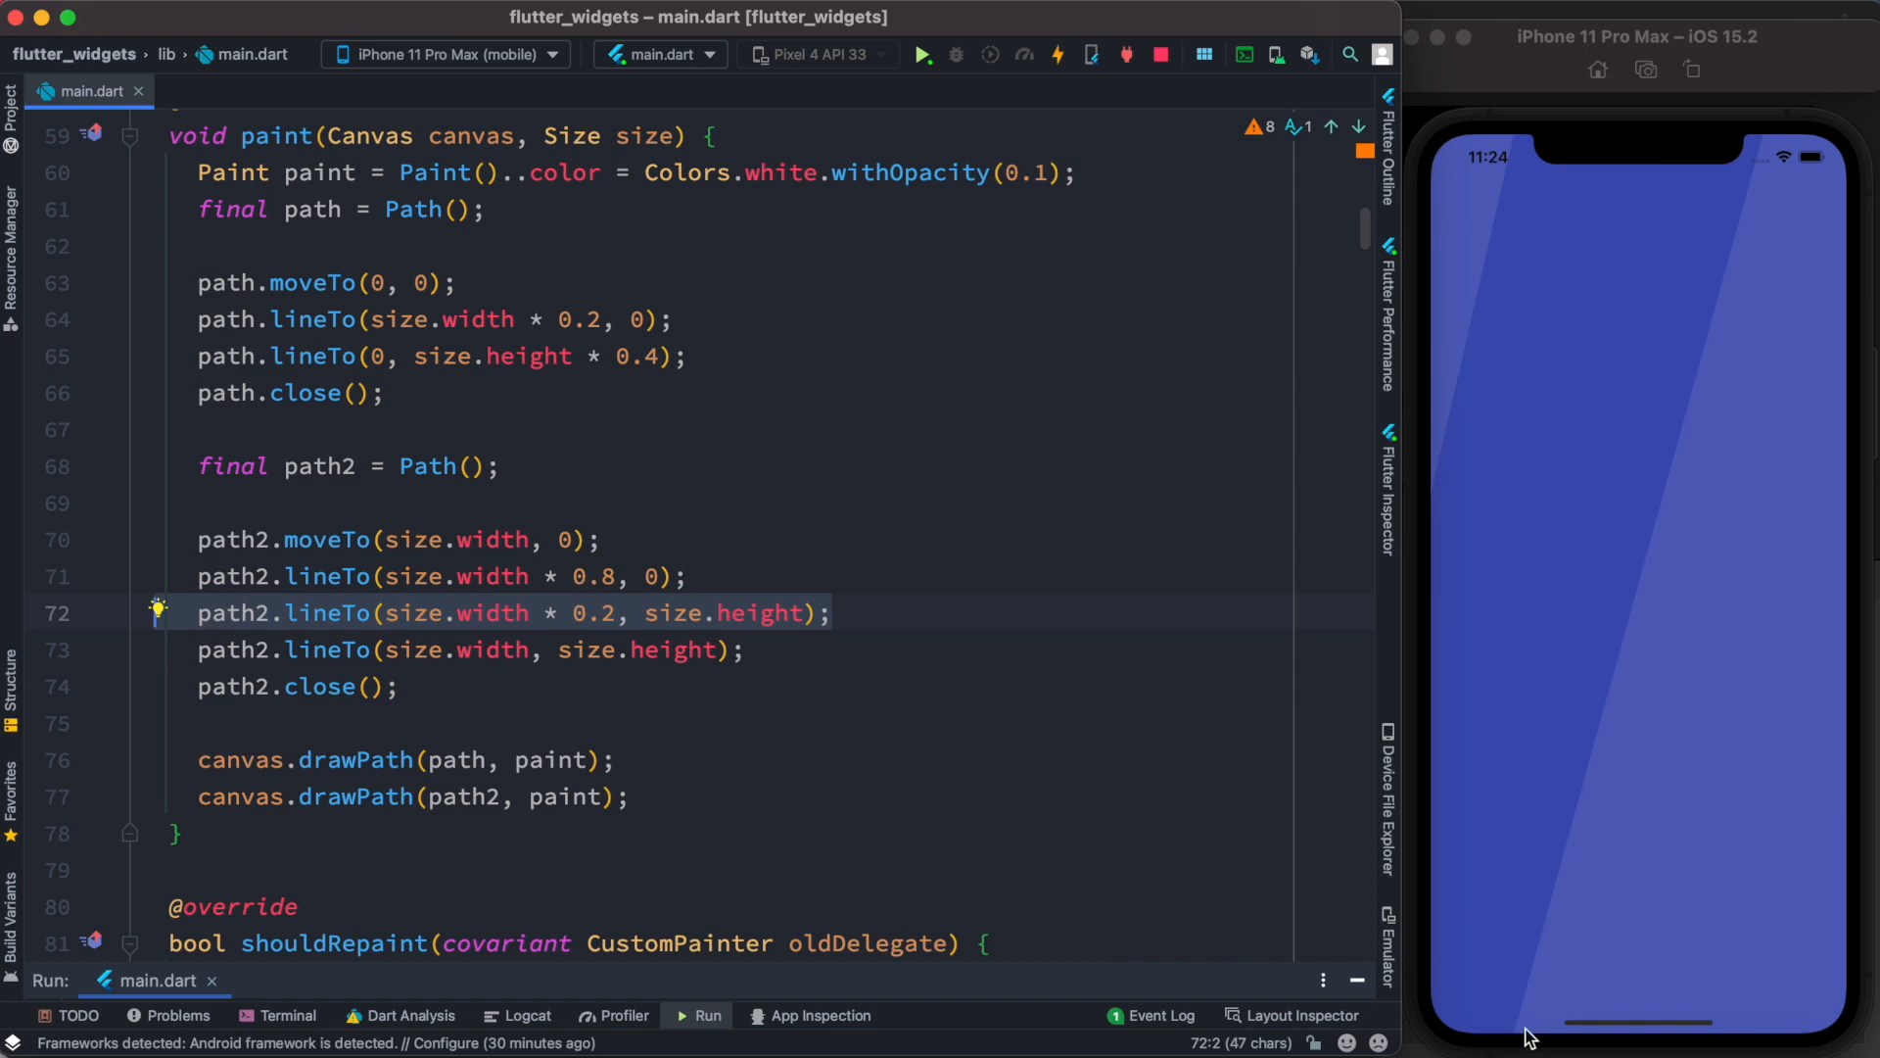
{"action": "mouse_move", "coordinate": [1515, 1023]}
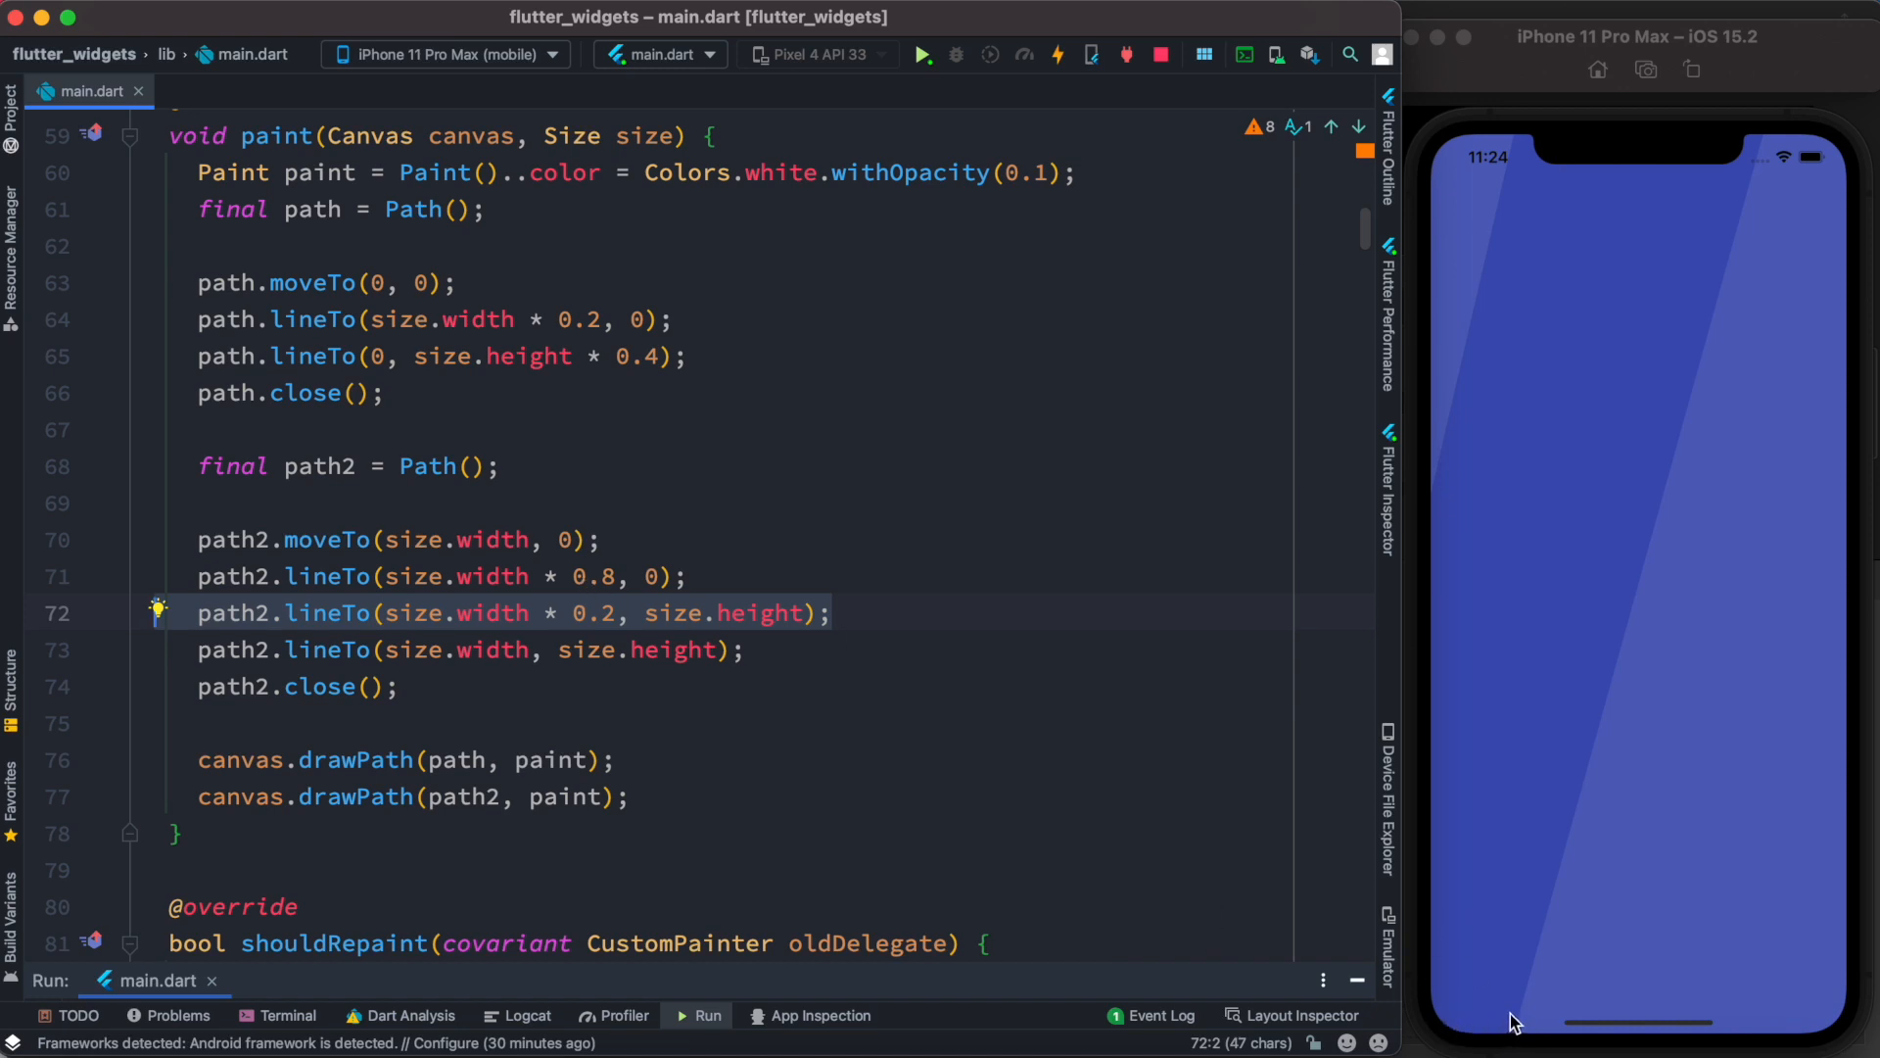
{"action": "mouse_move", "coordinate": [620, 633]}
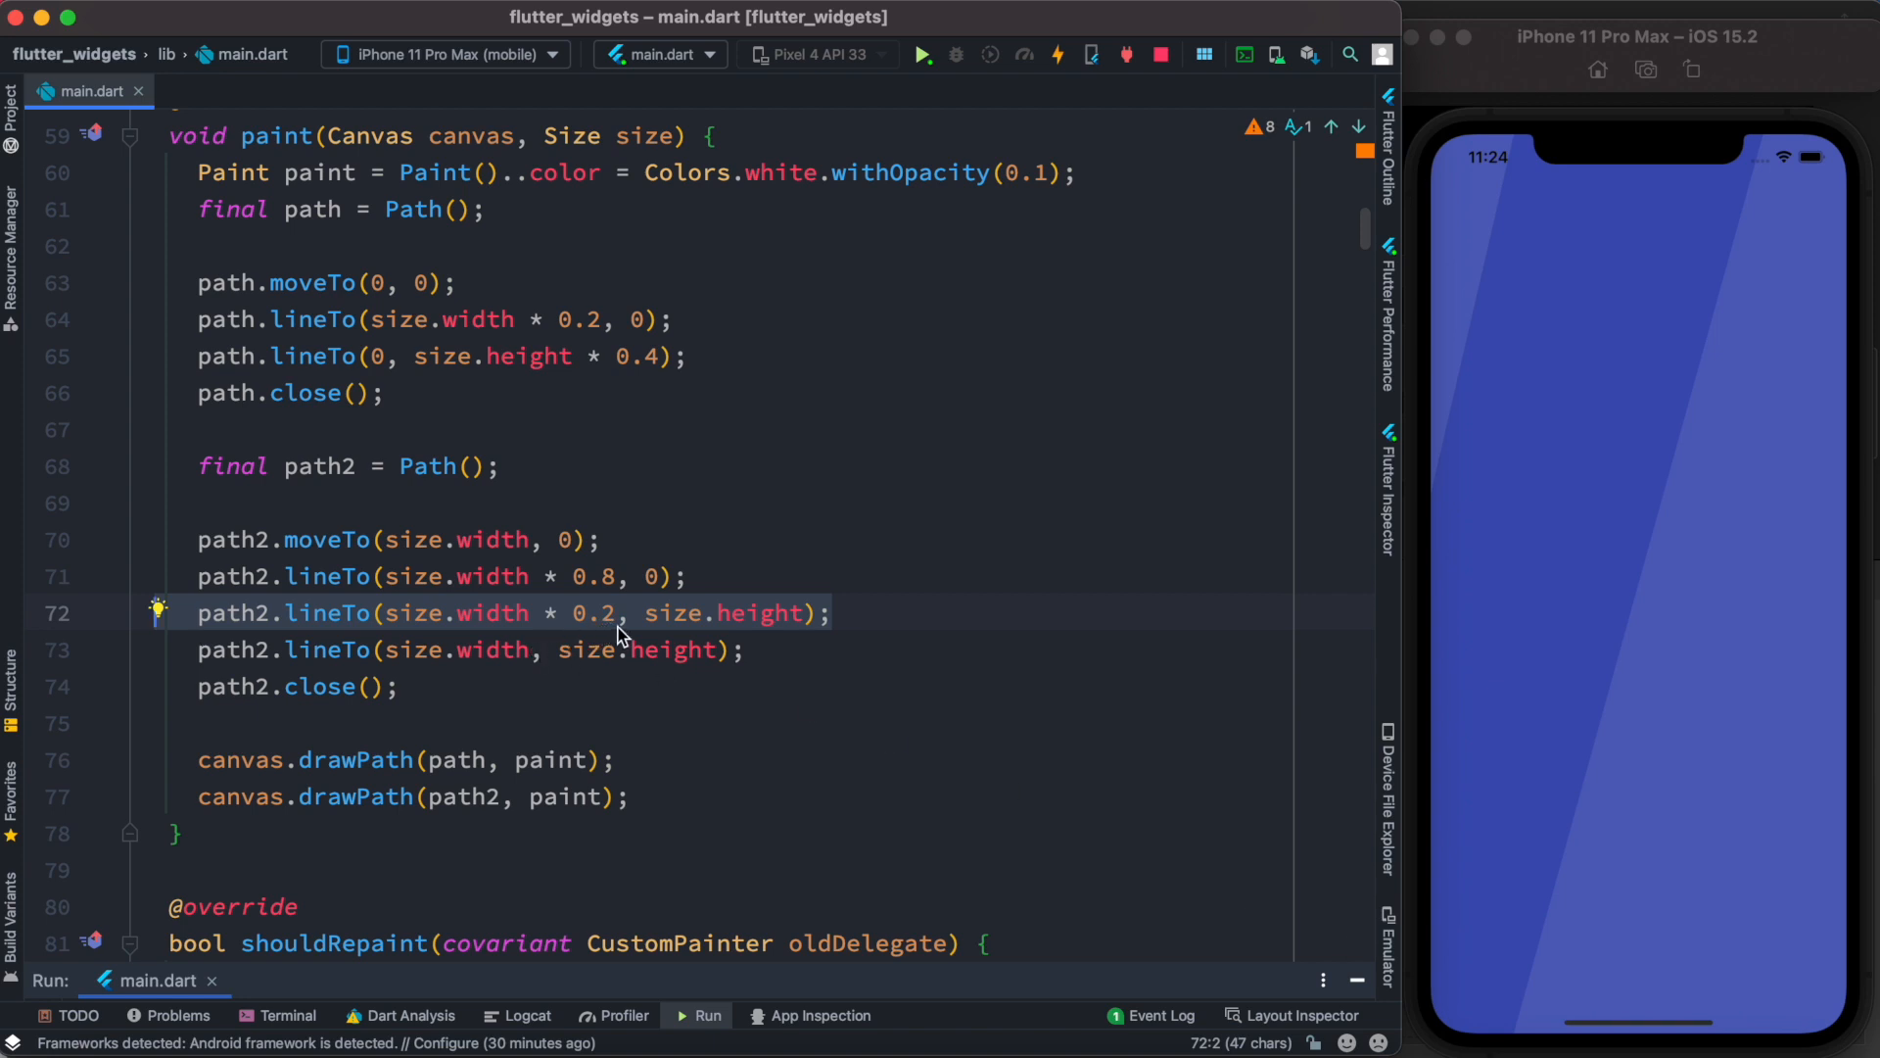
{"action": "mouse_move", "coordinate": [1847, 180]}
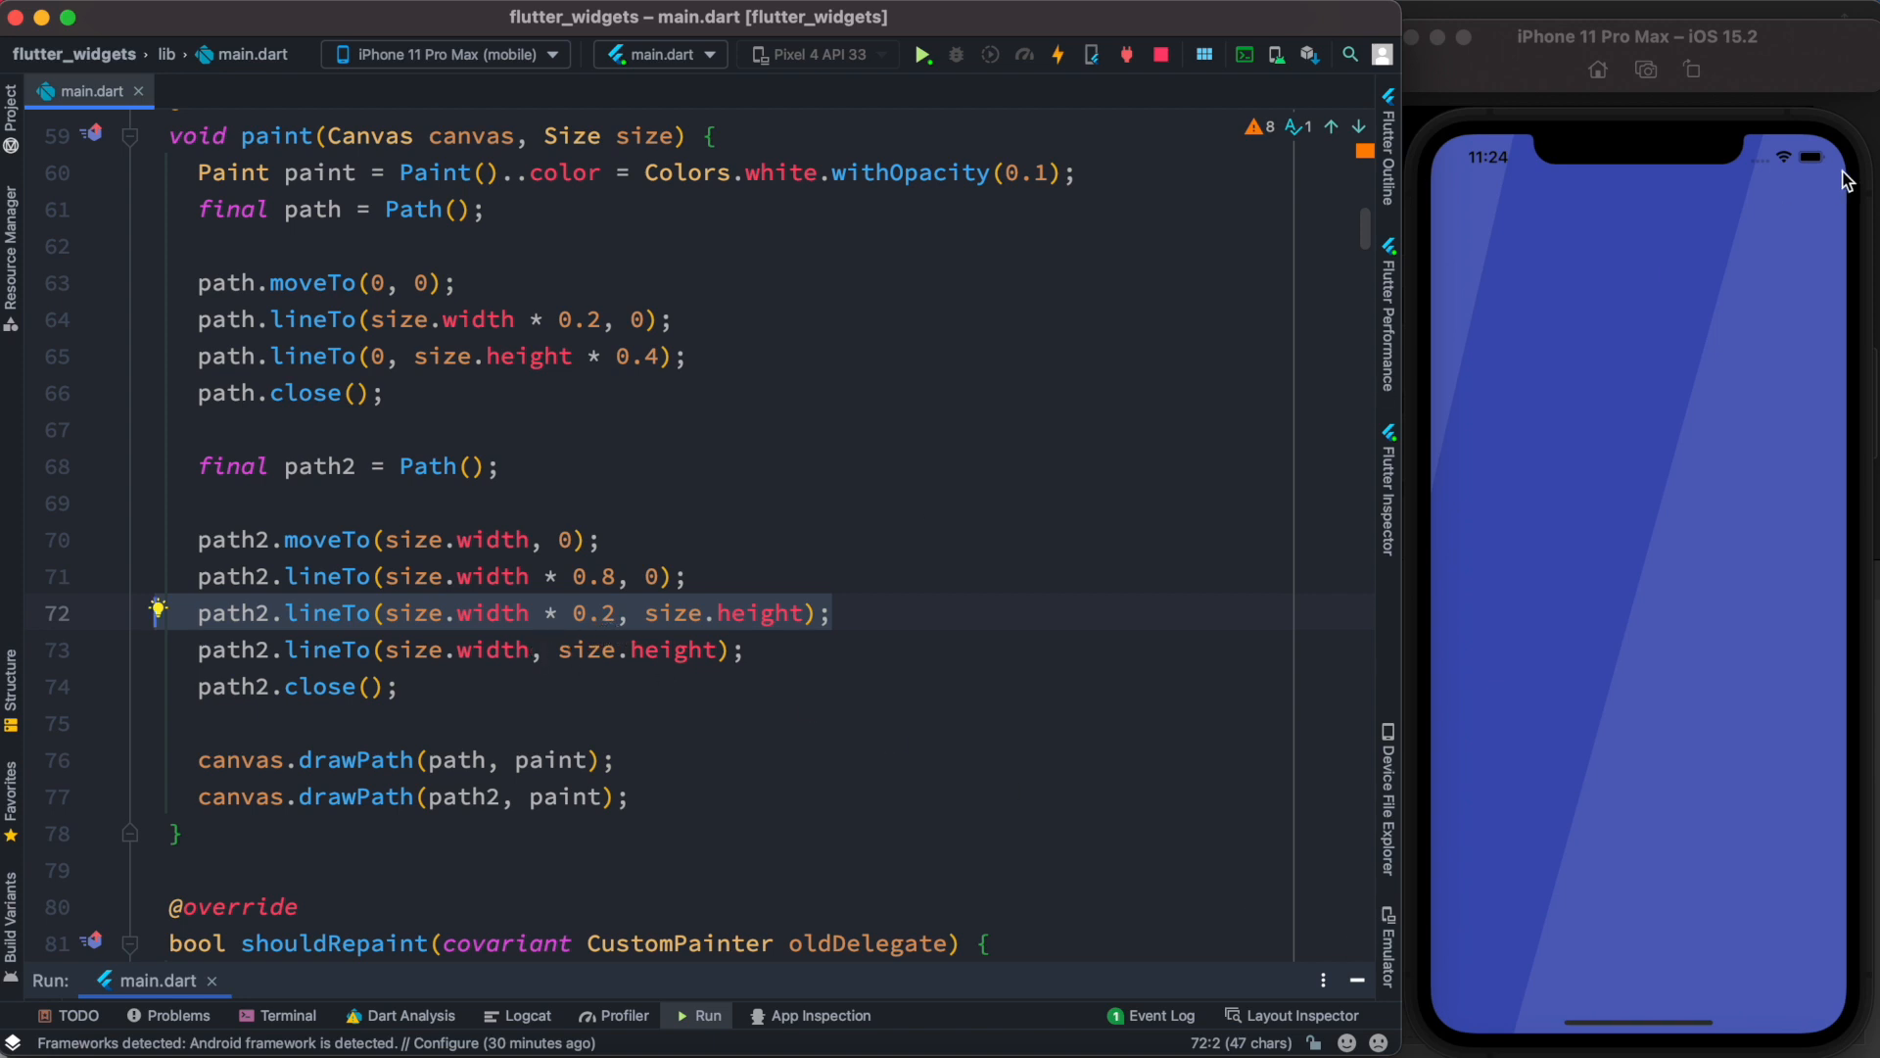
{"action": "mouse_move", "coordinate": [1541, 124]}
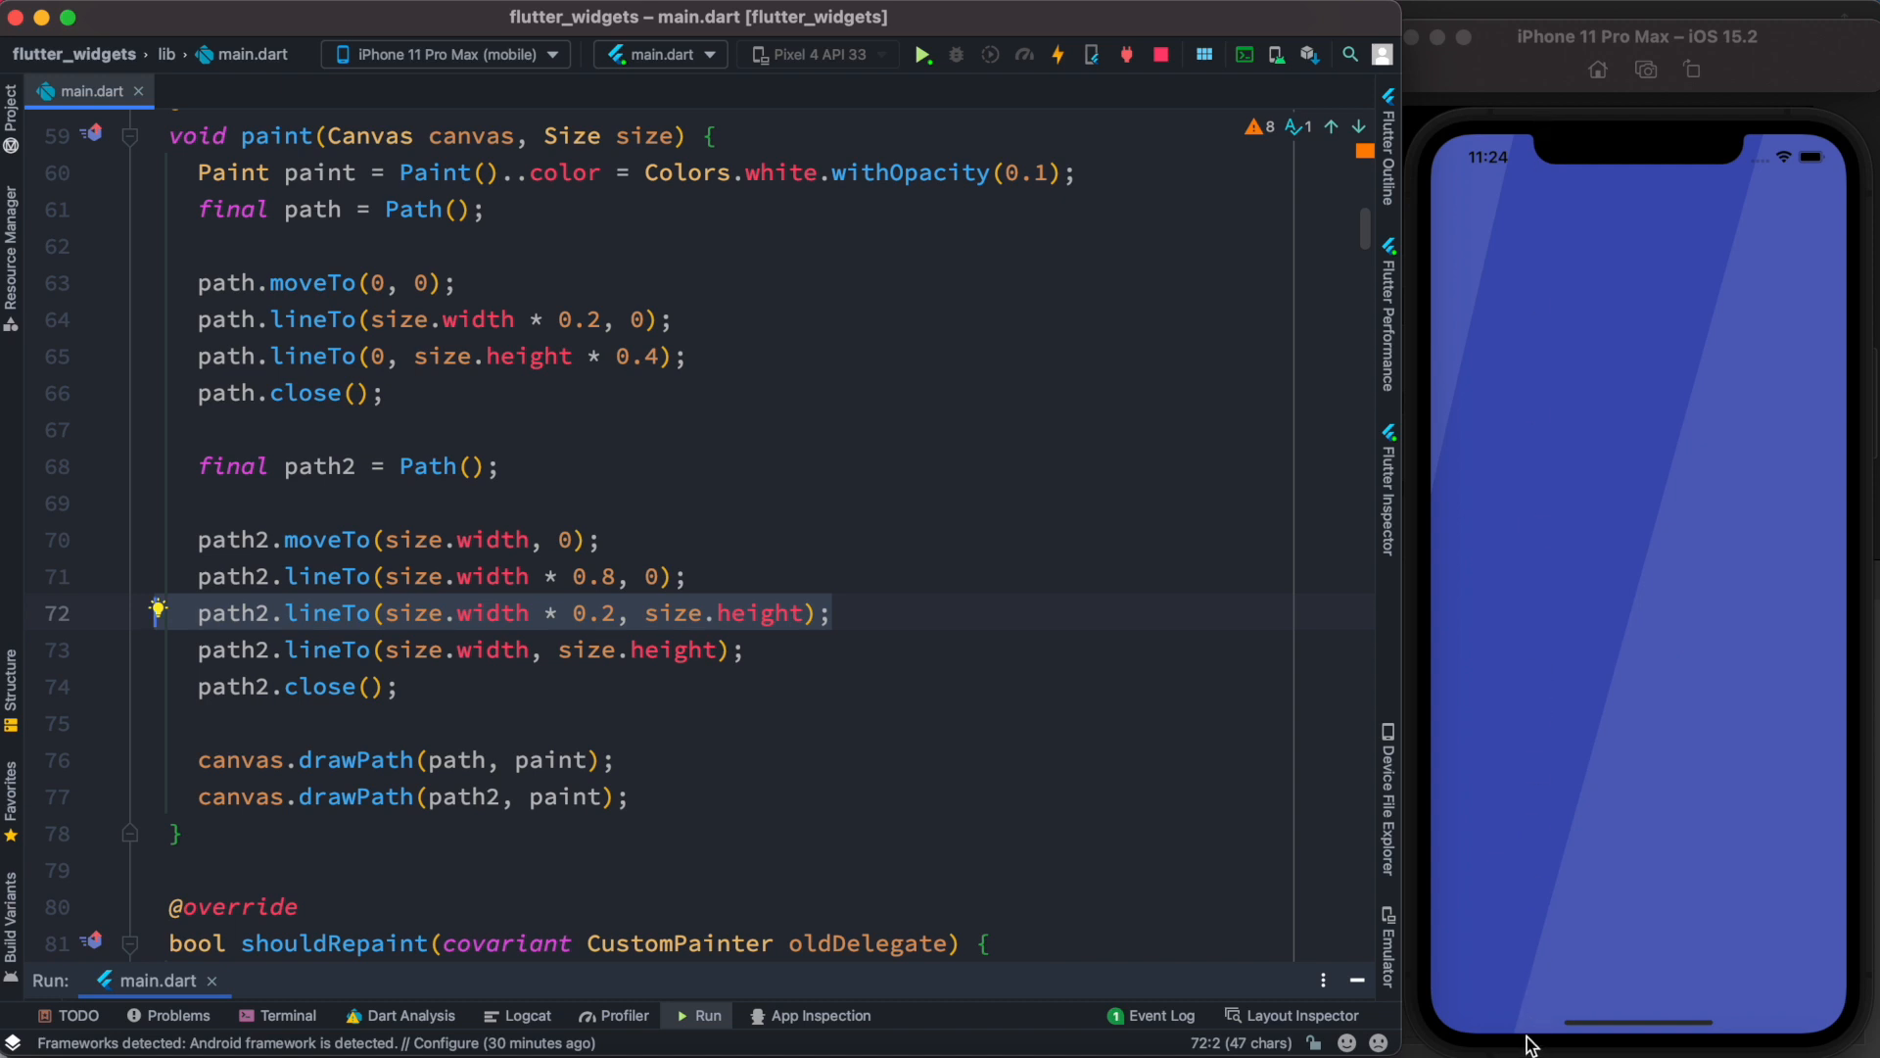
{"action": "mouse_move", "coordinate": [740, 632]}
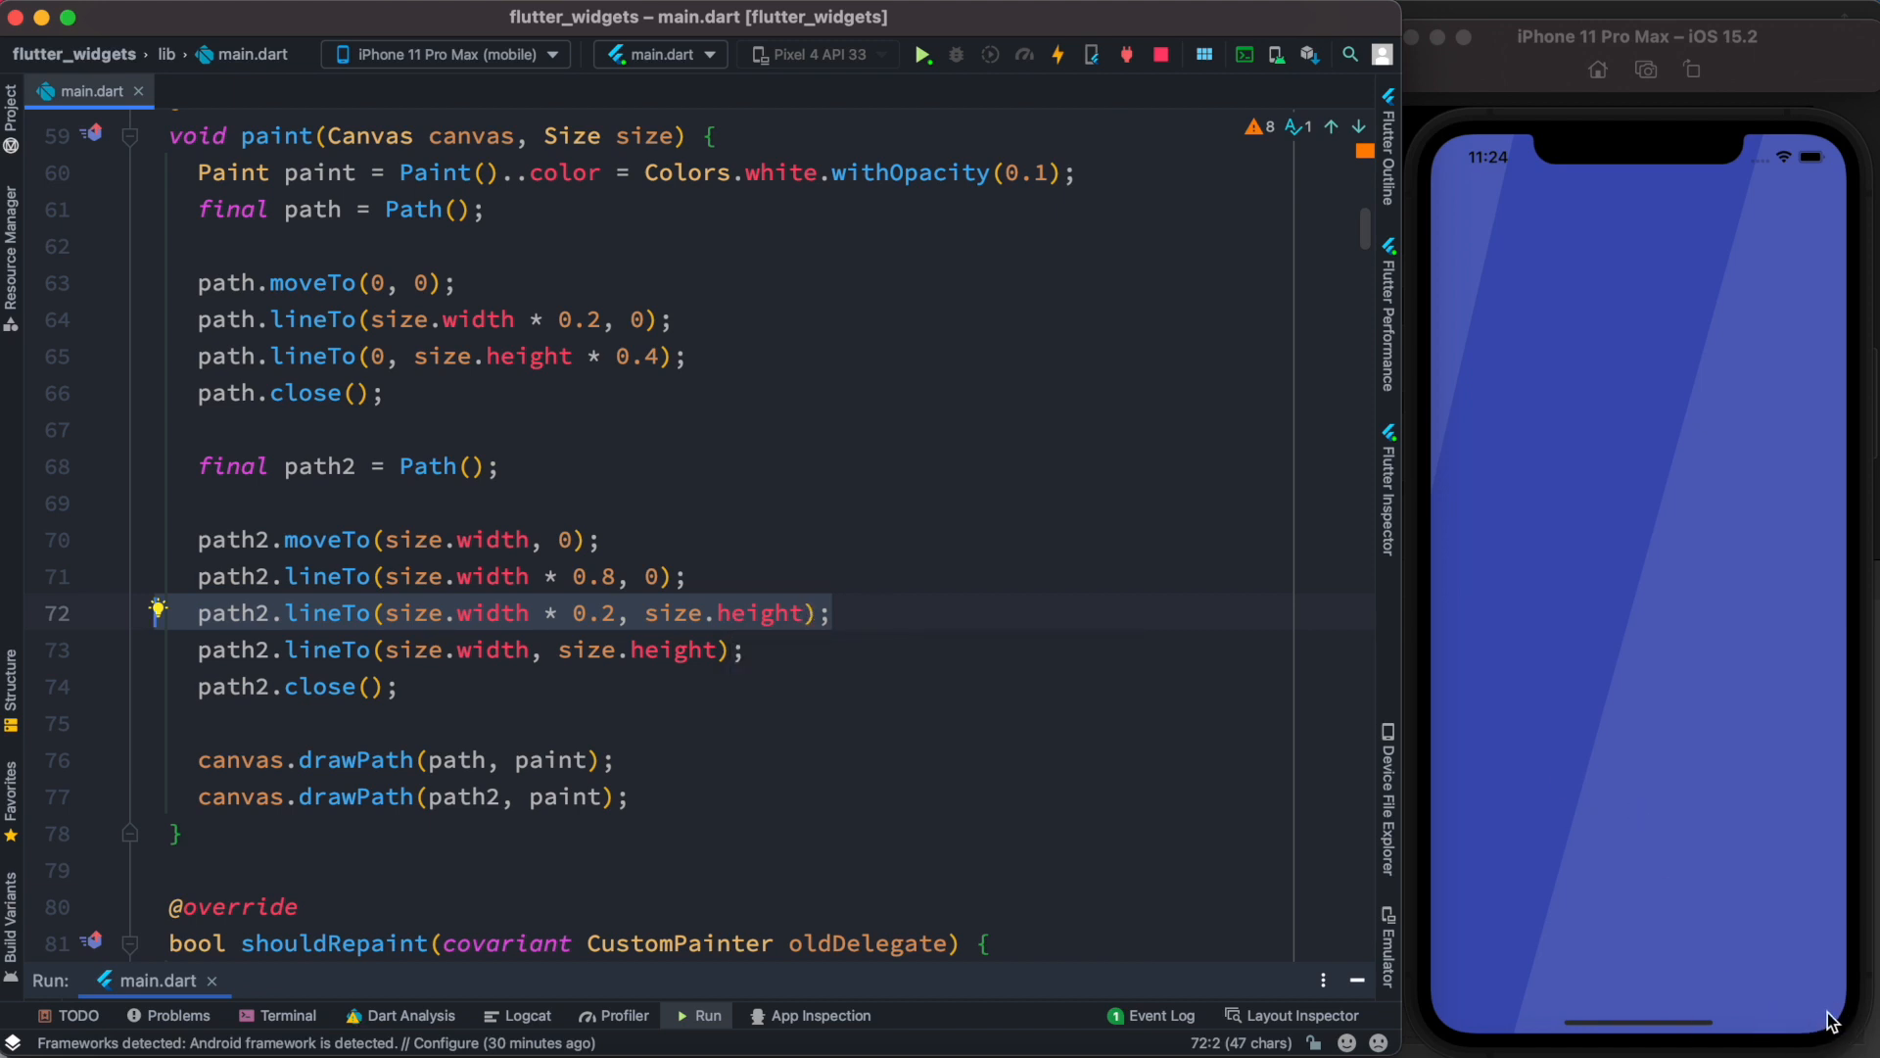
{"action": "mouse_move", "coordinate": [1635, 982]}
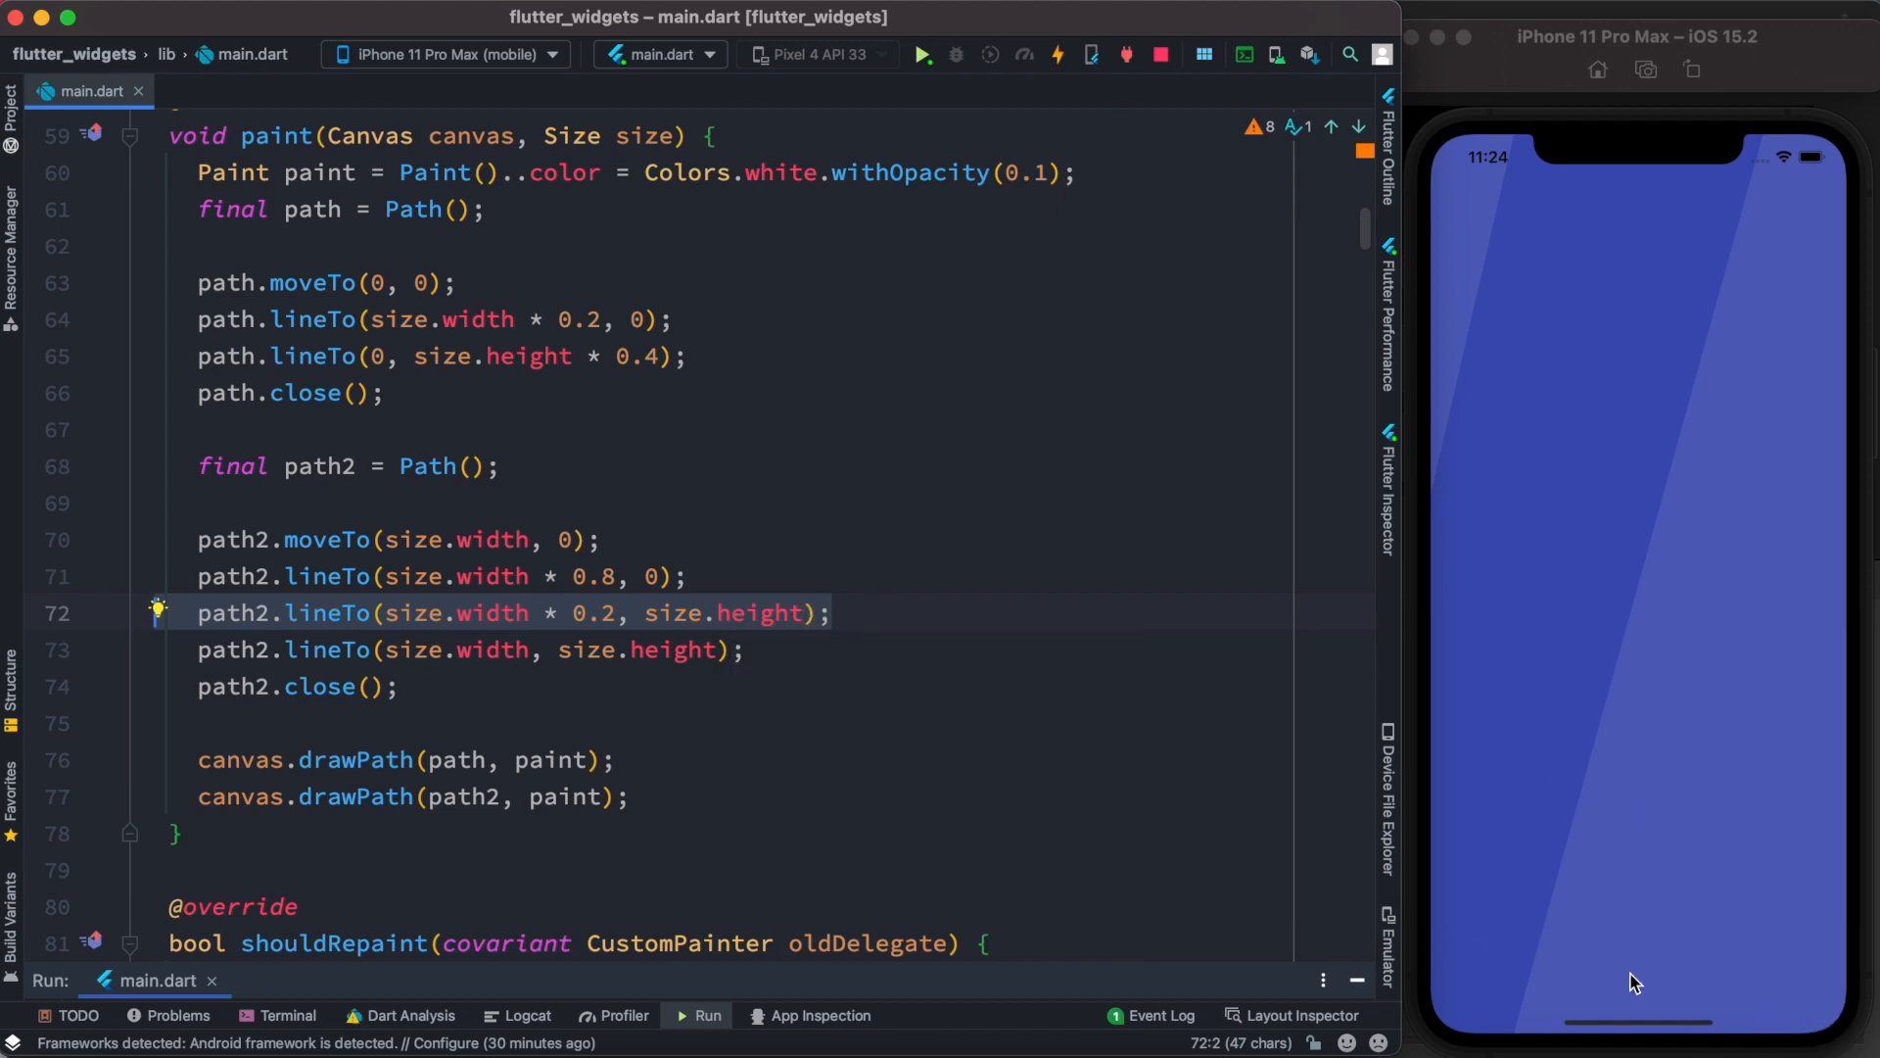
{"action": "mouse_move", "coordinate": [1450, 1037]}
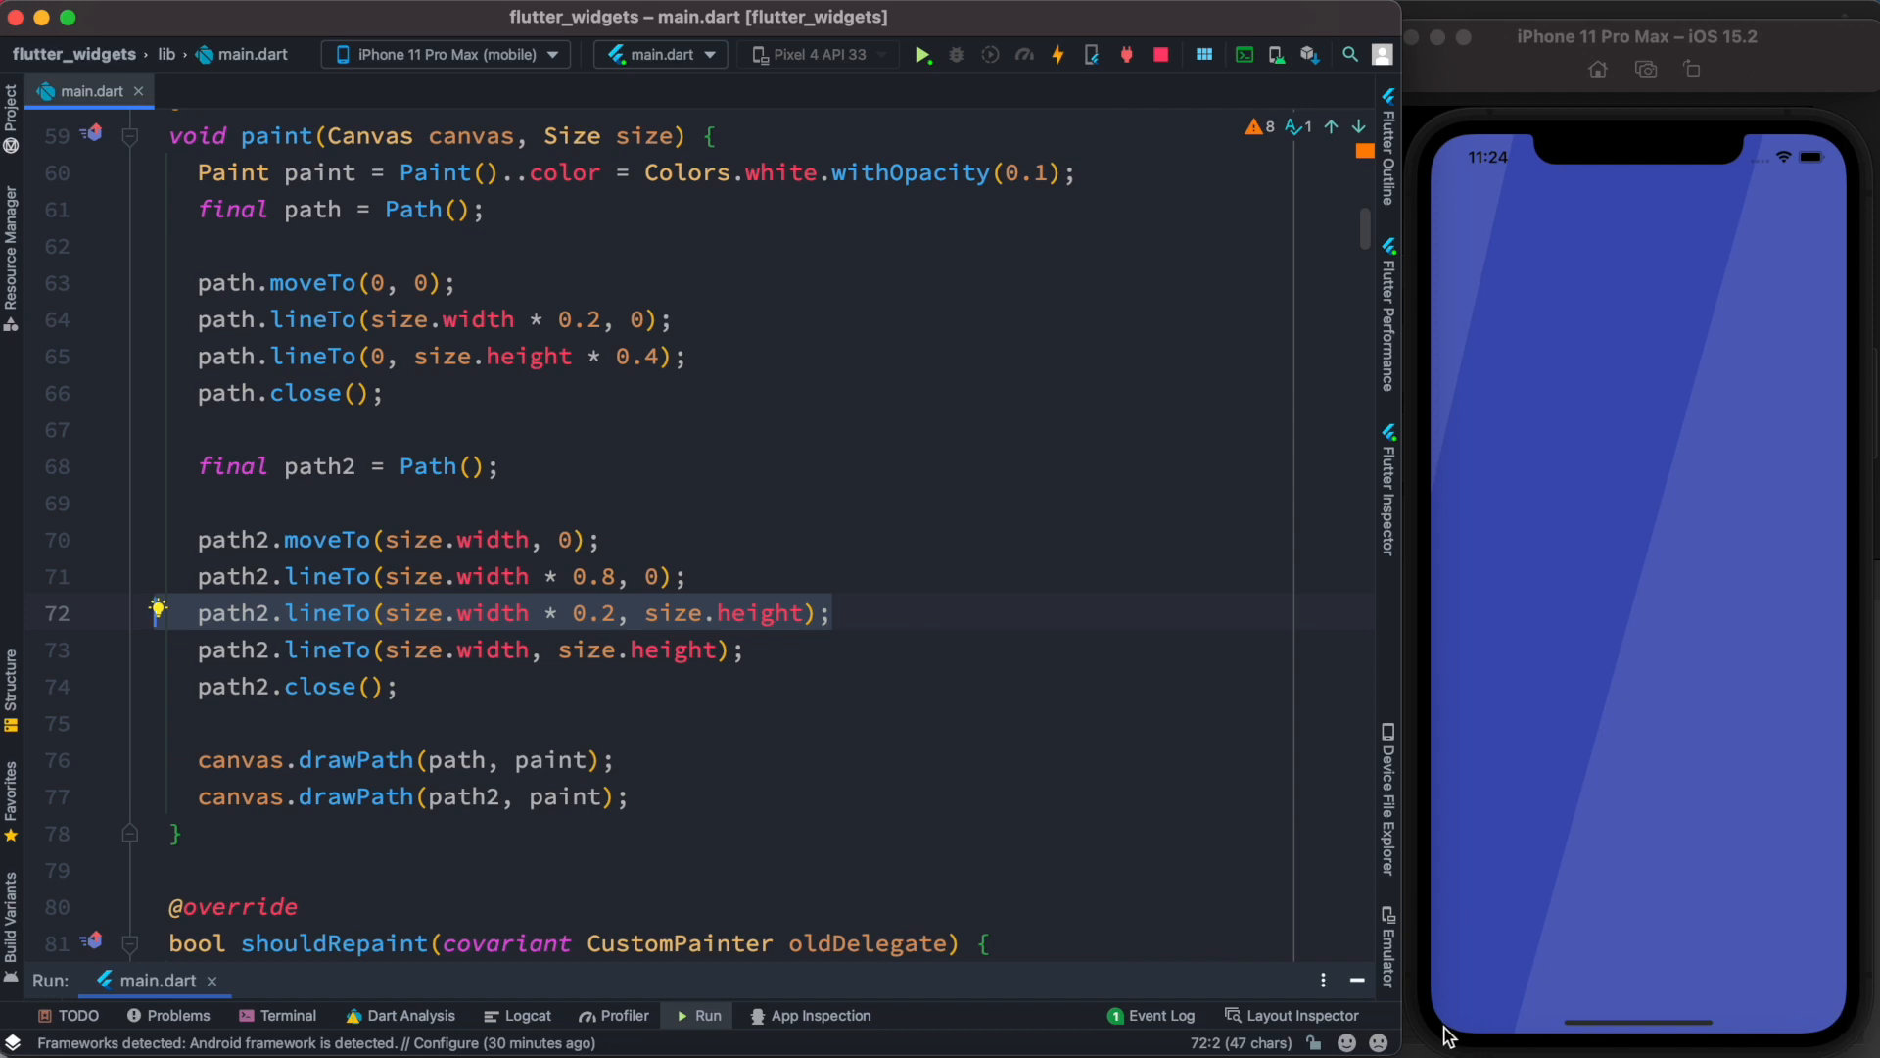
{"action": "mouse_move", "coordinate": [1844, 1019]}
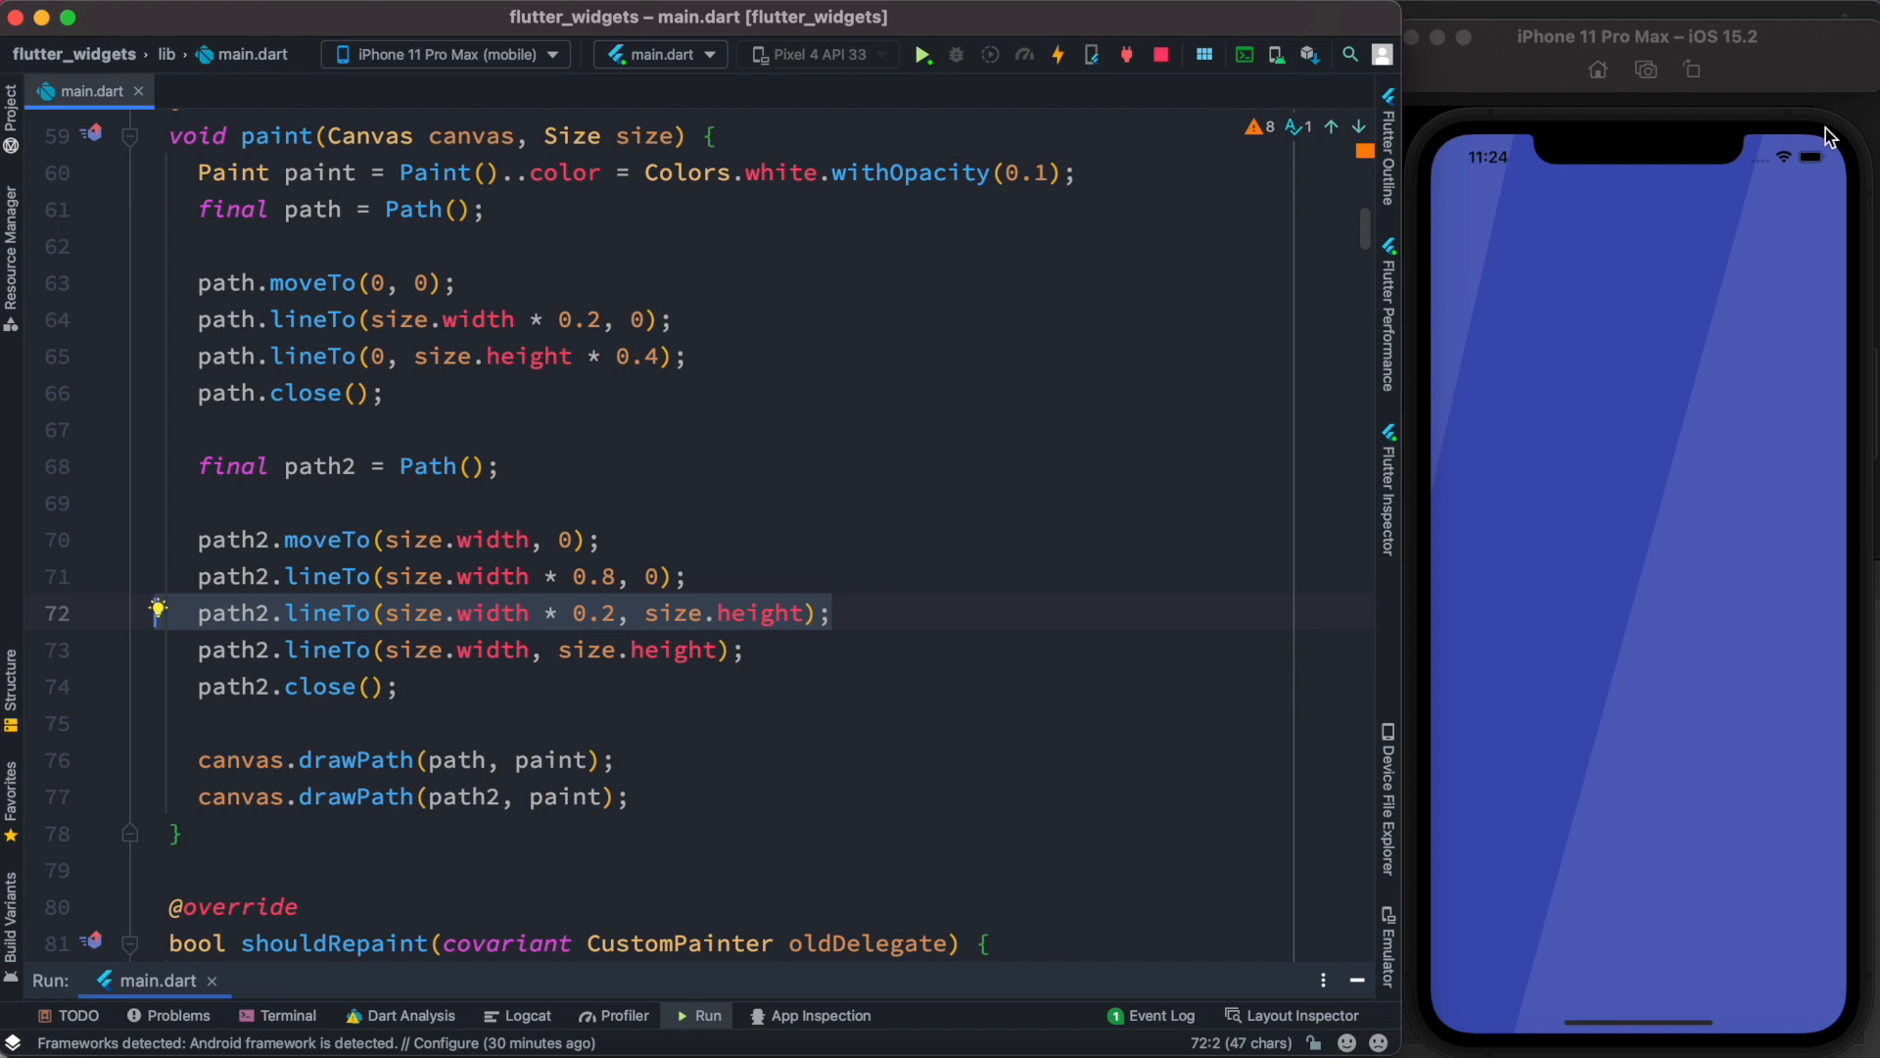
{"action": "mouse_move", "coordinate": [1821, 1026]}
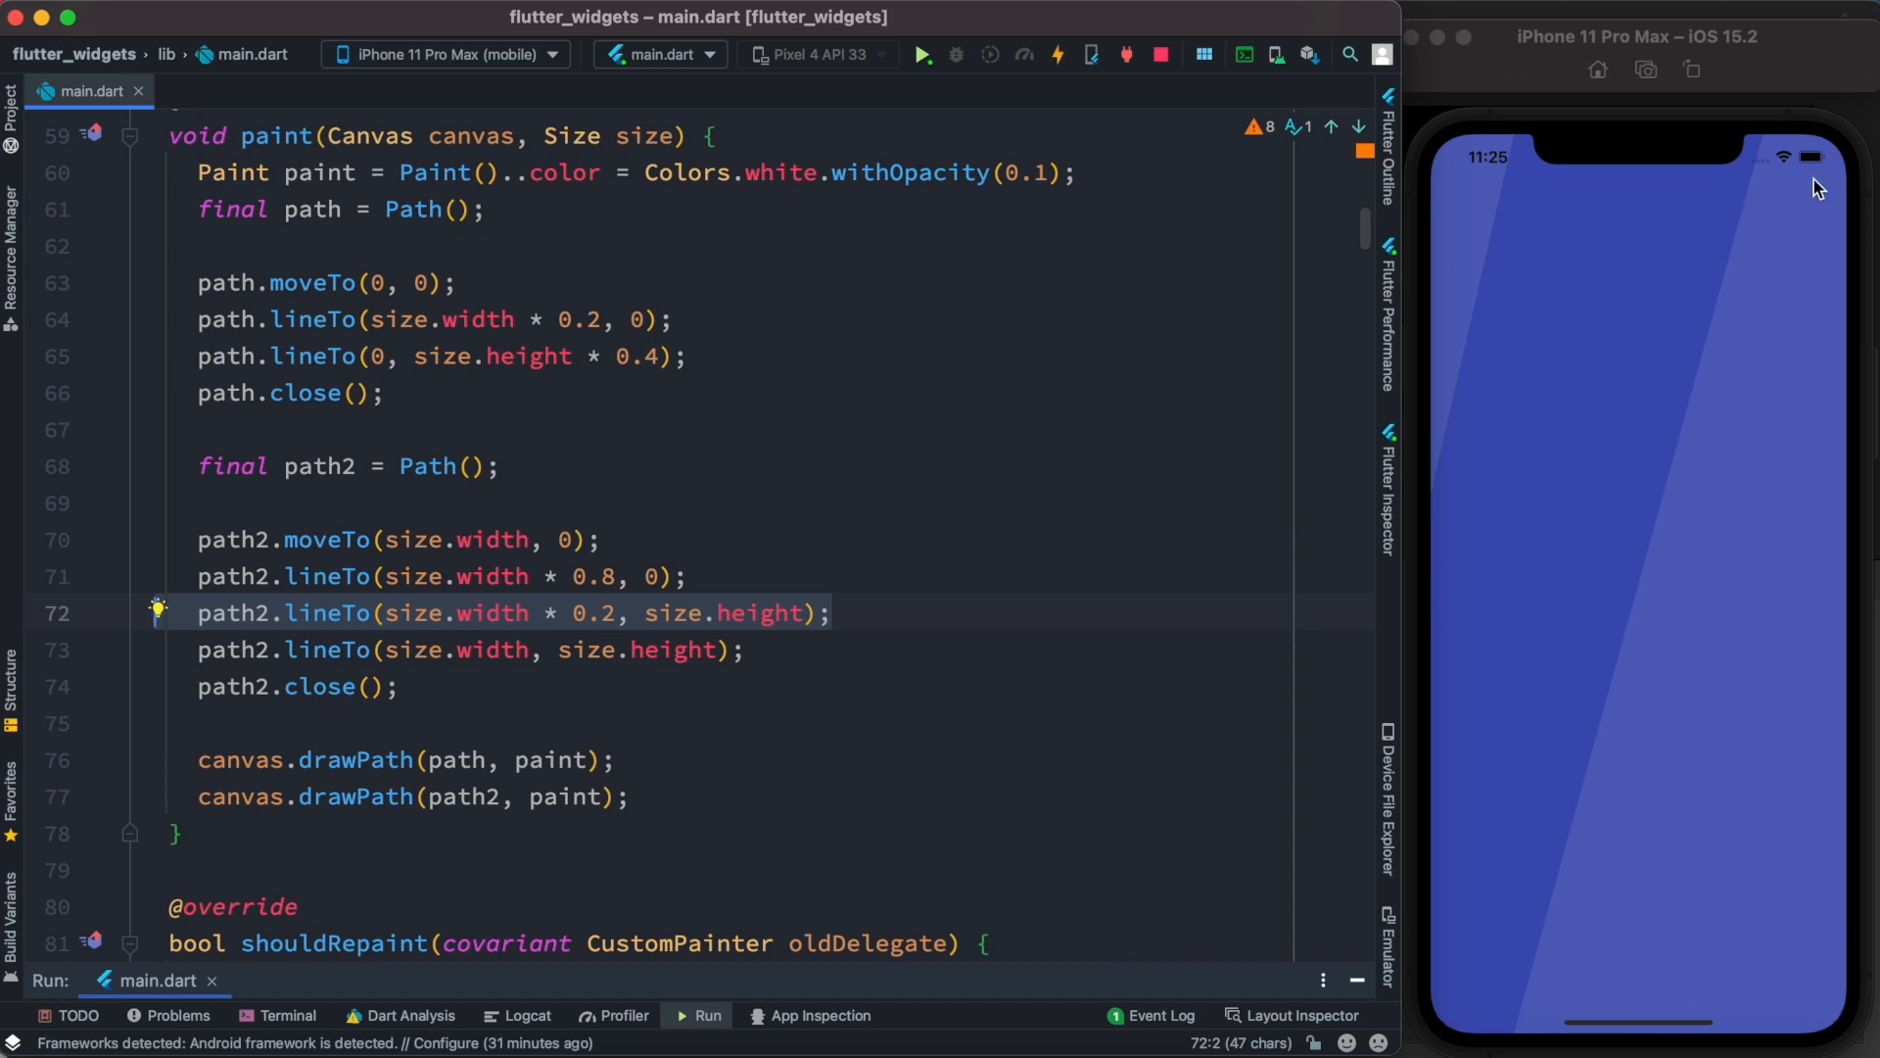
{"action": "mouse_move", "coordinate": [1841, 1022]}
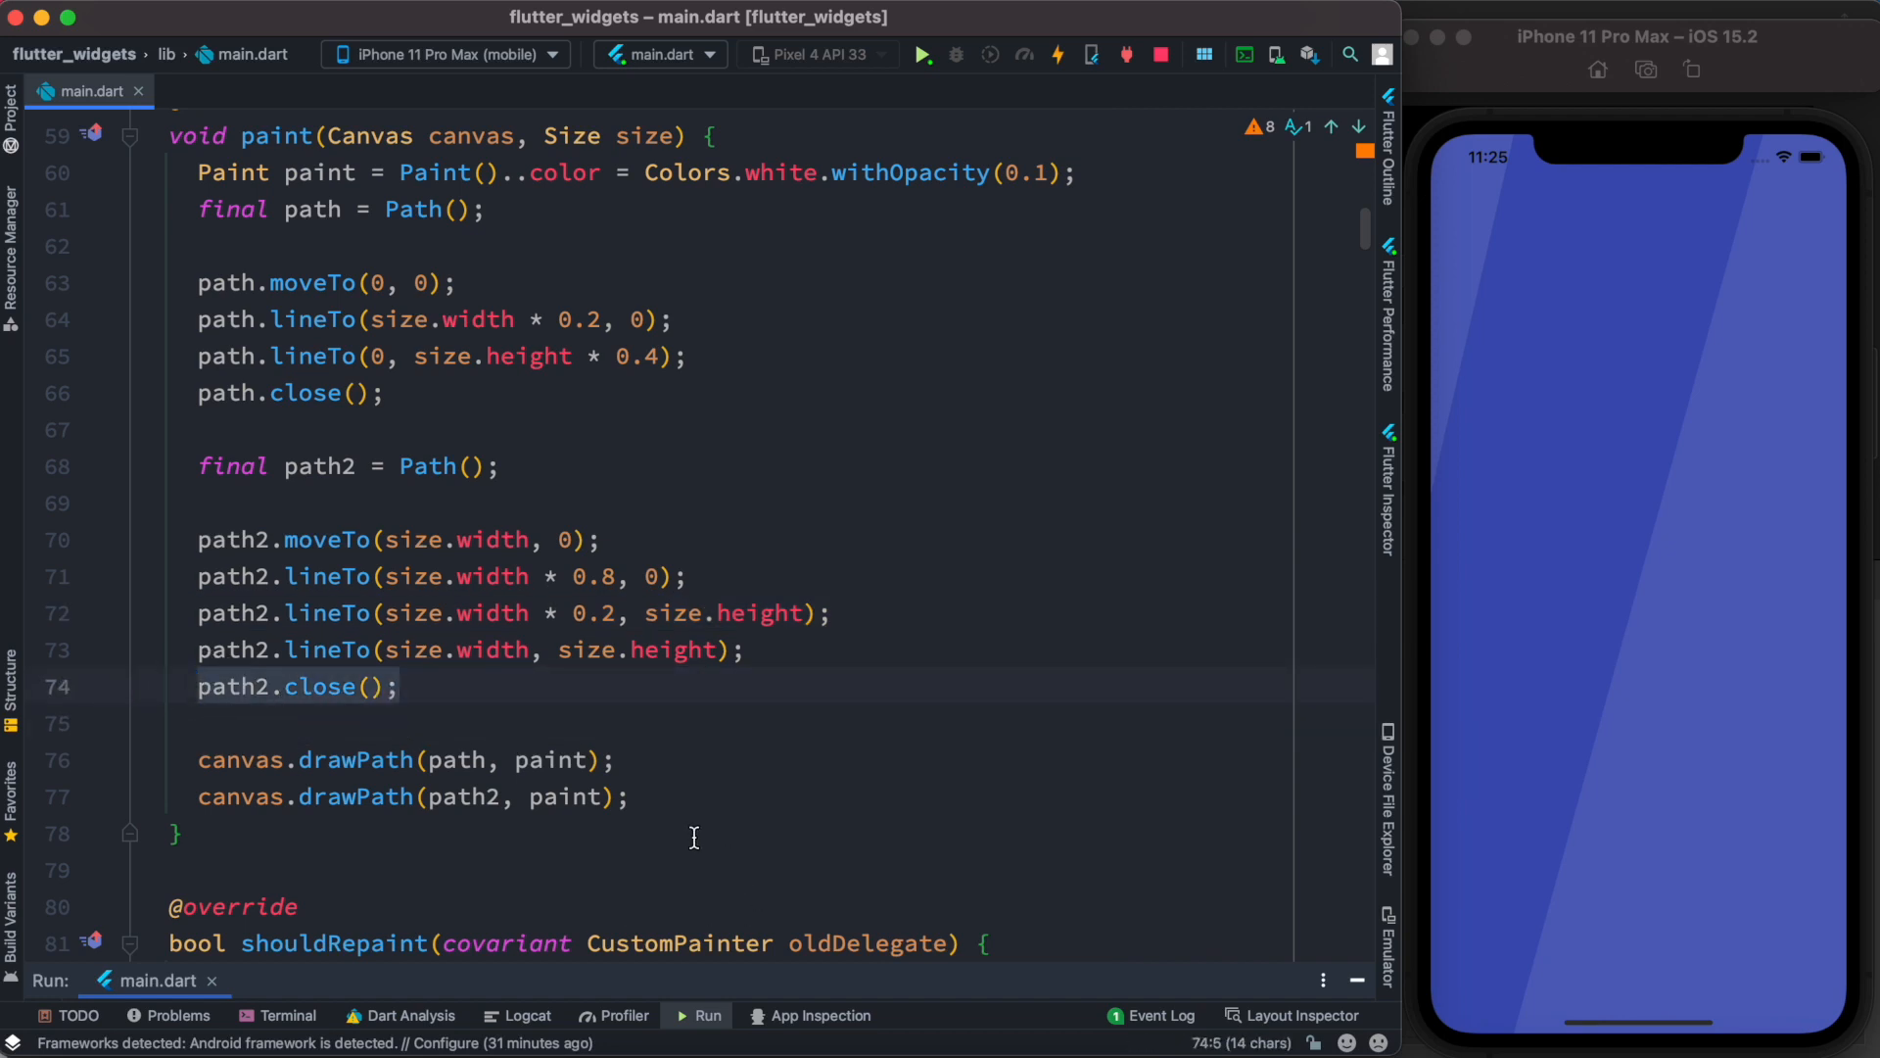
{"action": "left_click", "coordinate": [198, 796]}
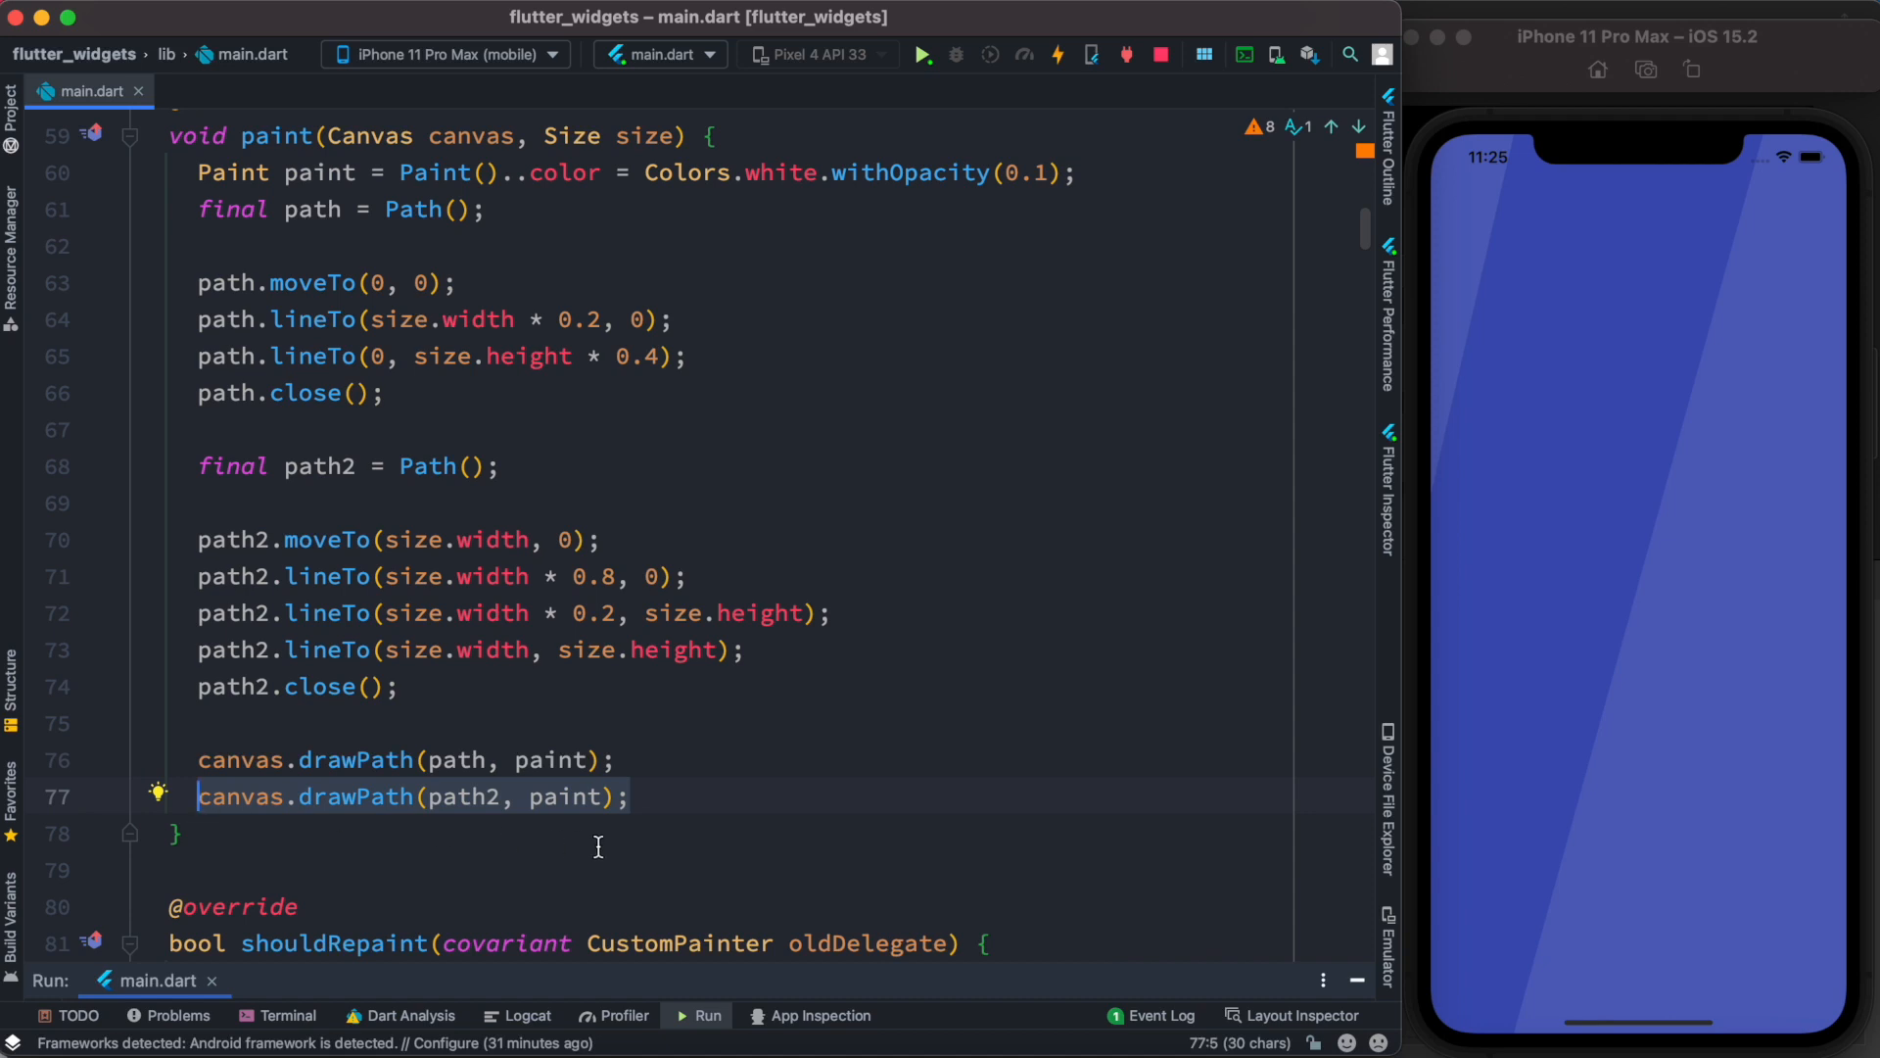
{"action": "mouse_move", "coordinate": [592, 834]}
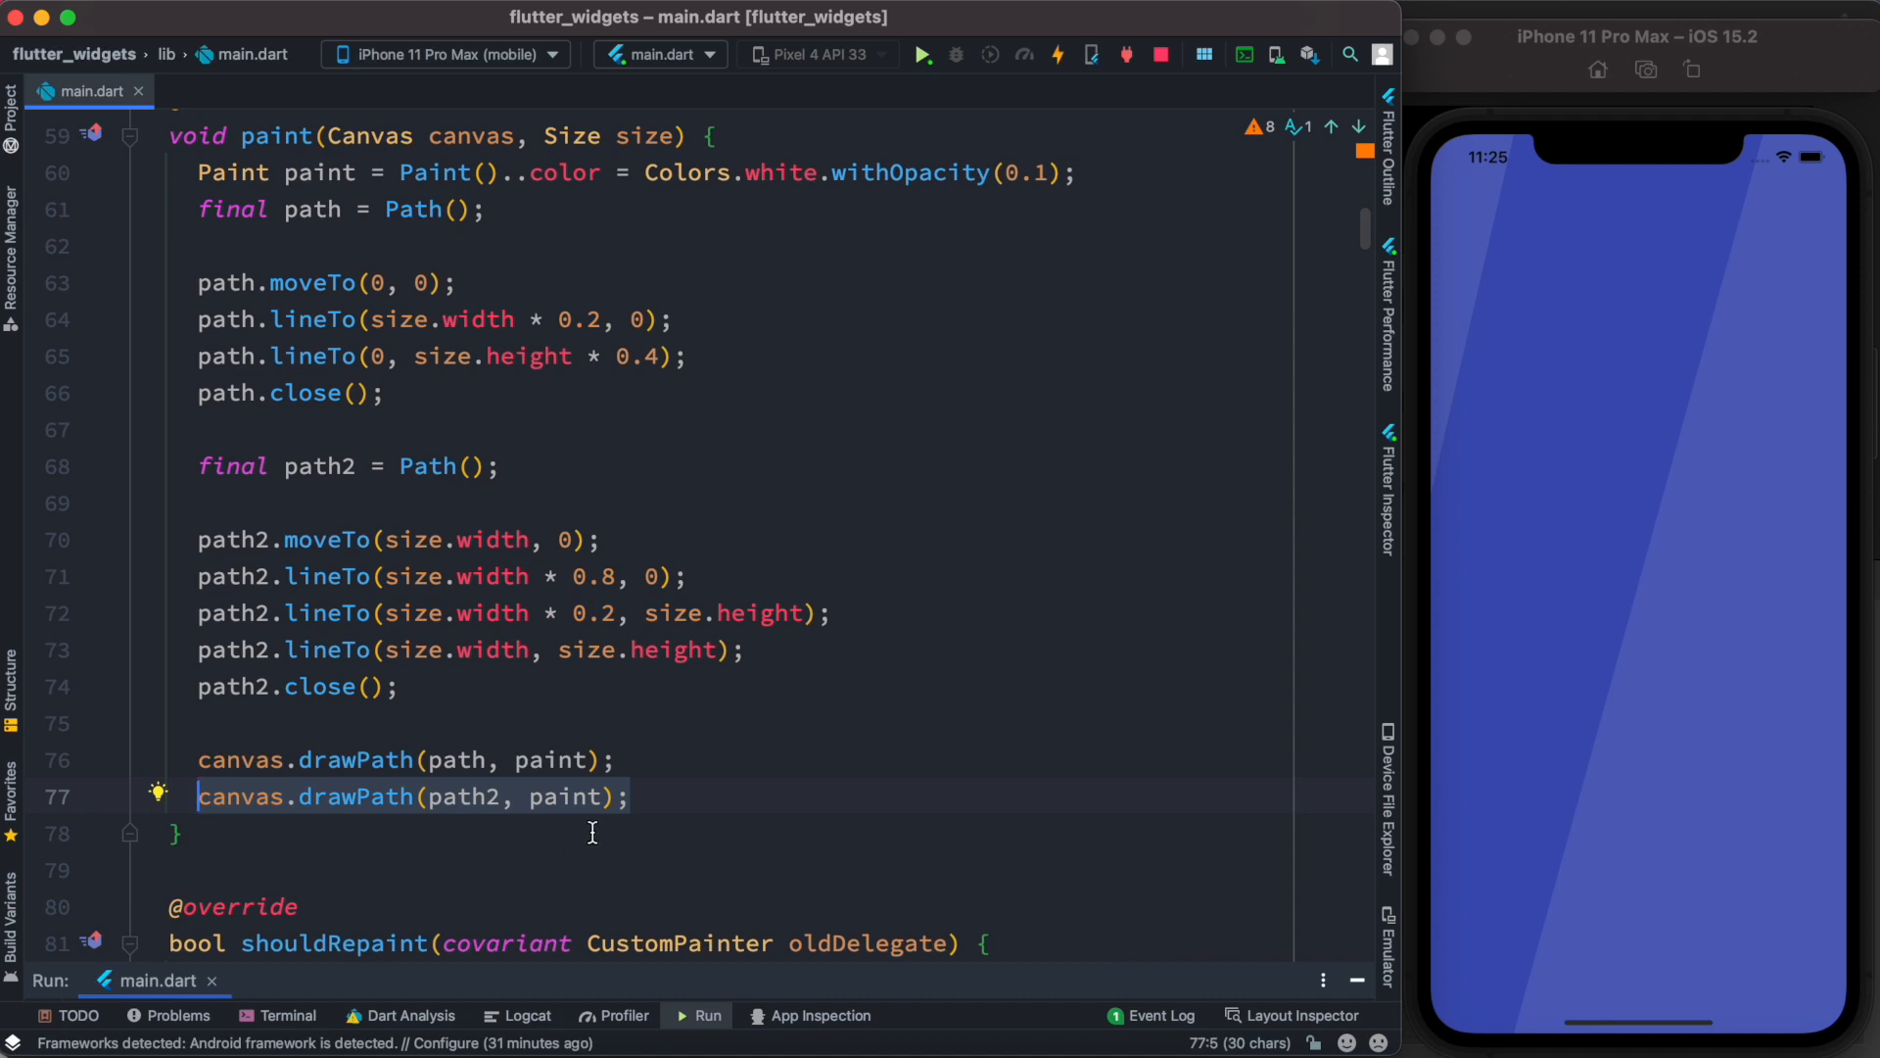